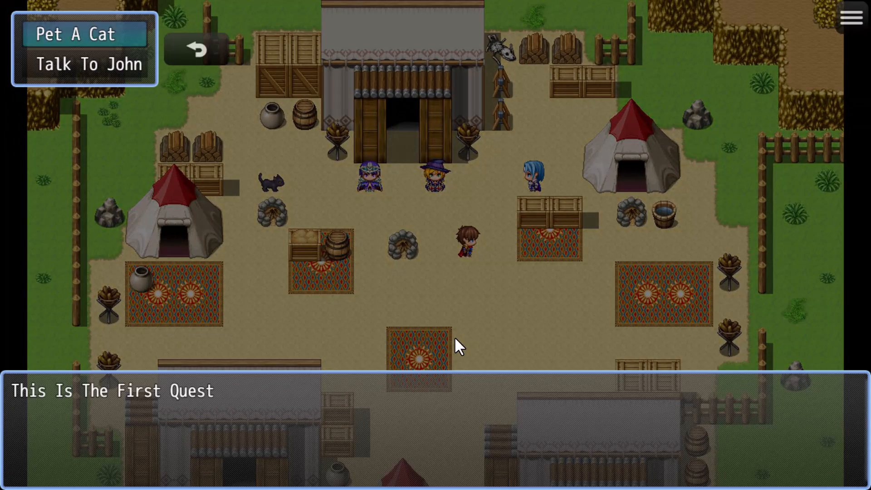
# Open Penguin's Bed's Extended Choice page and scroll to the MPP_ChoiceEX download section.
pyautogui.click(78, 33)
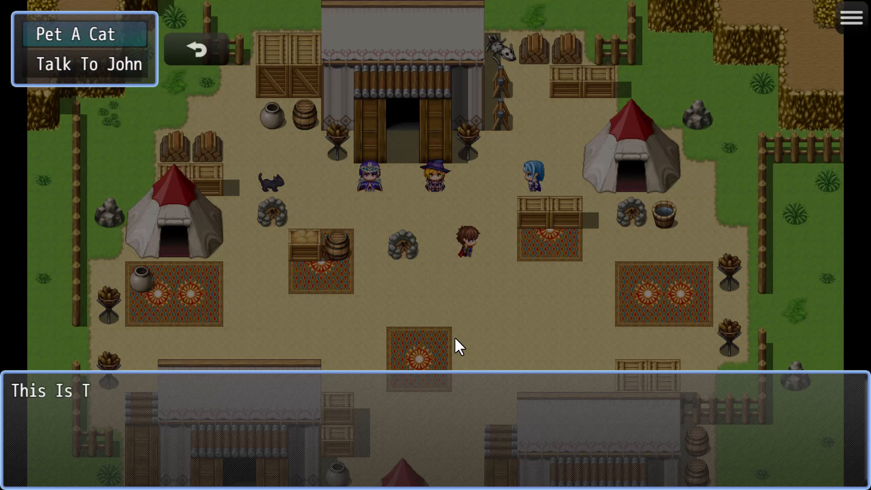
pyautogui.click(76, 34)
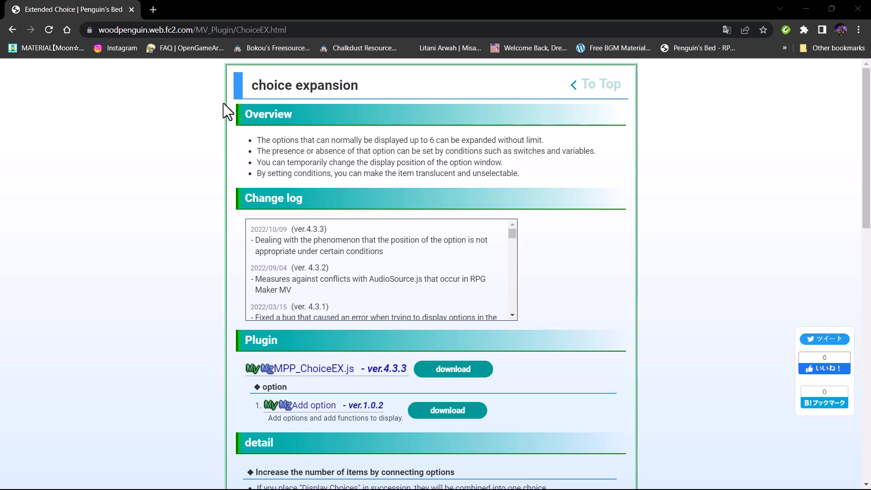
pyautogui.moveTo(303, 115)
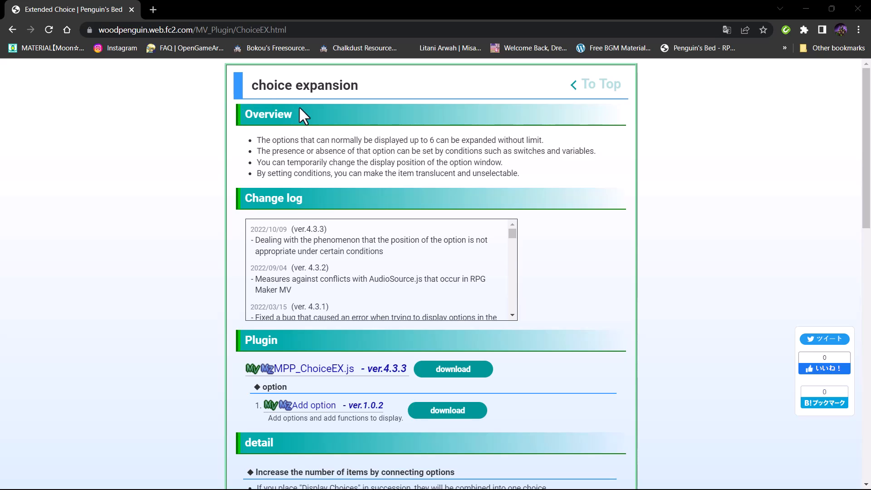
pyautogui.scroll(-3)
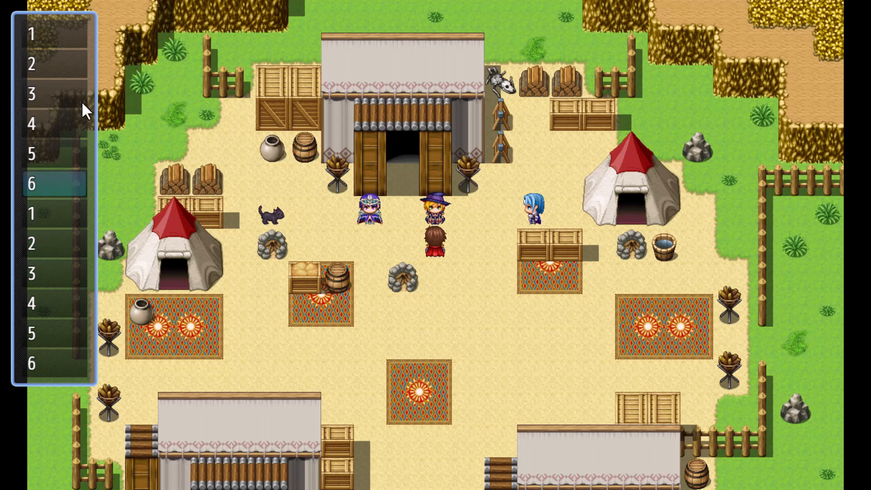
# Show the twelve-option demo playtest, then open Maria's Event Commands window in Nomad Camp.
pyautogui.click(53, 35)
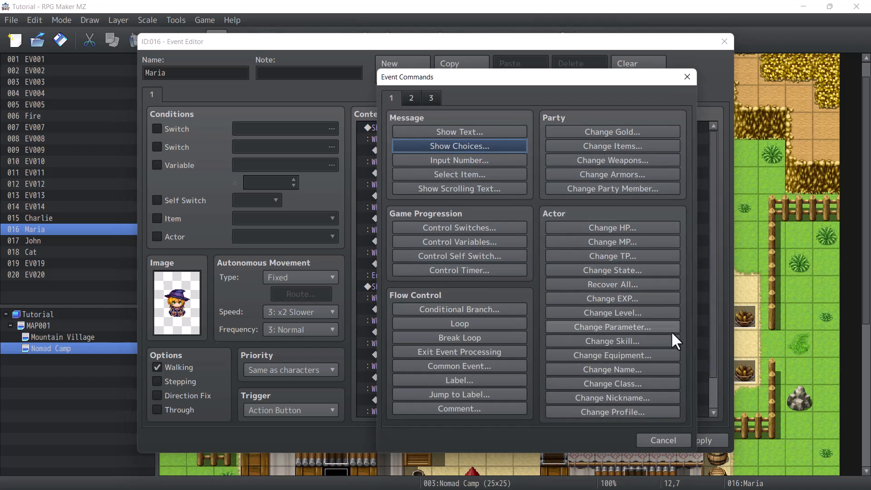
# Cancel Event Commands and show MPP_ChoiceEX enabled beside Fullscreen in the Plugin Manager.
pyautogui.click(430, 98)
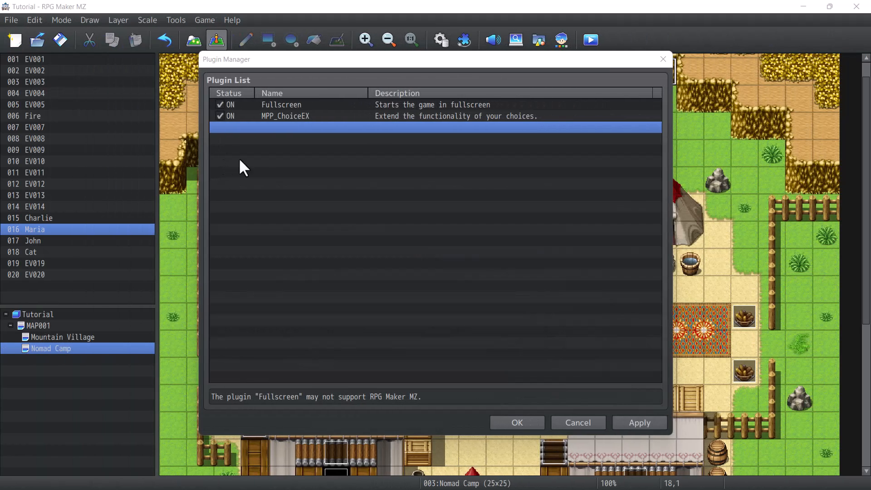
pyautogui.moveTo(542, 153)
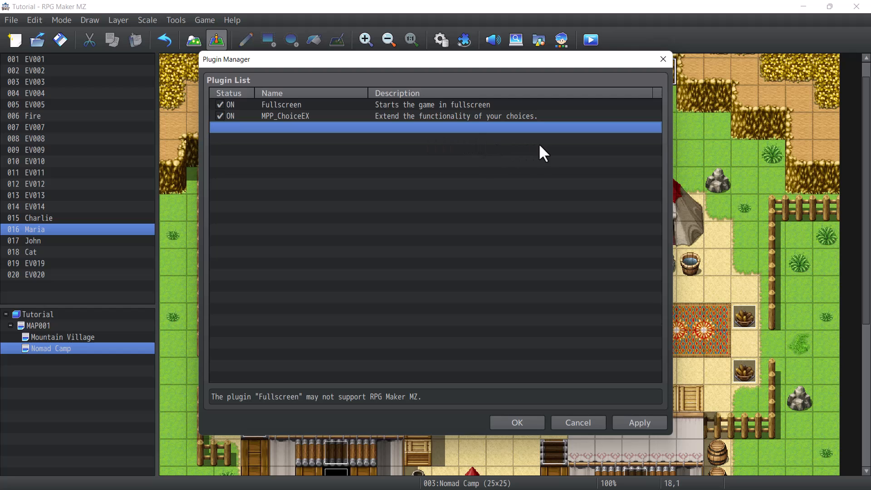
pyautogui.moveTo(217, 43)
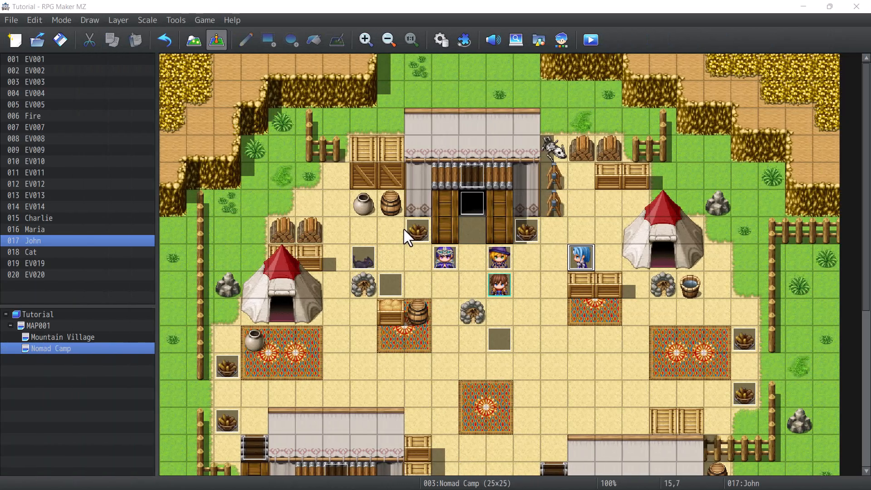
pyautogui.moveTo(392, 277)
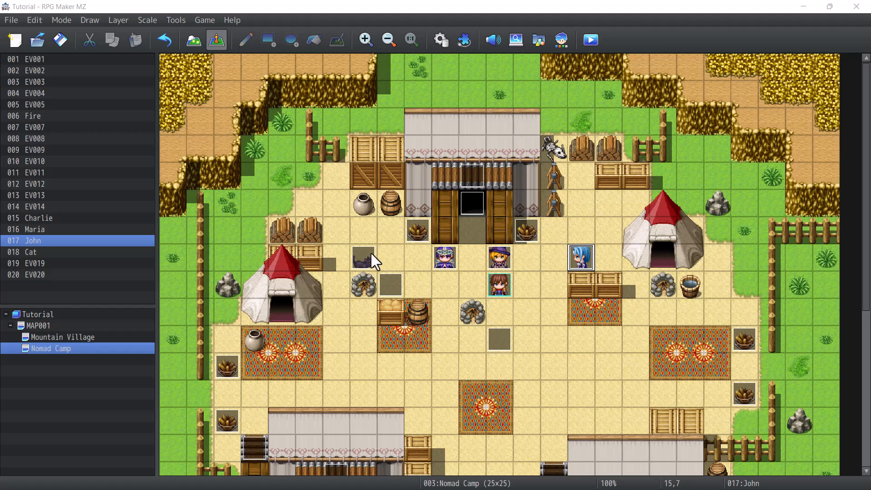
pyautogui.click(363, 257)
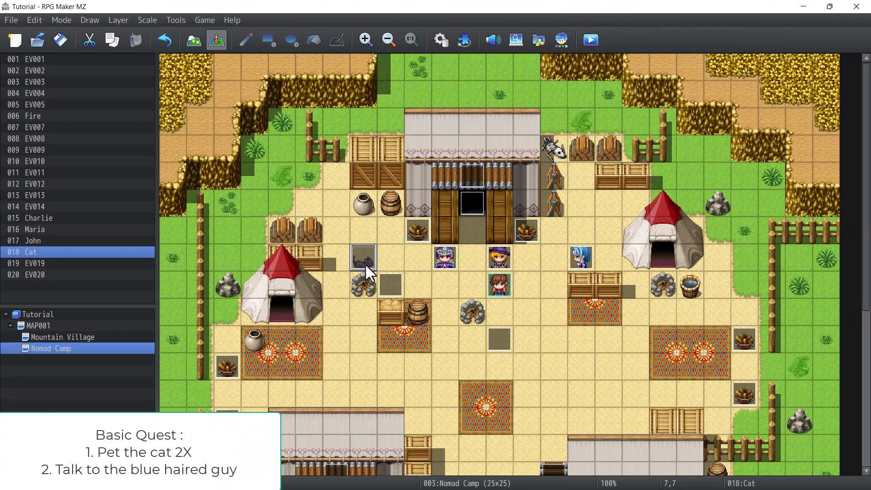
pyautogui.click(581, 259)
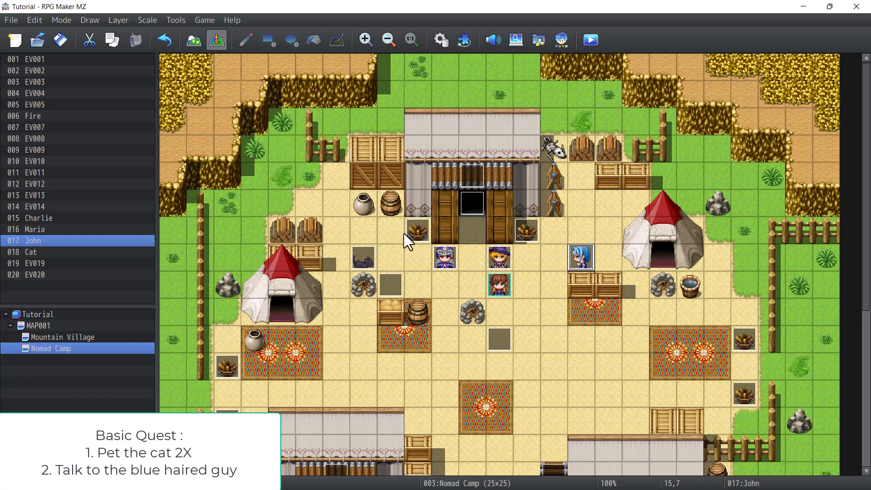
pyautogui.moveTo(475, 251)
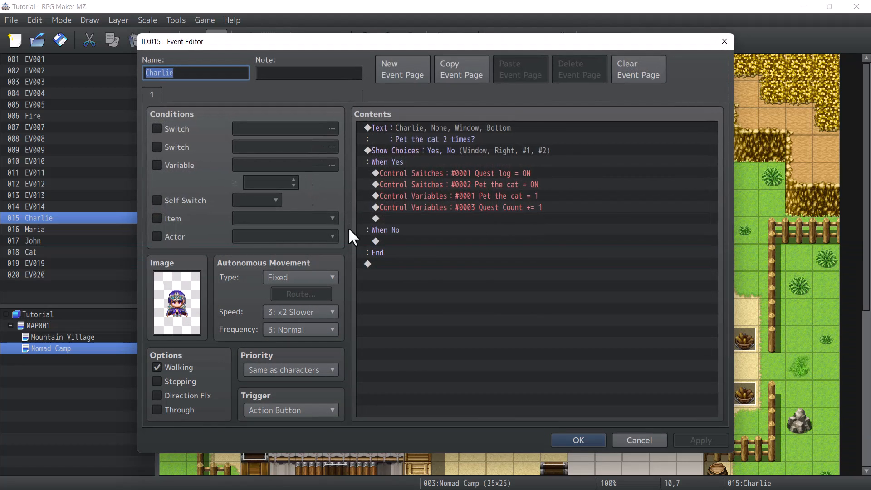
pyautogui.moveTo(467, 114)
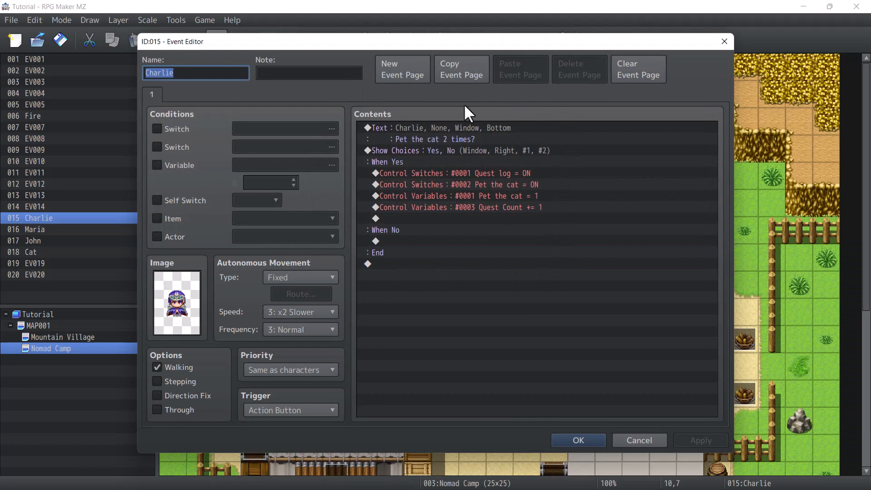
pyautogui.moveTo(389, 161)
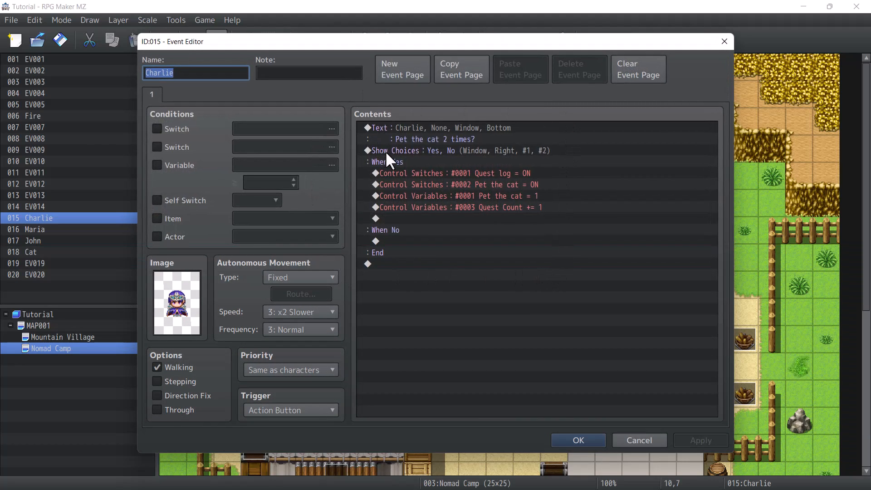
pyautogui.moveTo(408, 169)
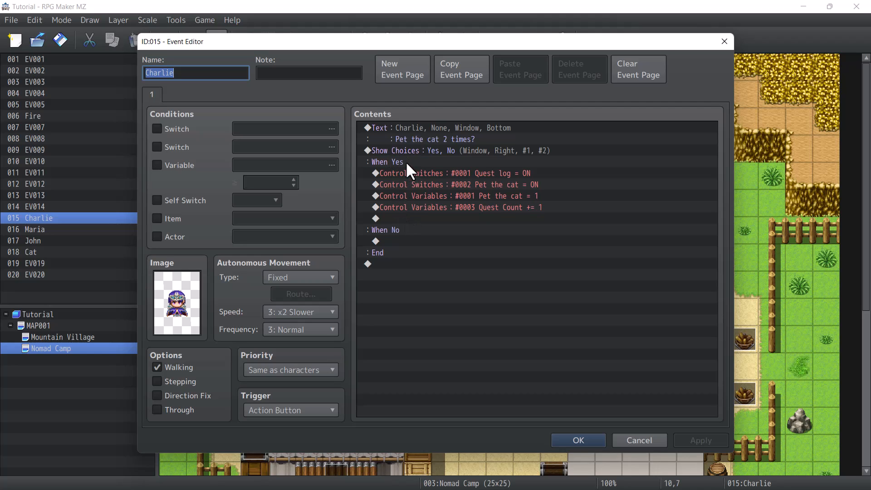
# Inspect Charlie's When Yes commands: Quest log and Pet the cat switches on, Quest Count +1.
pyautogui.click(387, 162)
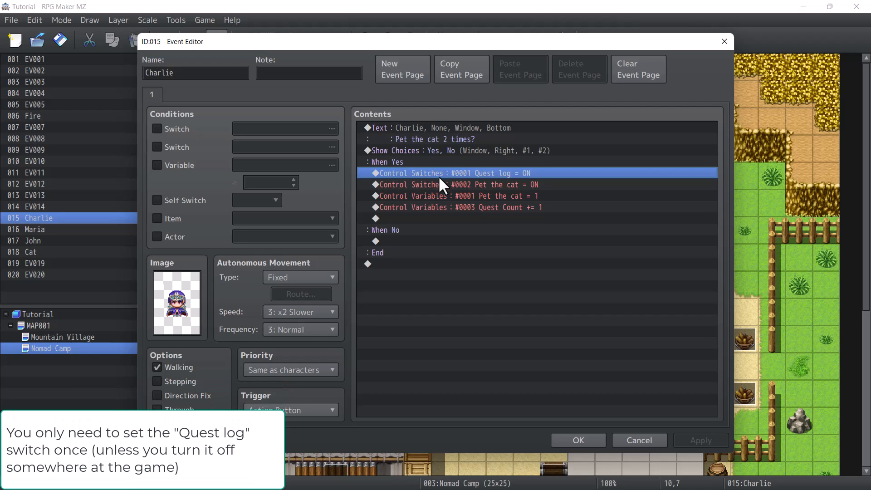
pyautogui.moveTo(450, 183)
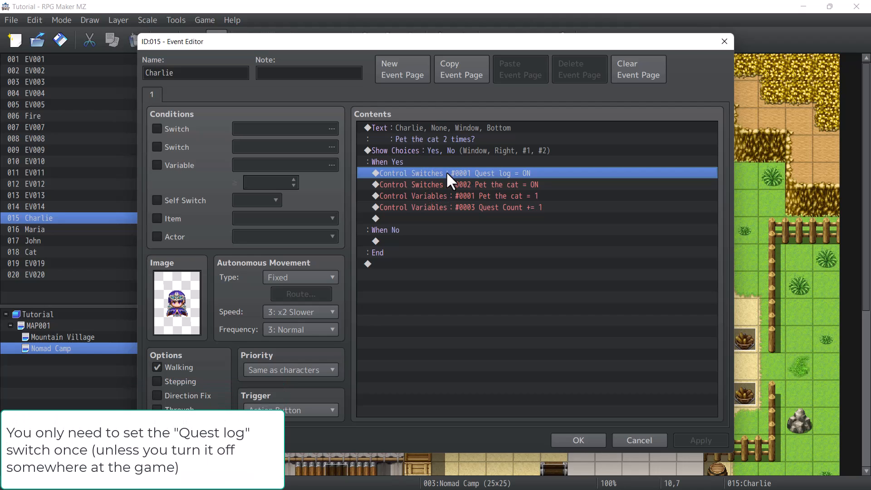
pyautogui.moveTo(462, 180)
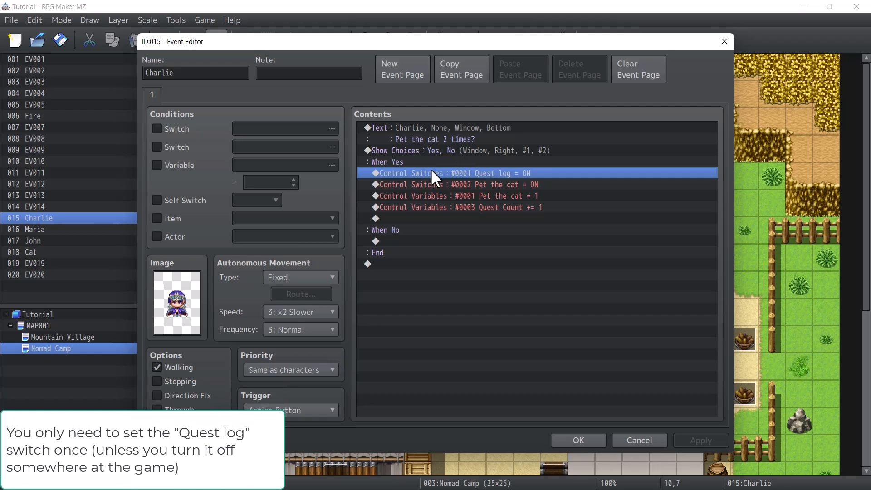
pyautogui.moveTo(478, 175)
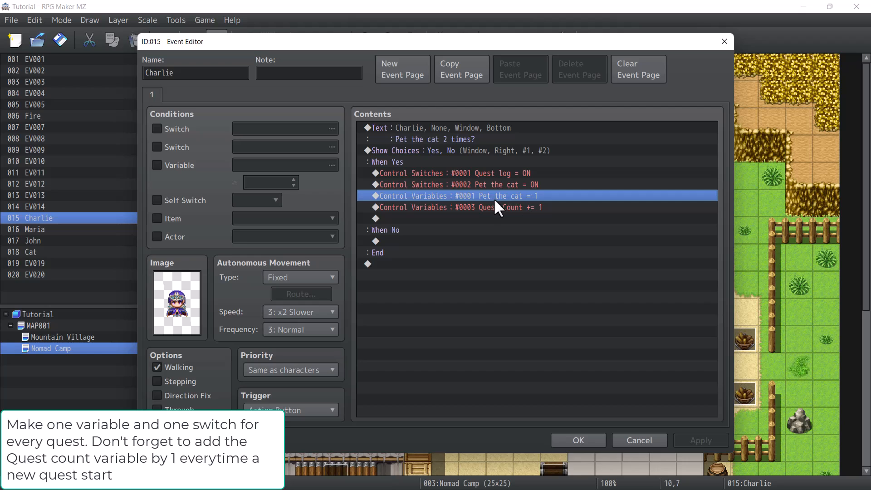
pyautogui.click(472, 184)
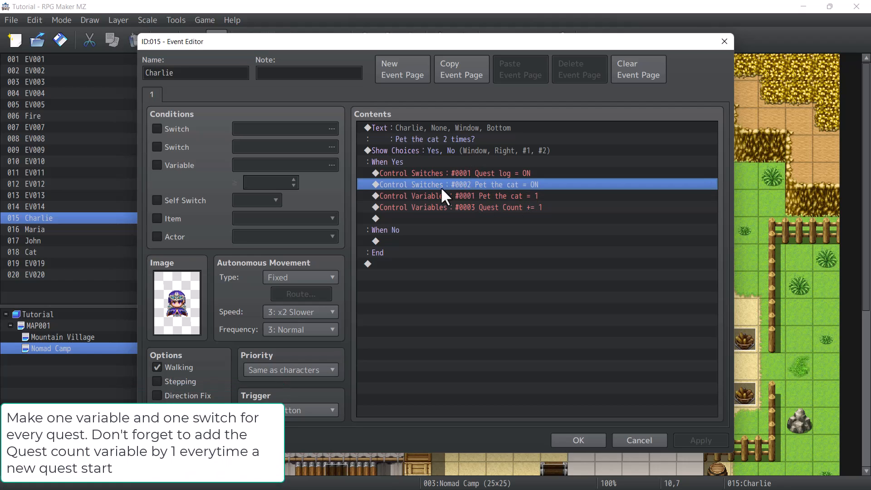
pyautogui.click(456, 195)
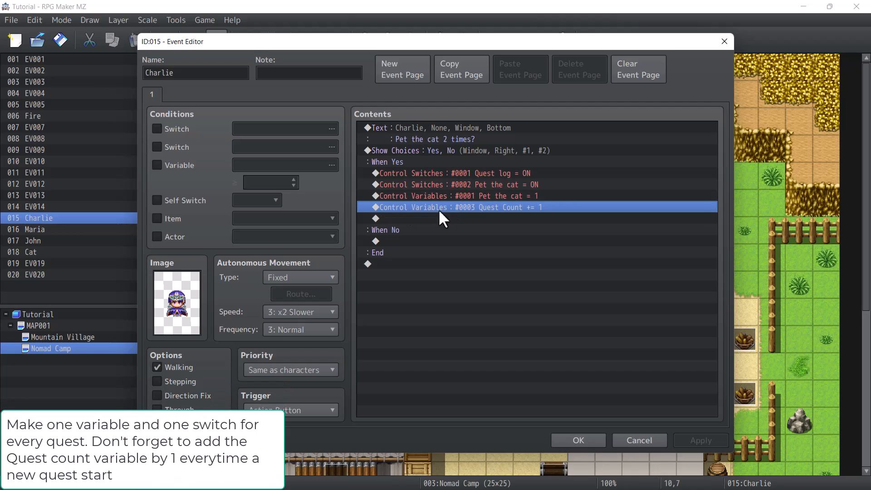
pyautogui.moveTo(502, 220)
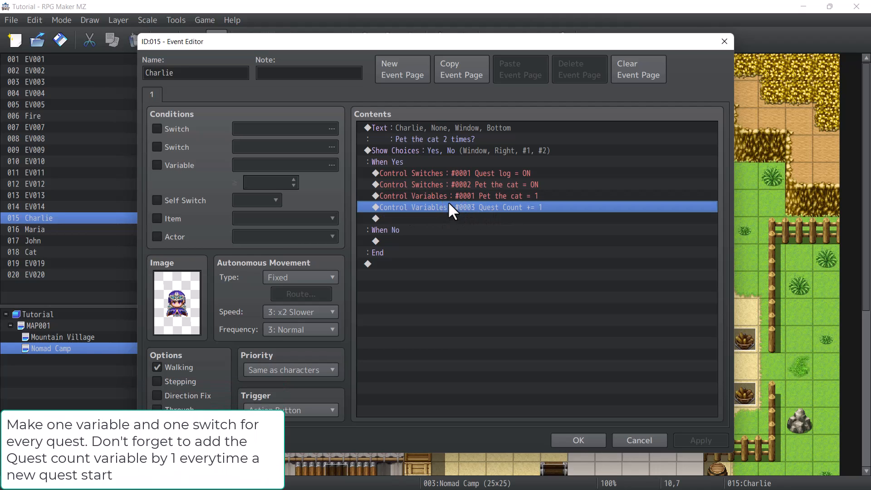
pyautogui.moveTo(485, 219)
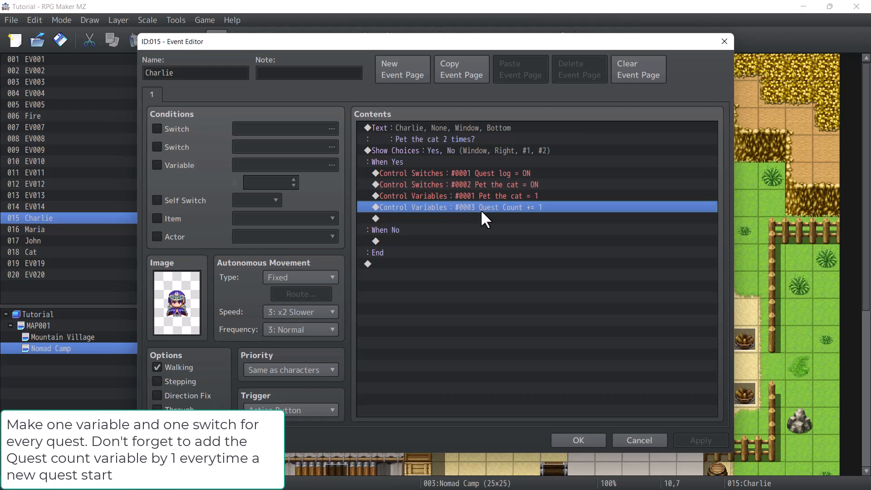
pyautogui.moveTo(486, 209)
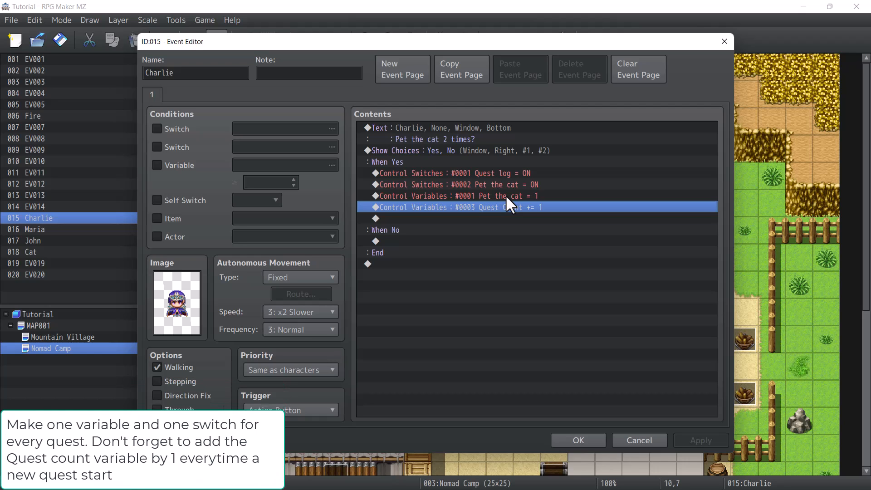
pyautogui.click(461, 184)
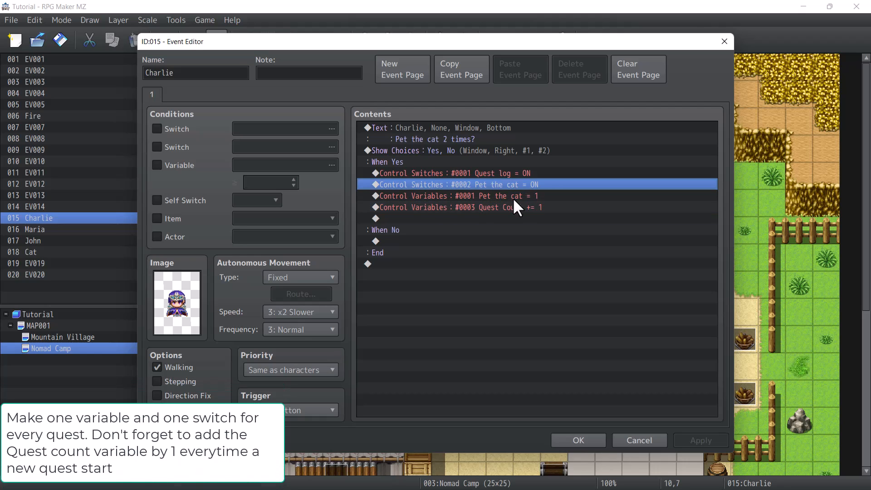
pyautogui.click(461, 207)
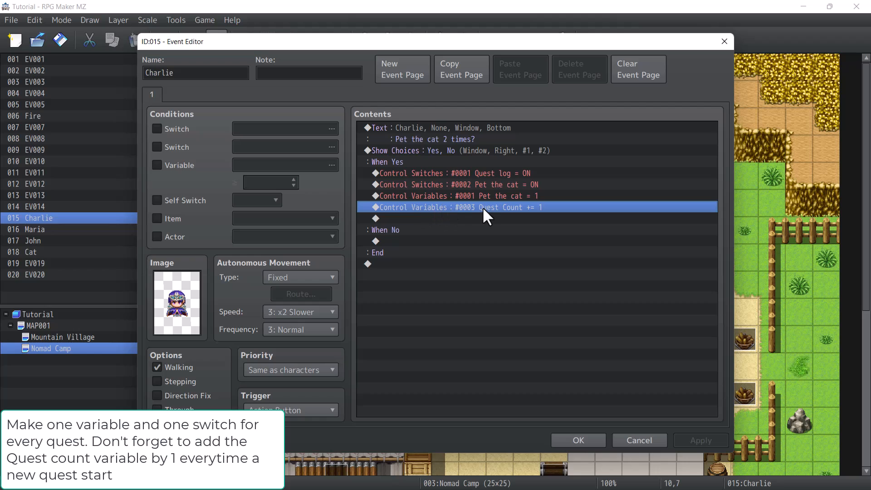
pyautogui.moveTo(520, 216)
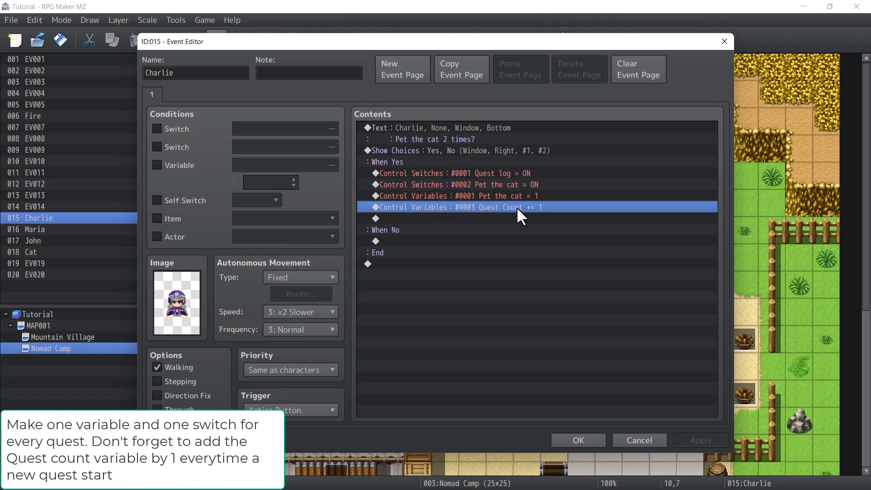
pyautogui.moveTo(451, 201)
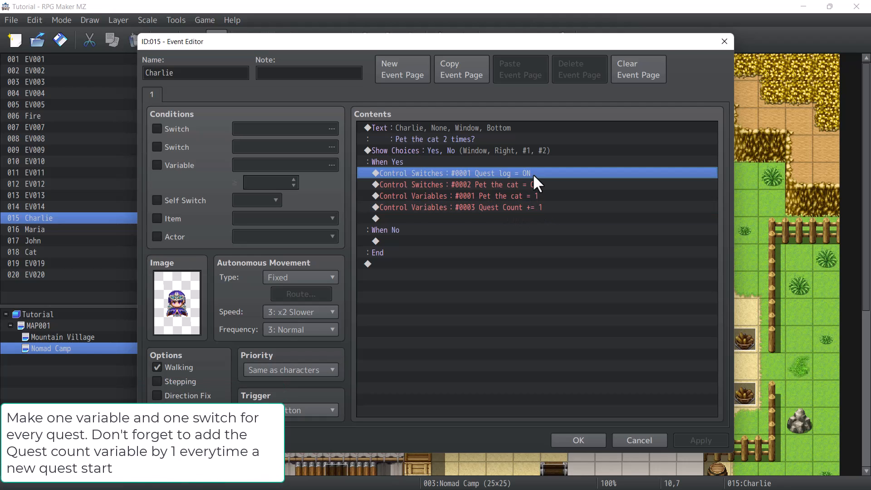
pyautogui.click(472, 184)
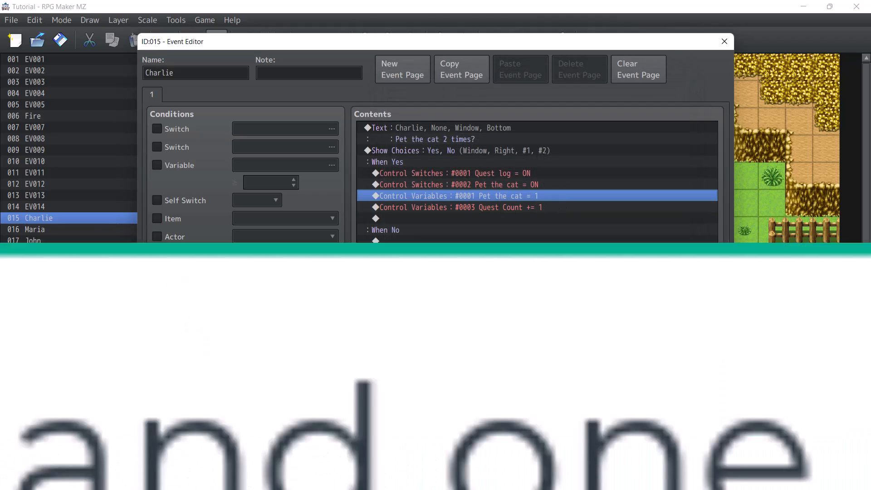
pyautogui.click(724, 41)
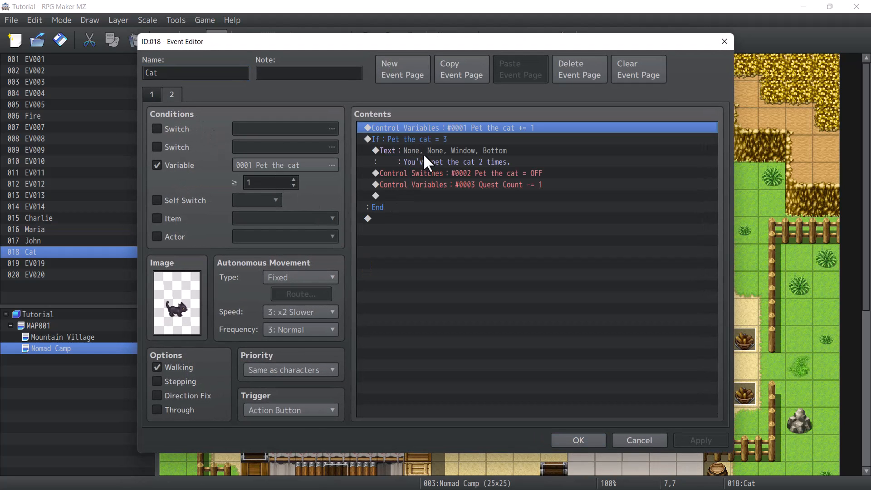
# Review the Cat's page 2 switch OFF and Quest Count -1, then close its editor.
pyautogui.click(465, 172)
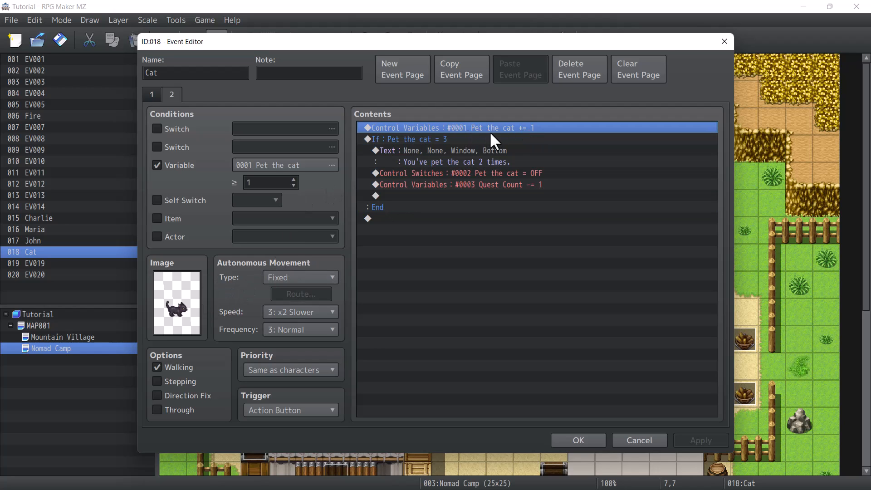
pyautogui.moveTo(532, 132)
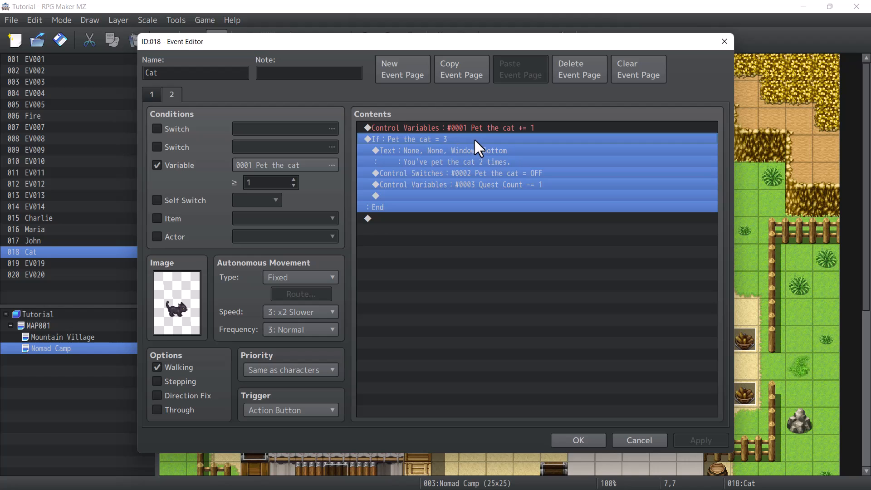
pyautogui.click(438, 150)
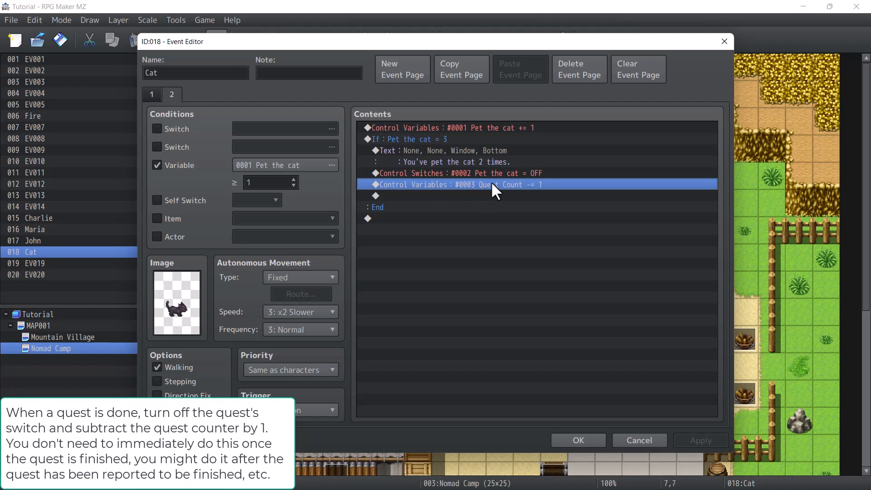
pyautogui.moveTo(535, 189)
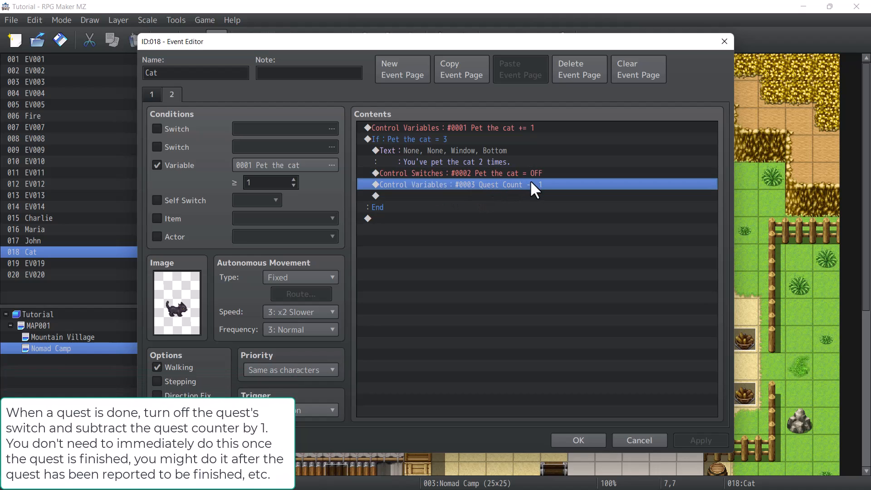
pyautogui.click(444, 150)
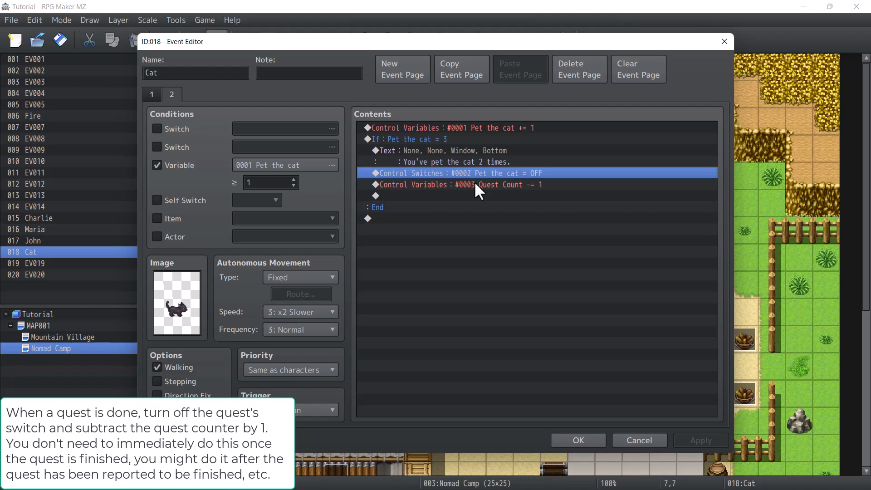
pyautogui.click(508, 185)
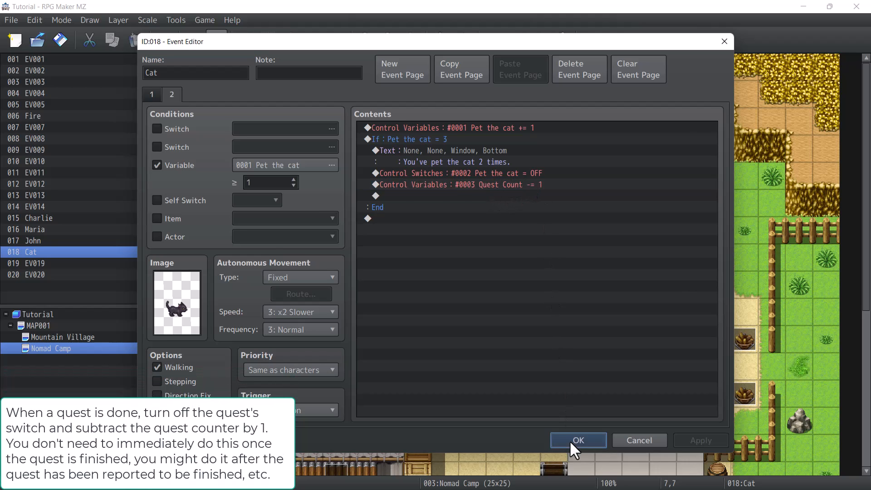
pyautogui.click(578, 440)
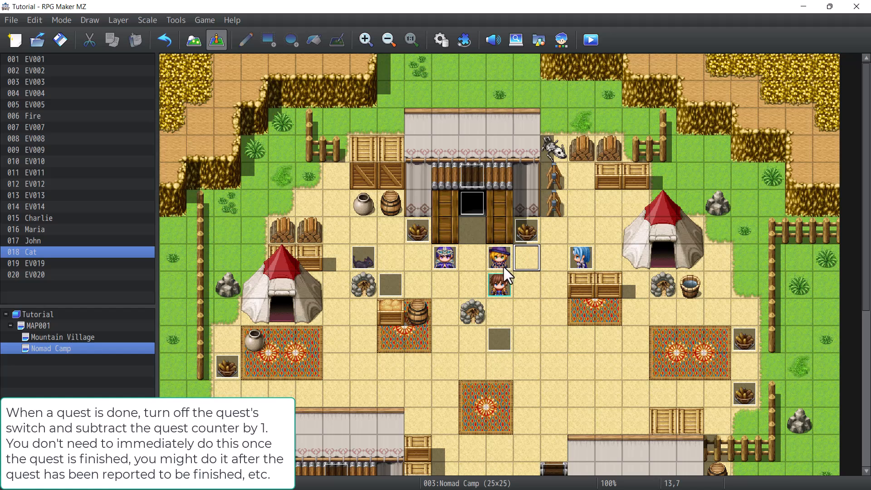
# Inspect Maria's Show Choices commands that turn on the Talk to John switch, then close.
pyautogui.doubleClick(499, 256)
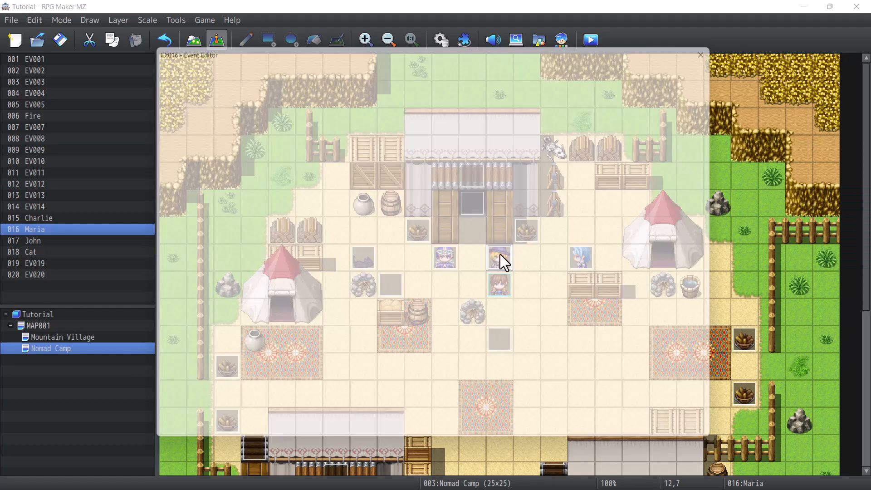
pyautogui.doubleClick(498, 258)
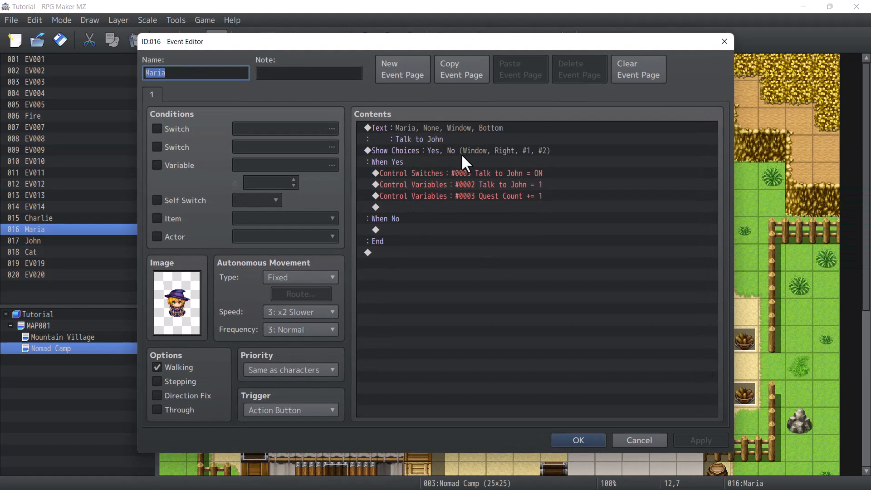
pyautogui.click(460, 173)
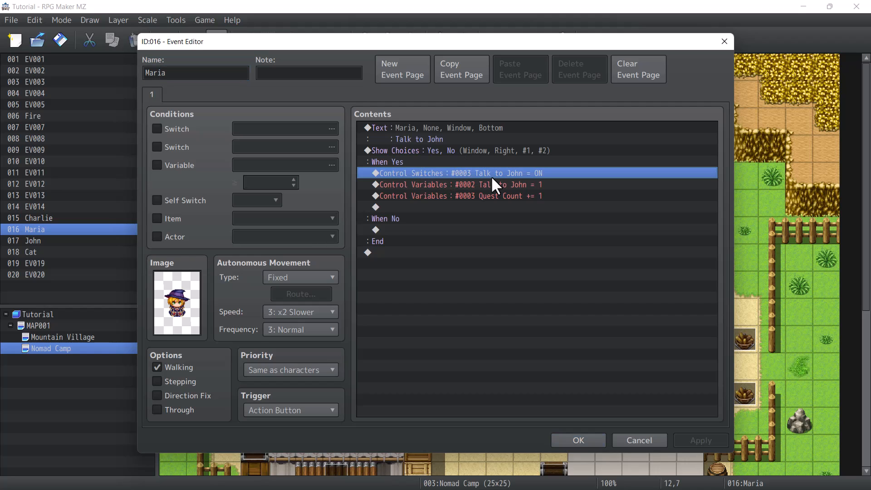
pyautogui.click(450, 185)
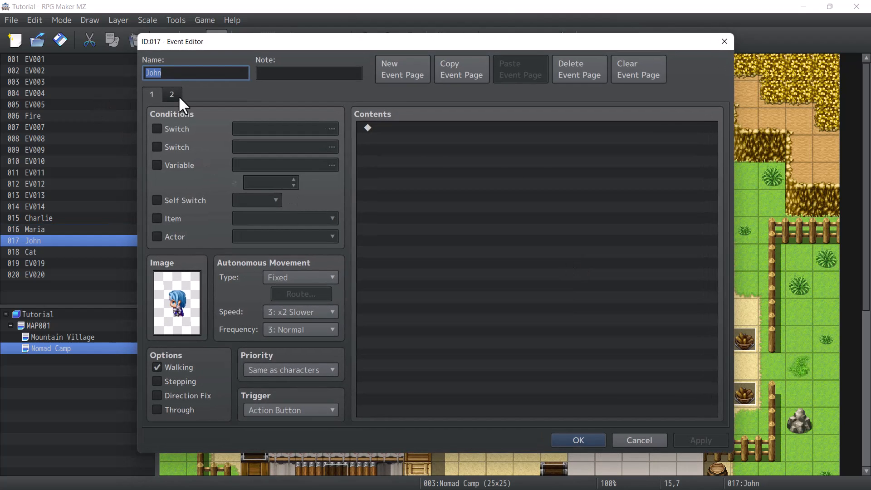
# View John's page 2 Quest Count decrease and close his editor with OK.
pyautogui.click(171, 94)
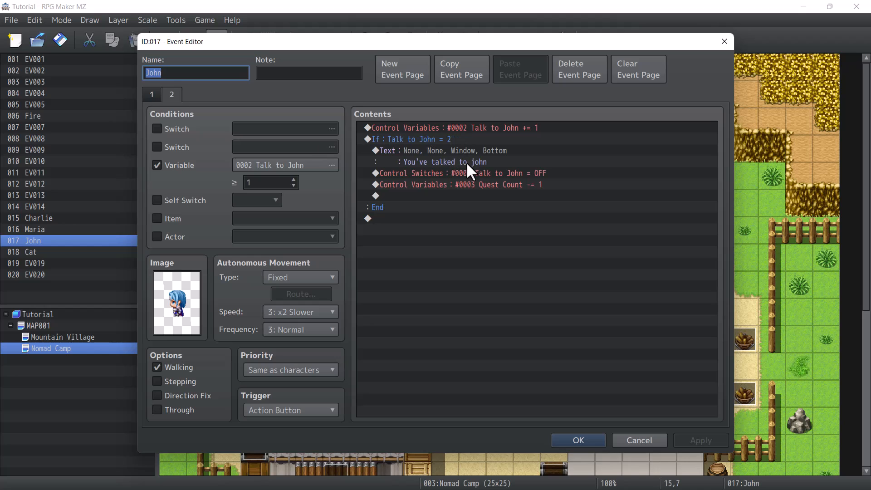
pyautogui.click(455, 173)
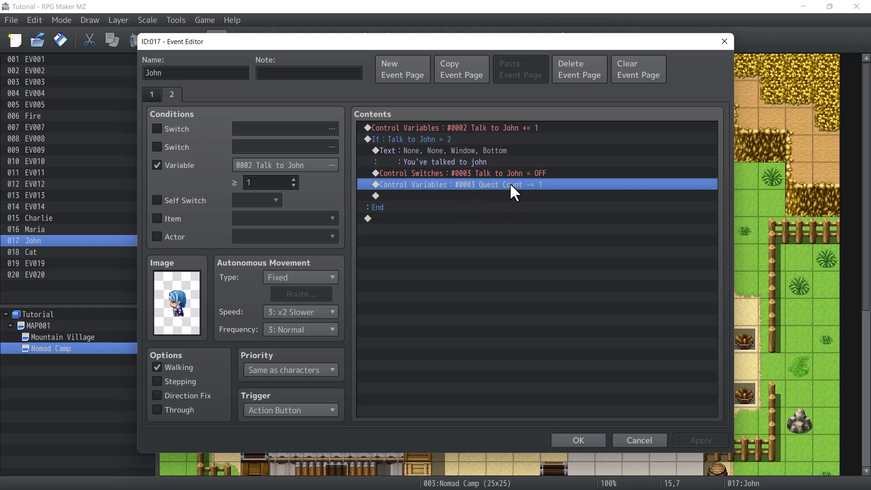
pyautogui.moveTo(535, 442)
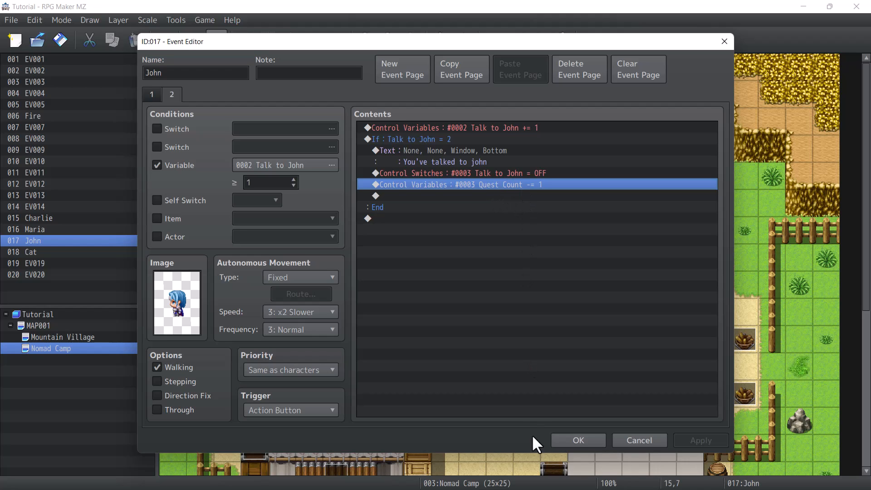
pyautogui.click(577, 440)
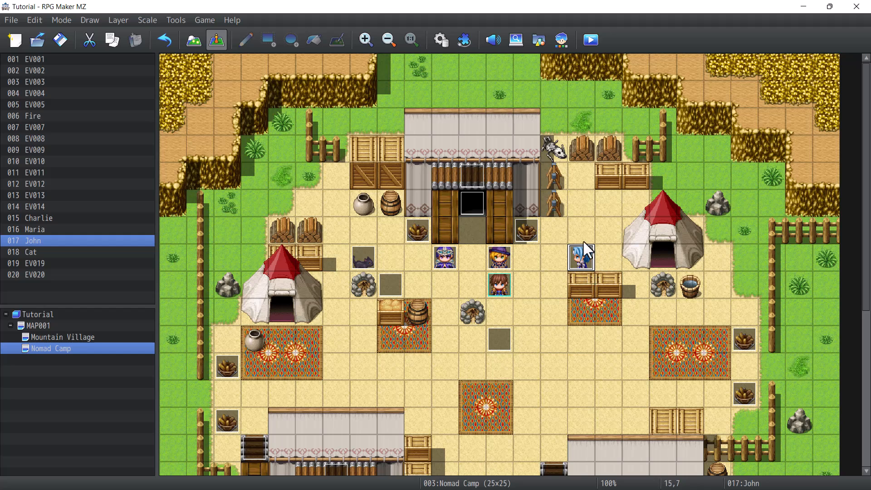
pyautogui.moveTo(472, 150)
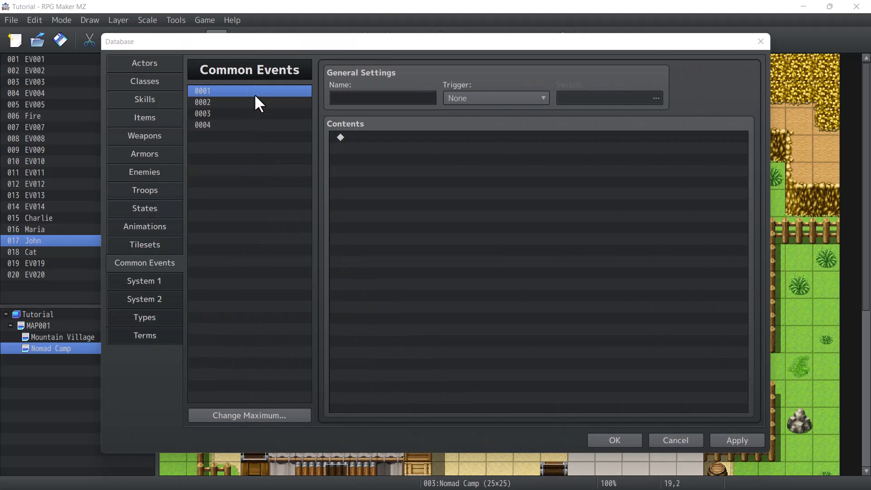
pyautogui.moveTo(318, 109)
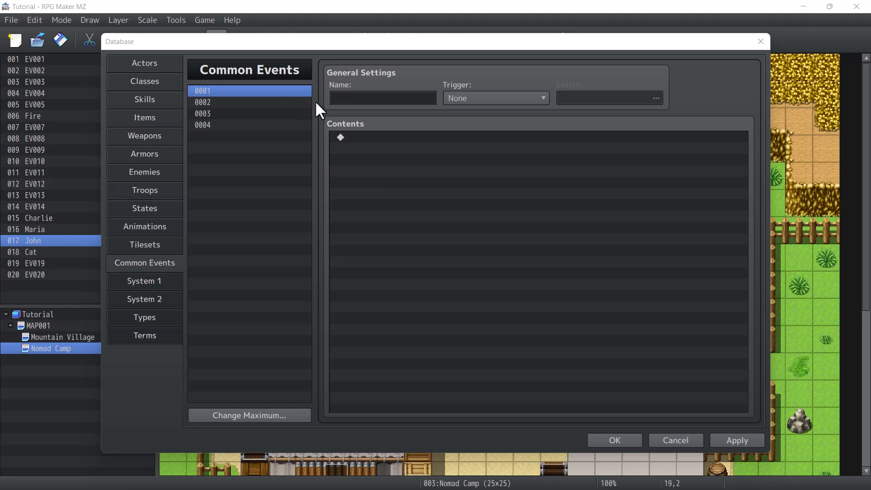
# Name common event 0001 'Quest Log' with a Parallel trigger gated by switch 0001 Quest log.
pyautogui.write('Quest')
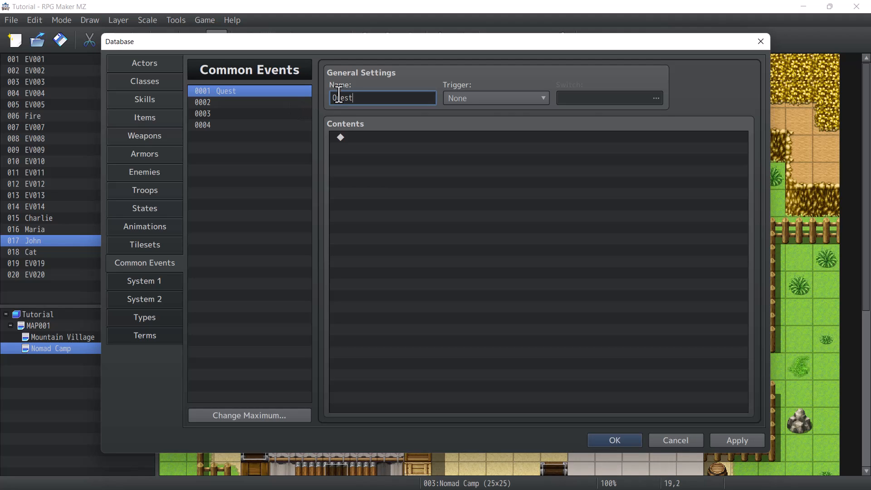
pyautogui.click(493, 98)
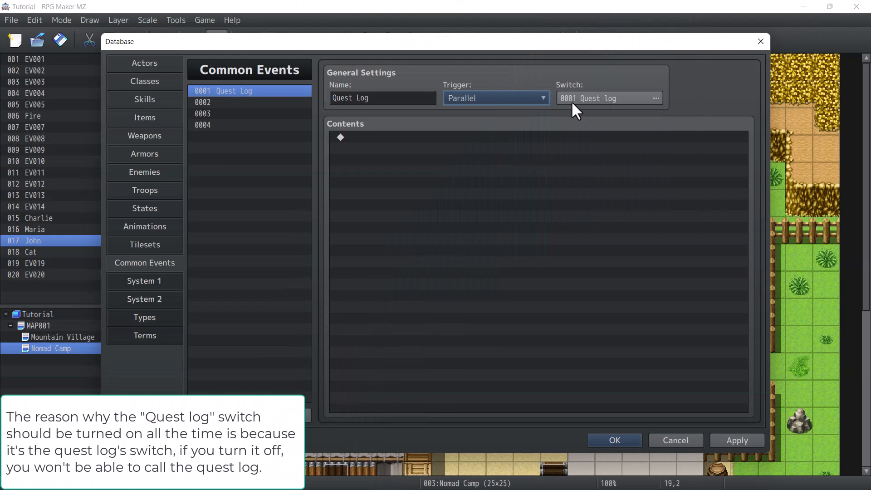
pyautogui.click(656, 99)
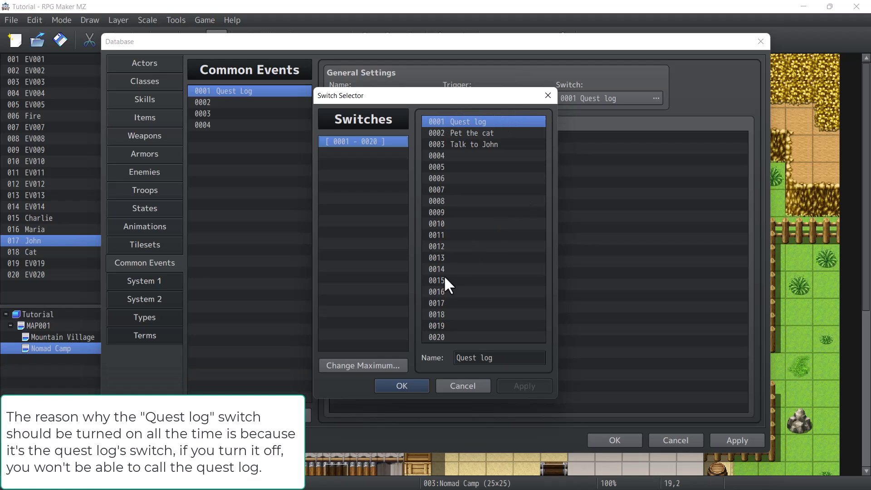
pyautogui.click(401, 385)
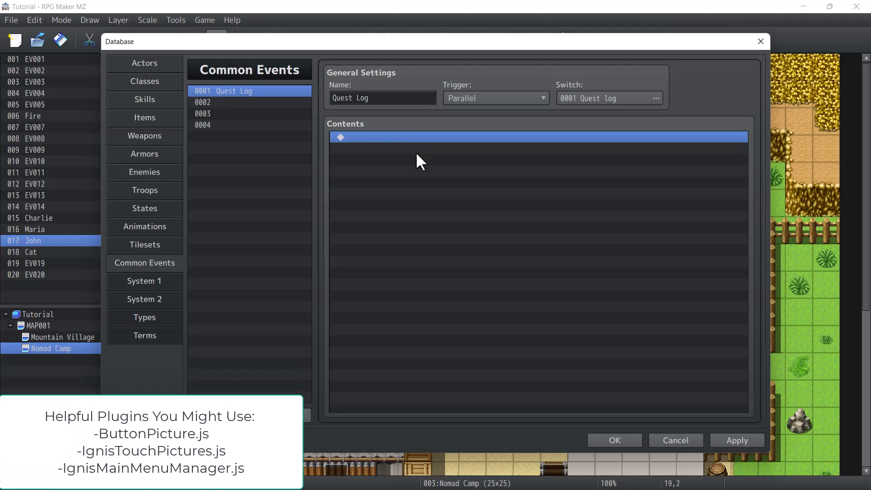
pyautogui.moveTo(423, 153)
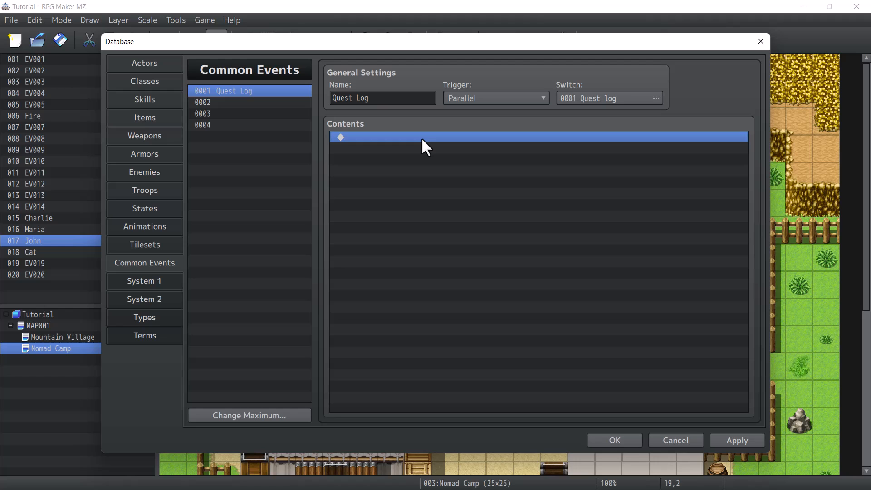
# Add a Conditional Branch to Quest Log checking that Button Pageup is being pressed.
pyautogui.doubleClick(538, 136)
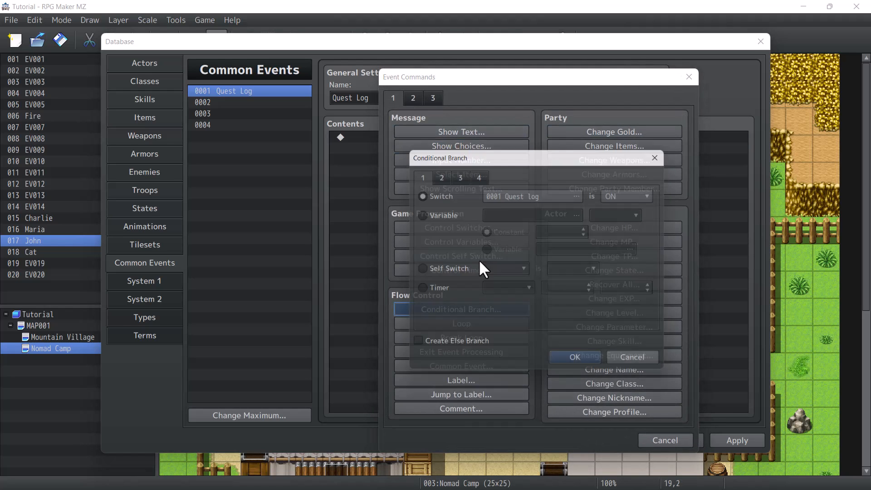
pyautogui.click(476, 176)
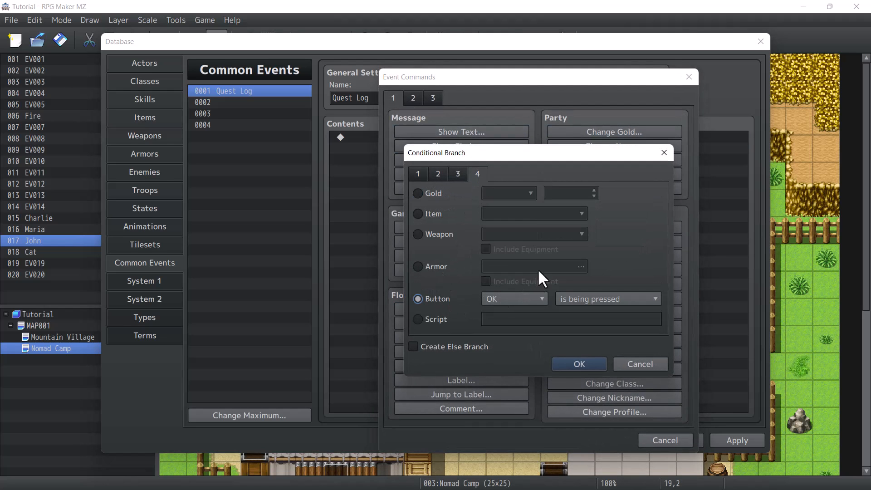
pyautogui.click(511, 298)
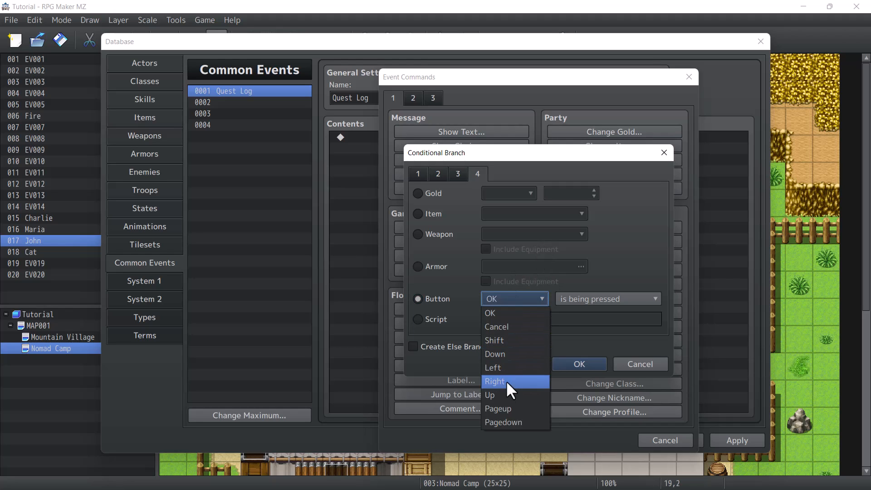
pyautogui.moveTo(498, 409)
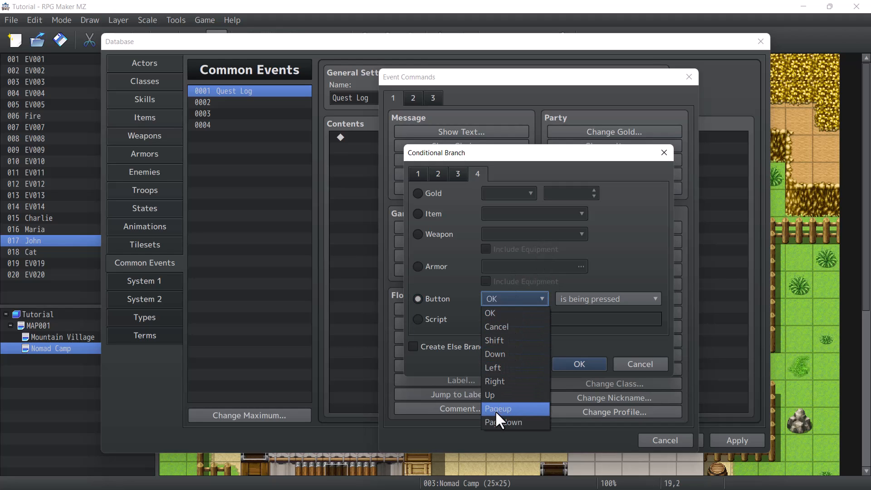
pyautogui.click(498, 408)
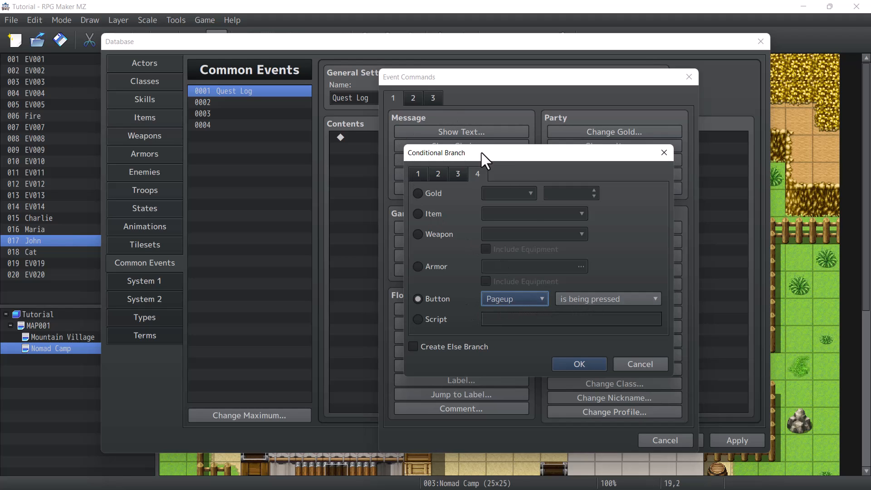
pyautogui.click(578, 364)
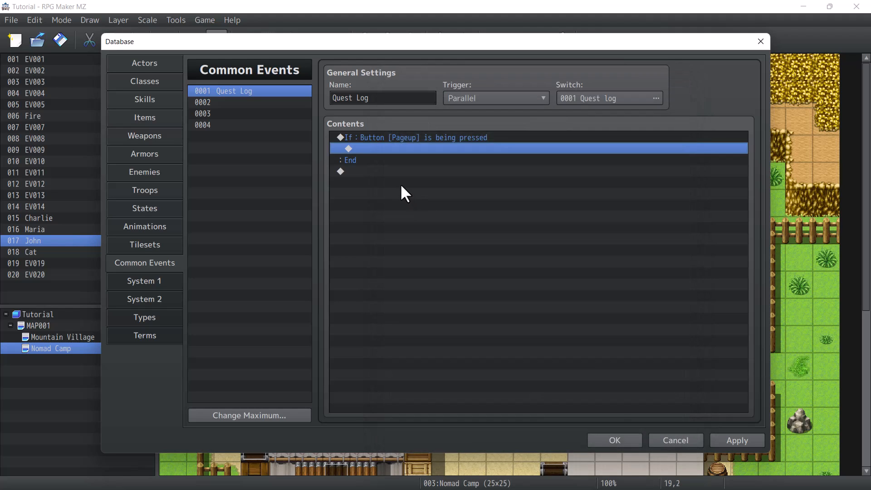
pyautogui.moveTo(366, 154)
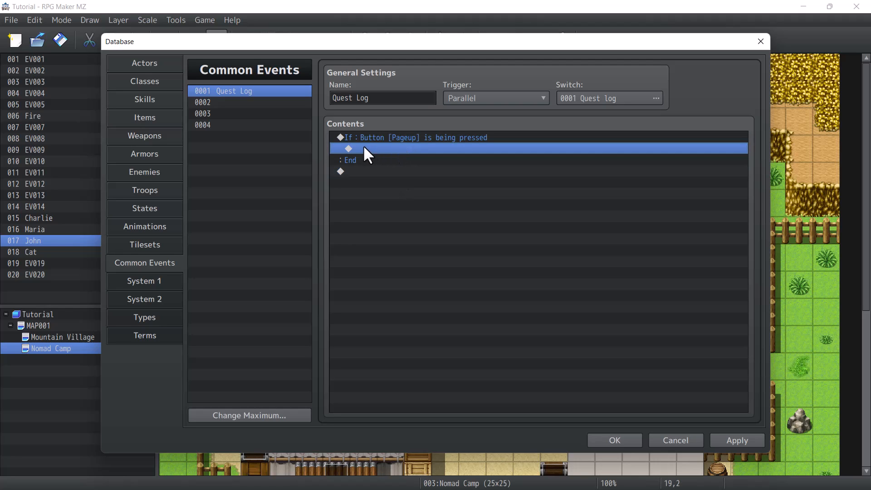
pyautogui.moveTo(394, 156)
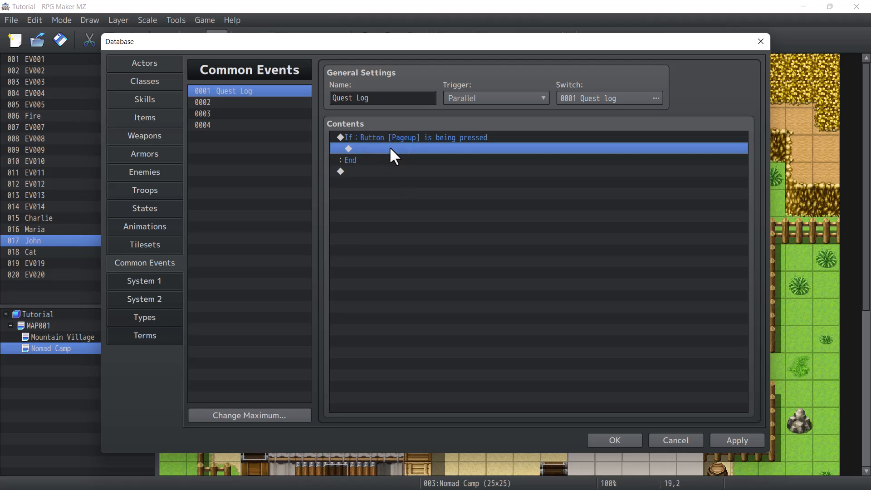
# Insert an MPP_ChoiceEX choicePos plugin command with x 16, y 16 inside the Pageup branch.
pyautogui.doubleClick(349, 148)
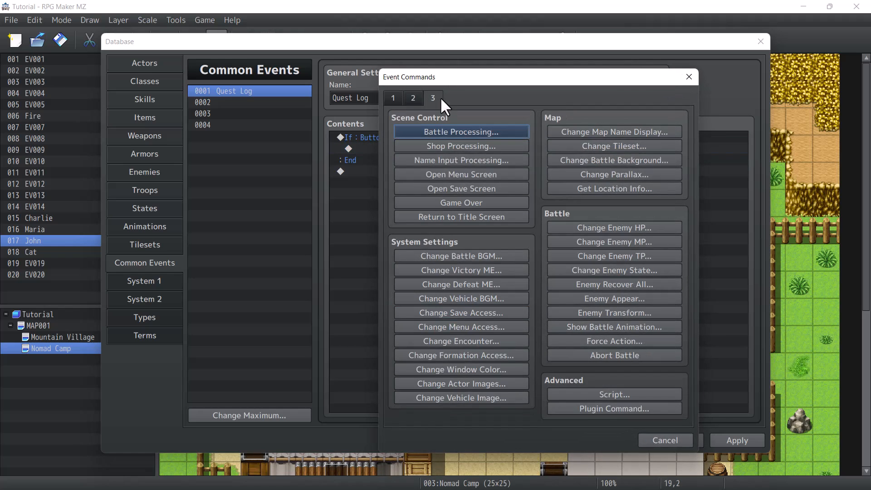
pyautogui.click(613, 408)
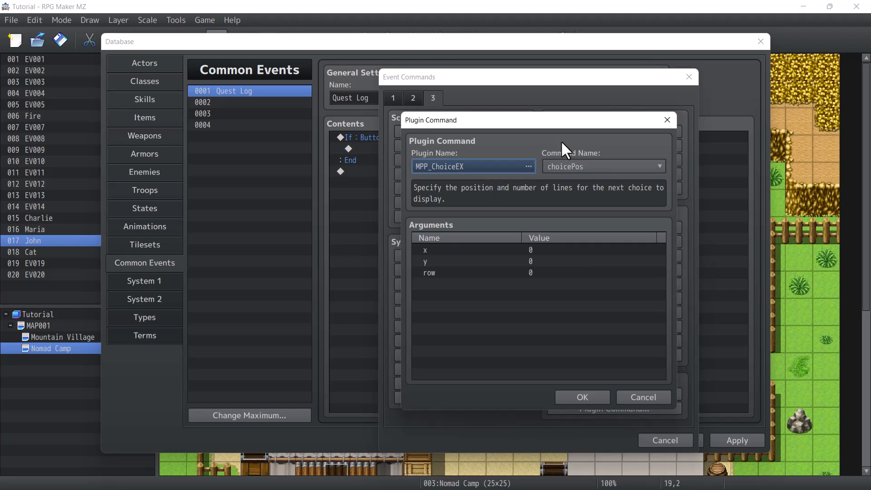
pyautogui.click(658, 166)
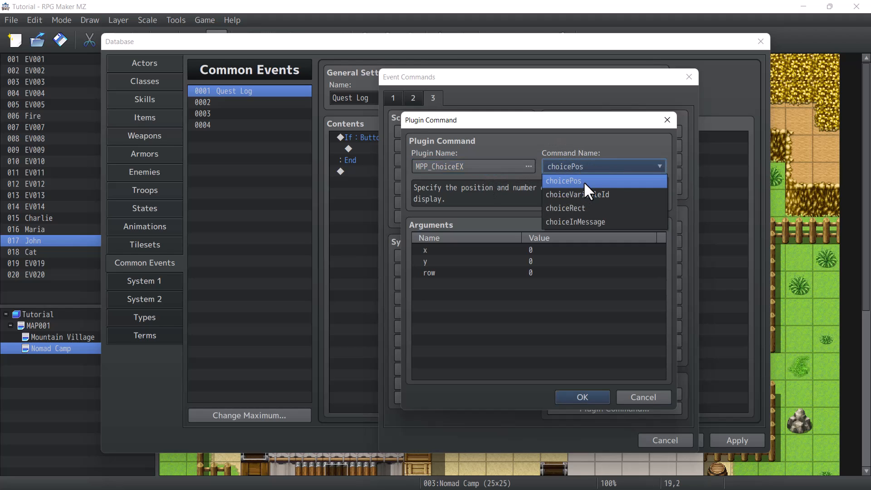
pyautogui.click(563, 181)
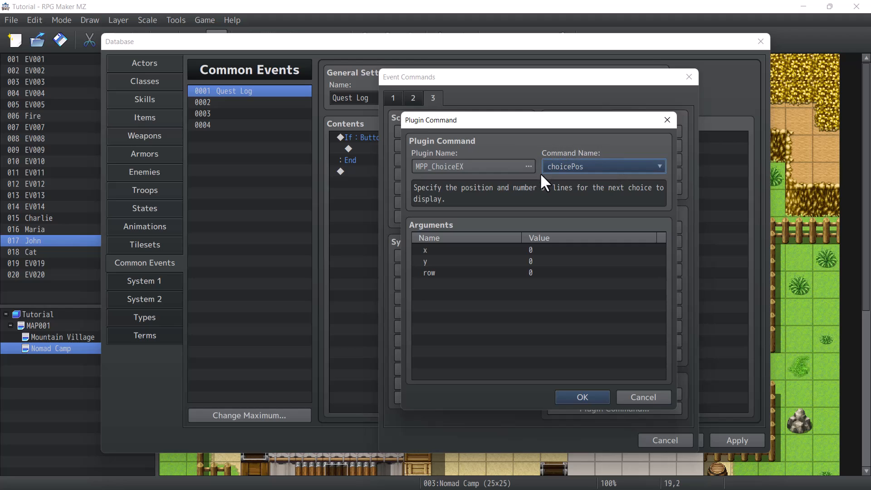
pyautogui.moveTo(659, 166)
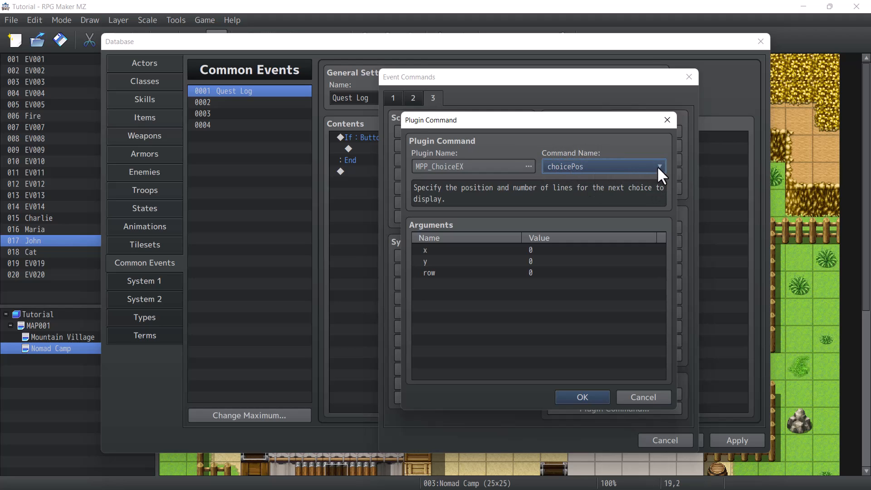
pyautogui.moveTo(484, 229)
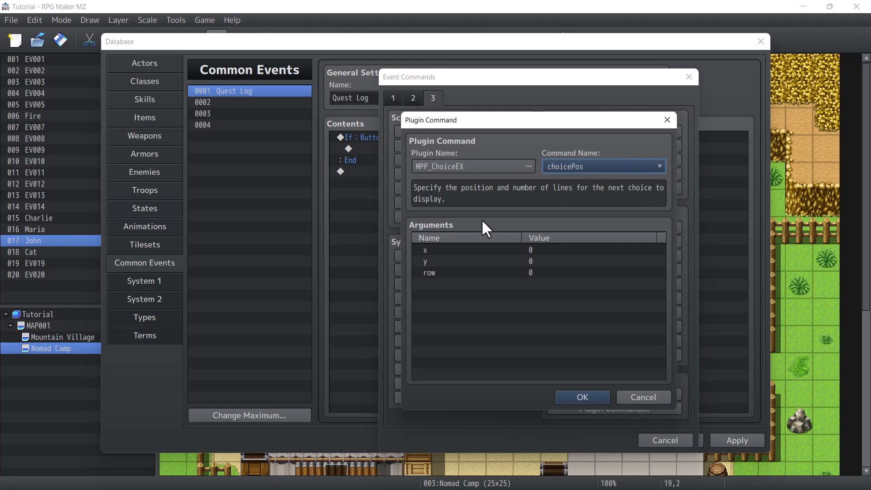
pyautogui.moveTo(387, 340)
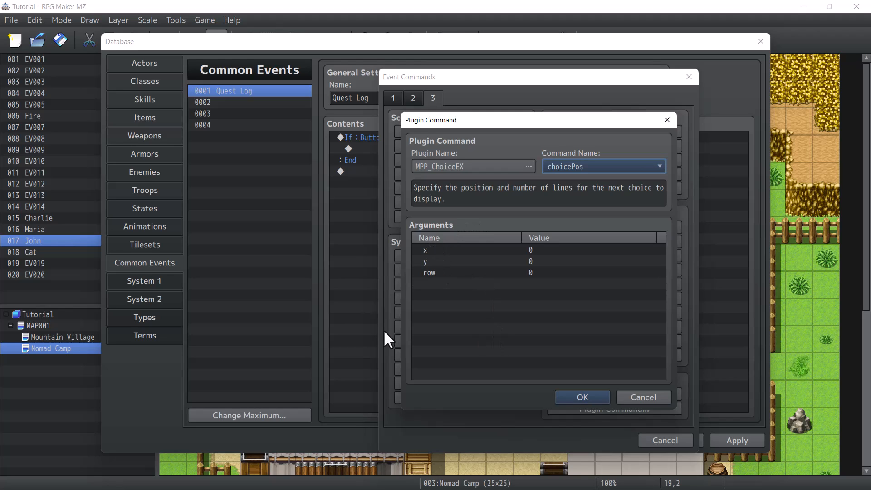
pyautogui.moveTo(145, 145)
pyautogui.write('16')
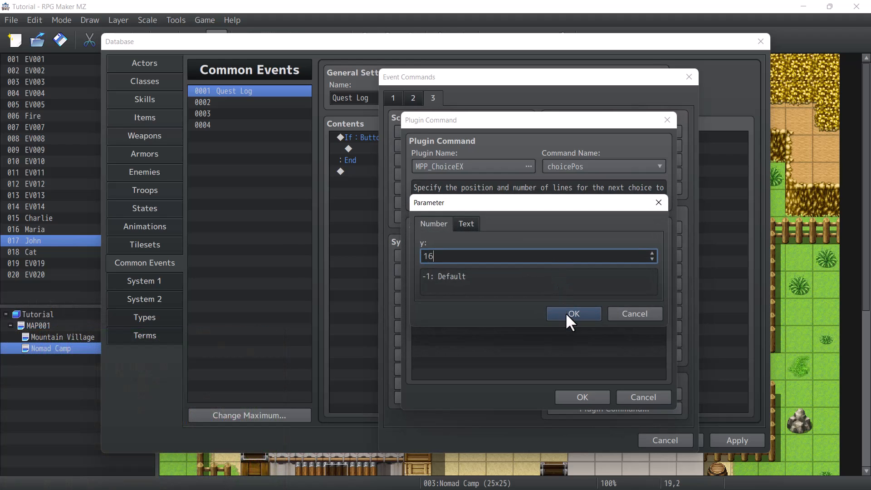
pyautogui.click(573, 314)
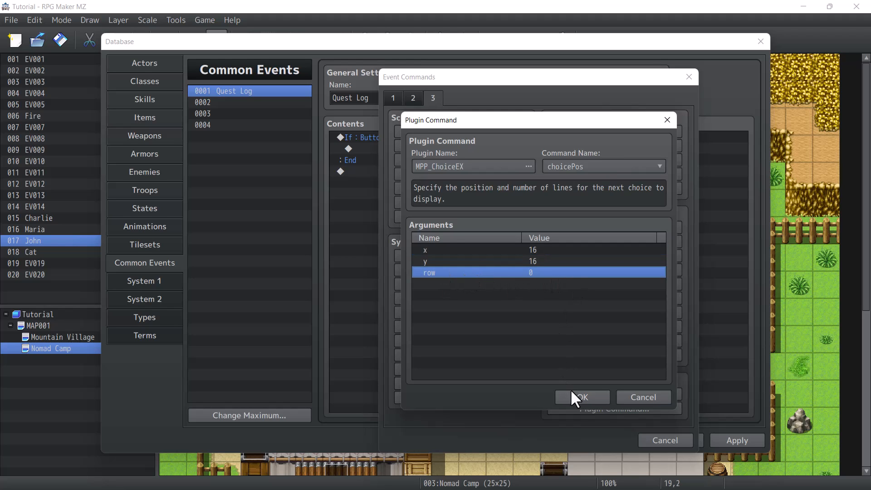
pyautogui.click(581, 397)
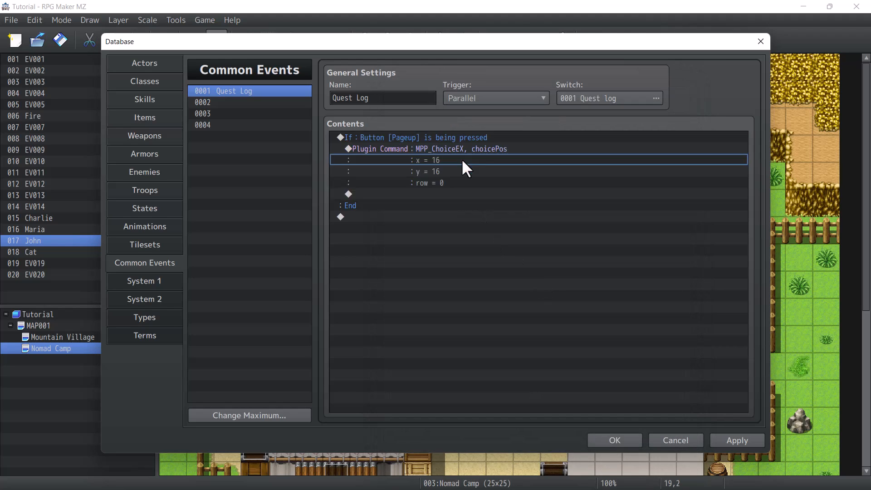
pyautogui.click(428, 148)
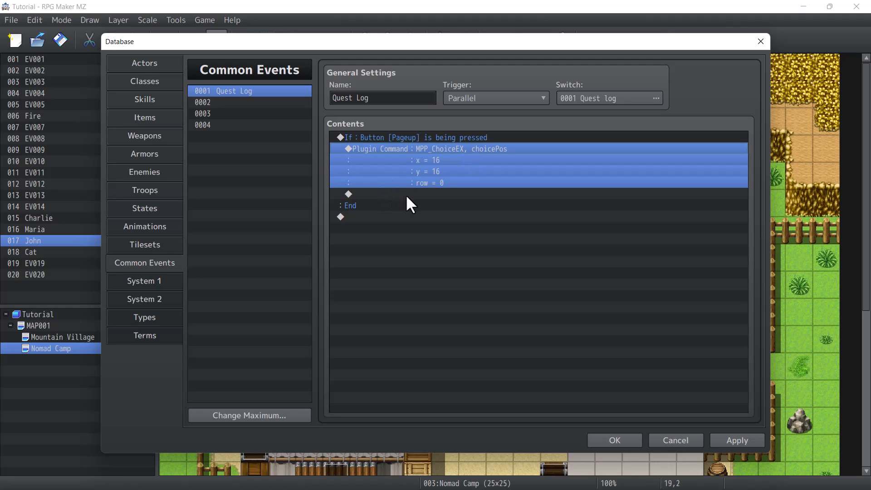
pyautogui.click(361, 193)
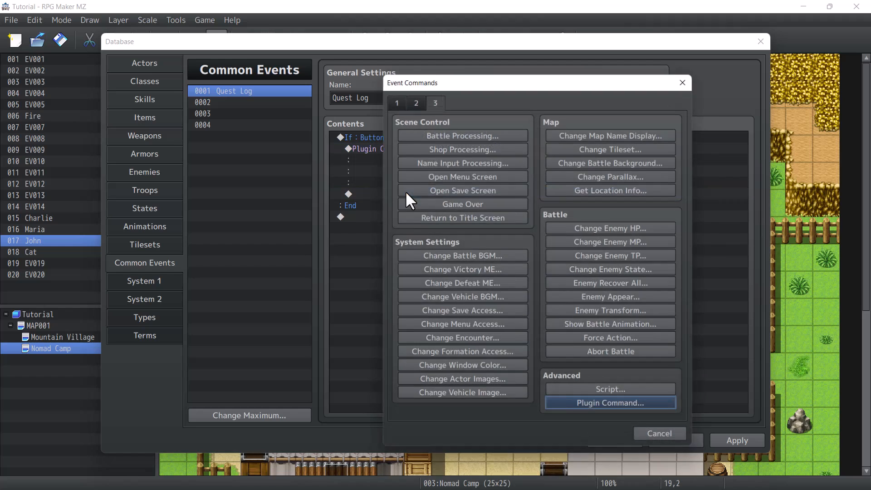
# Add Show Choices, replacing the default first choice with 'if(s[2]) Pet A Cat'.
pyautogui.click(392, 98)
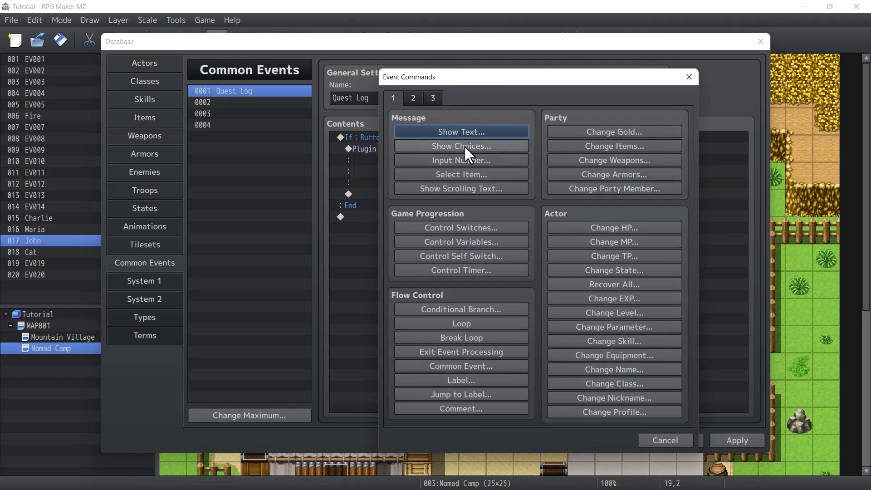
pyautogui.click(461, 146)
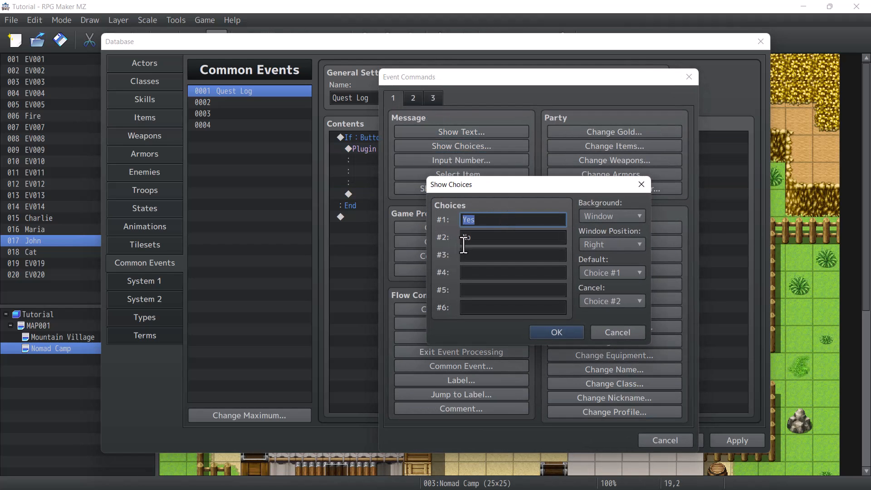
pyautogui.press('Delete')
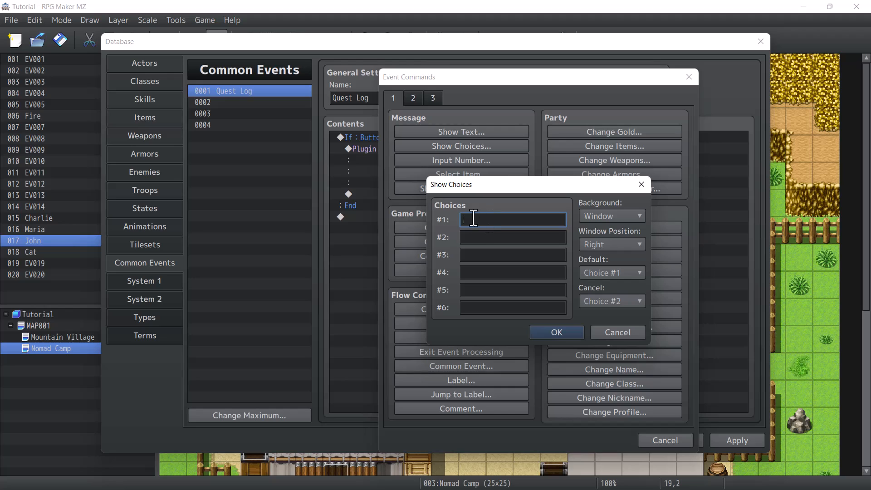
pyautogui.click(512, 237)
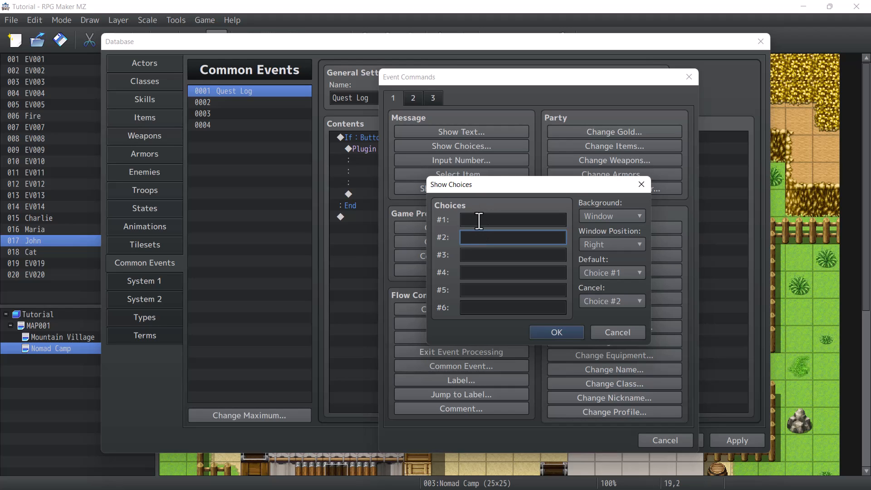
pyautogui.click(511, 219)
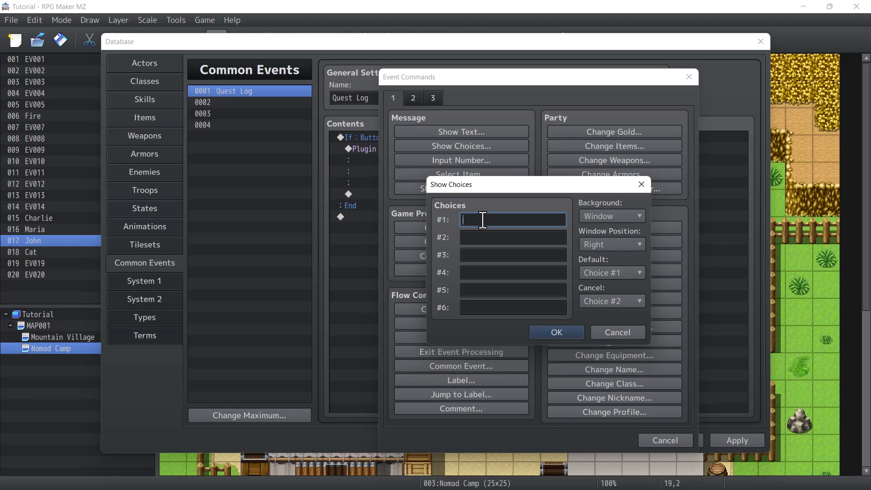
pyautogui.write('if')
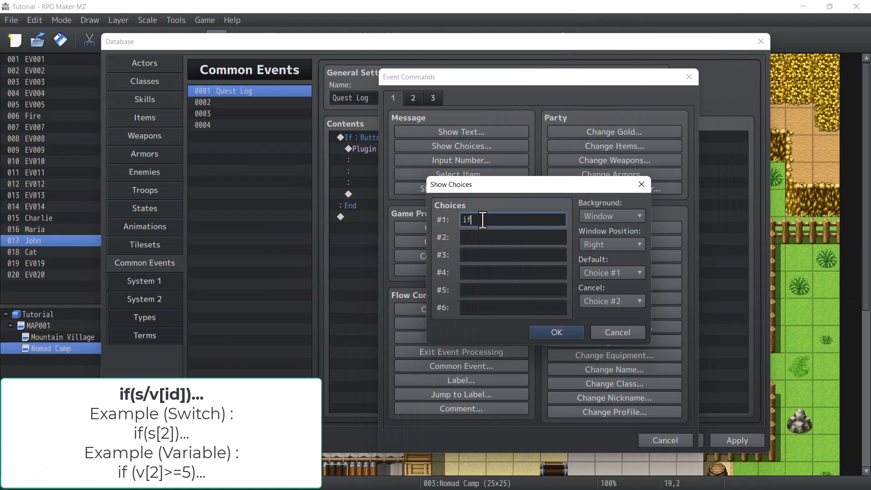
pyautogui.write('(s')
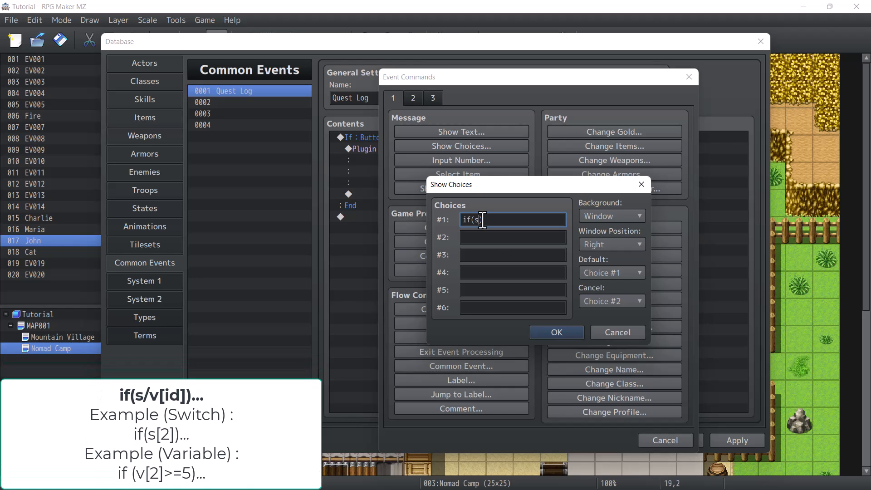
pyautogui.write('[]')
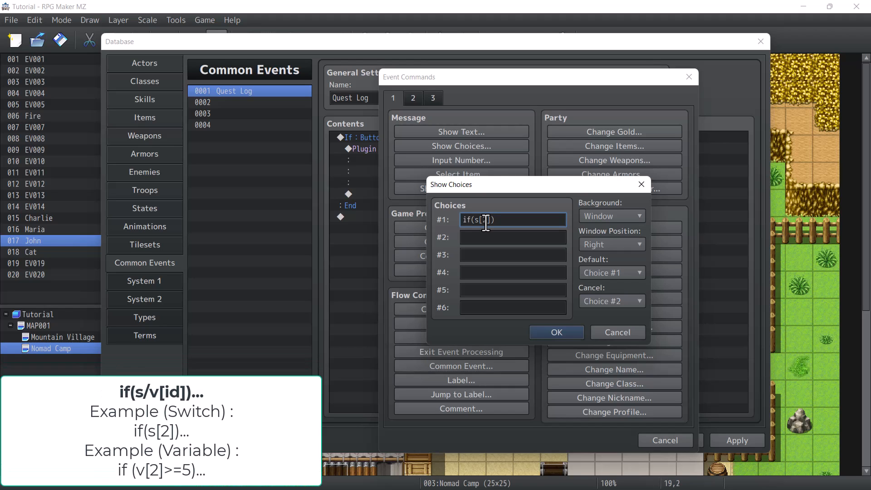
pyautogui.write('Pet')
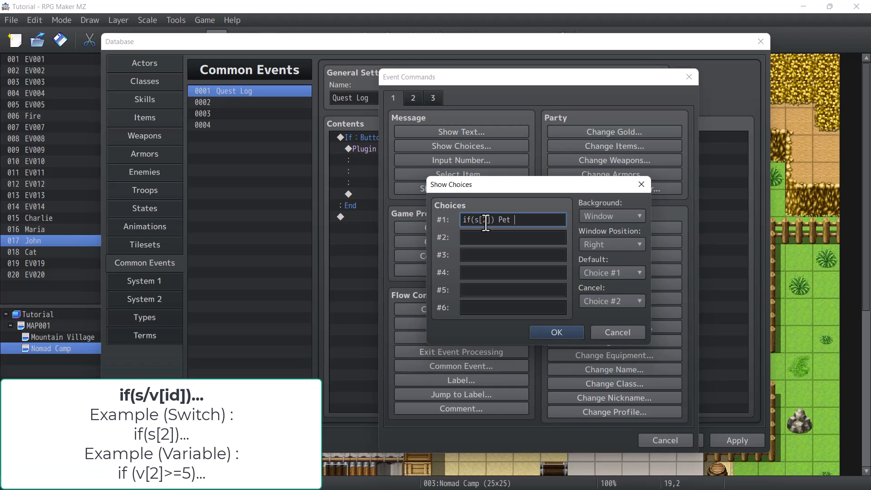
pyautogui.write('A Cat')
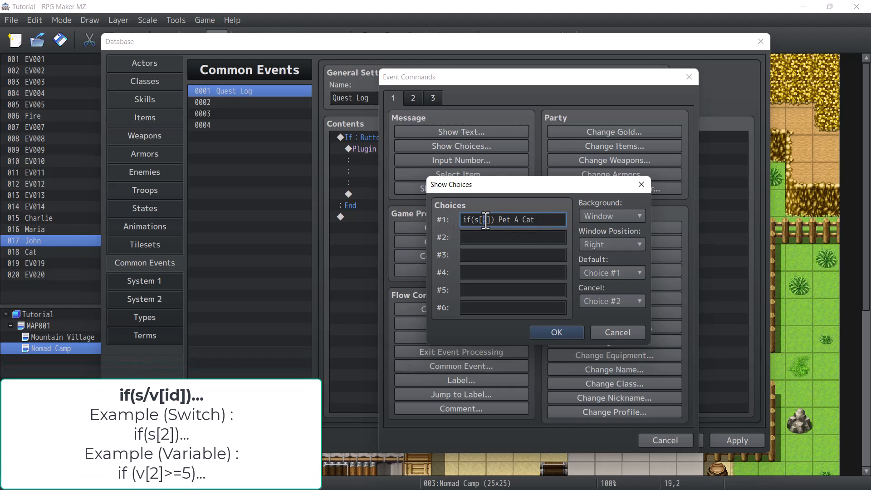
pyautogui.write('2')
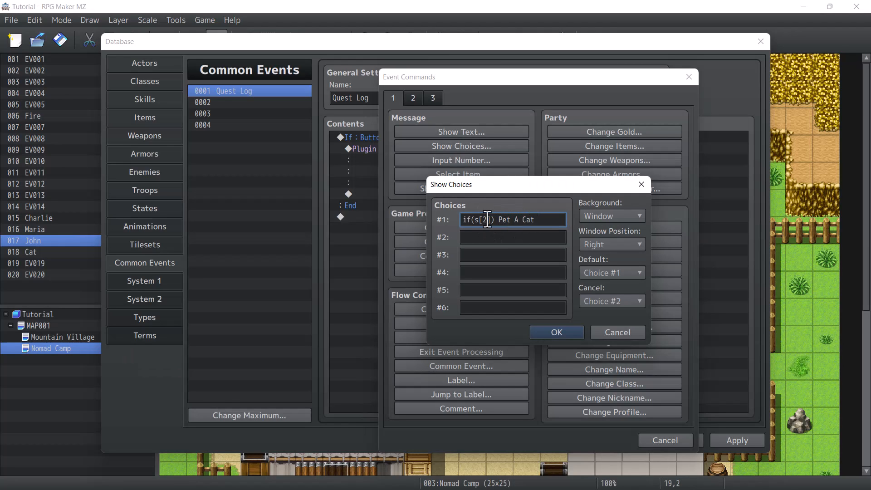
# Enter choices 'if(s[2]) Pet A Cat' and 'if(s[3]) Talk To John' and confirm the Show Choices.
pyautogui.tripleClick(512, 219)
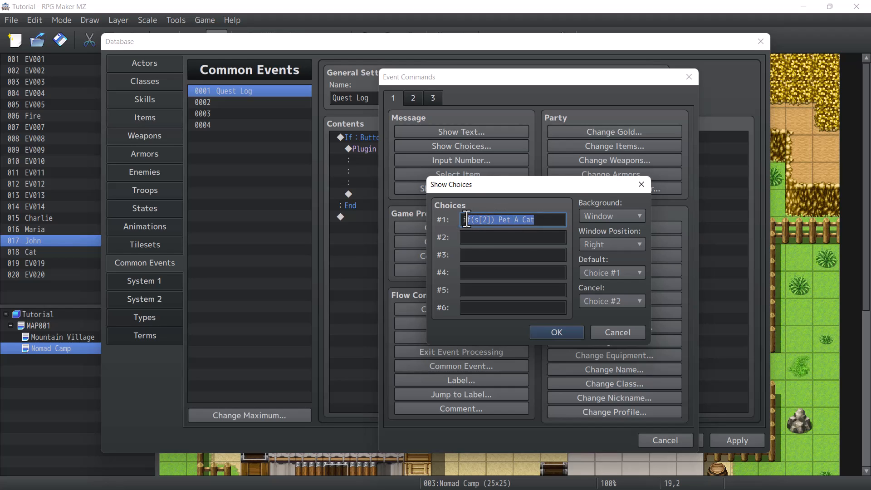
pyautogui.click(512, 237)
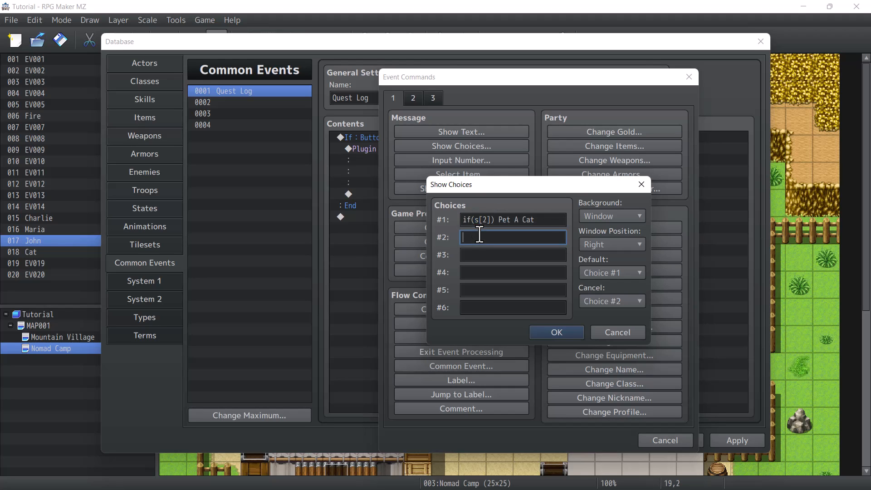
pyautogui.write('if()')
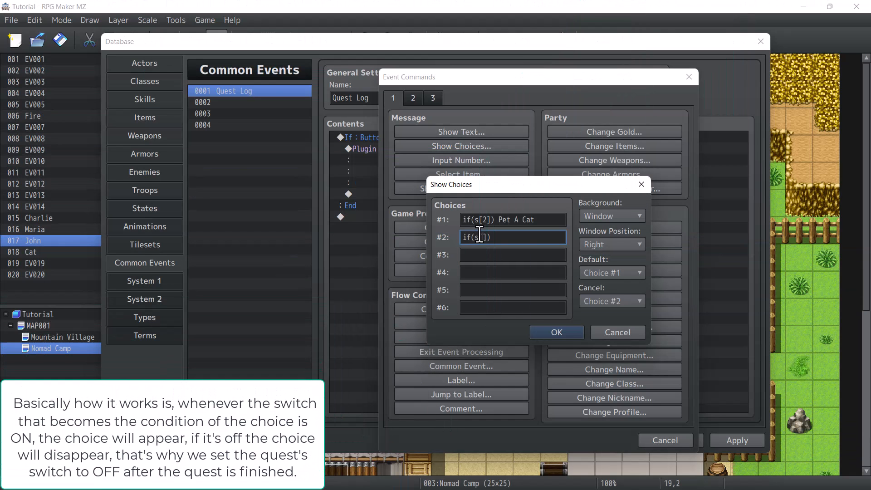
pyautogui.write('3')
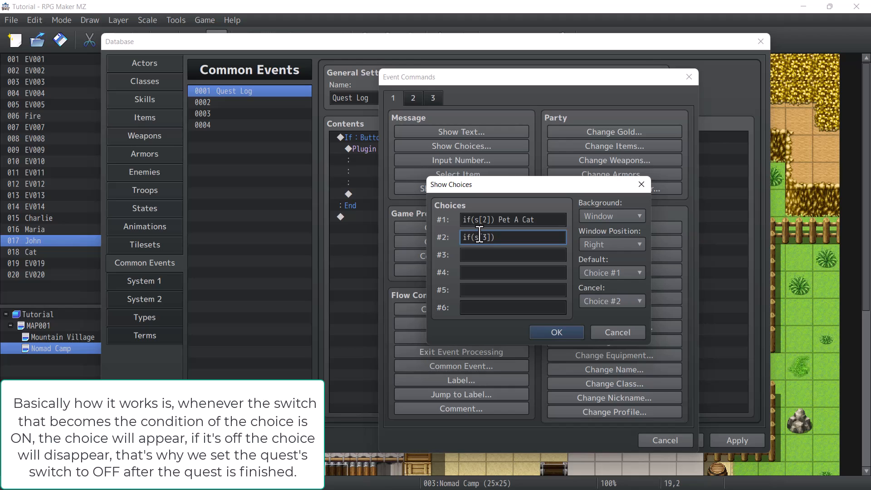
pyautogui.write('Talk To John')
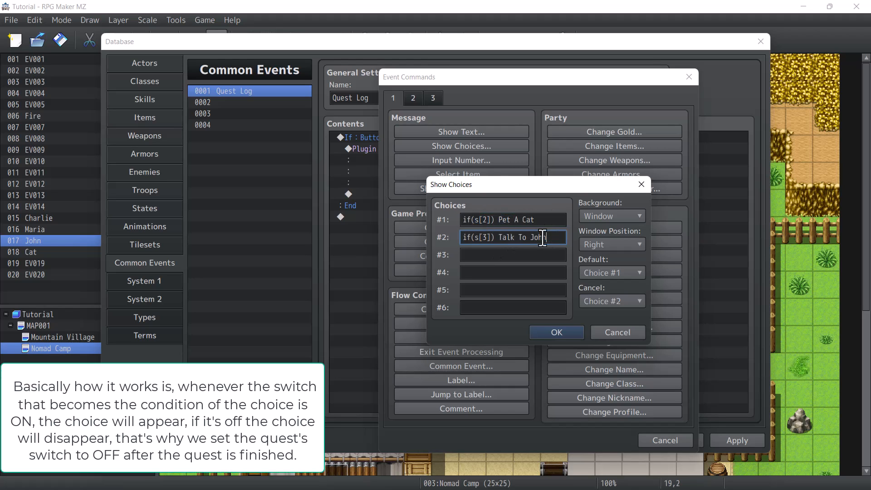
pyautogui.click(511, 219)
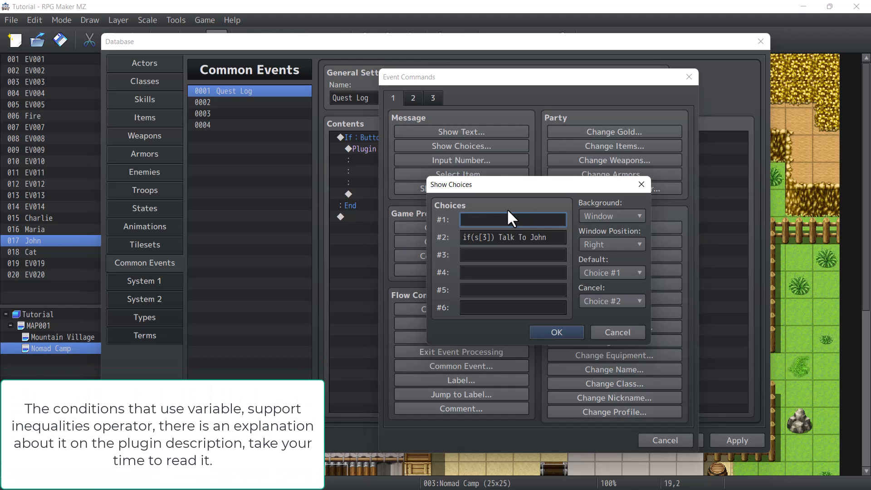
pyautogui.write('if(s[2]) Pet A Cat')
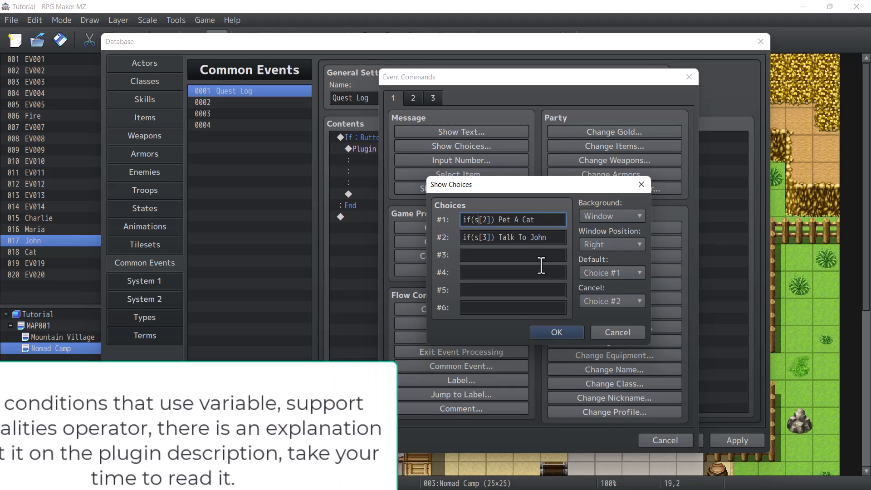
pyautogui.click(555, 332)
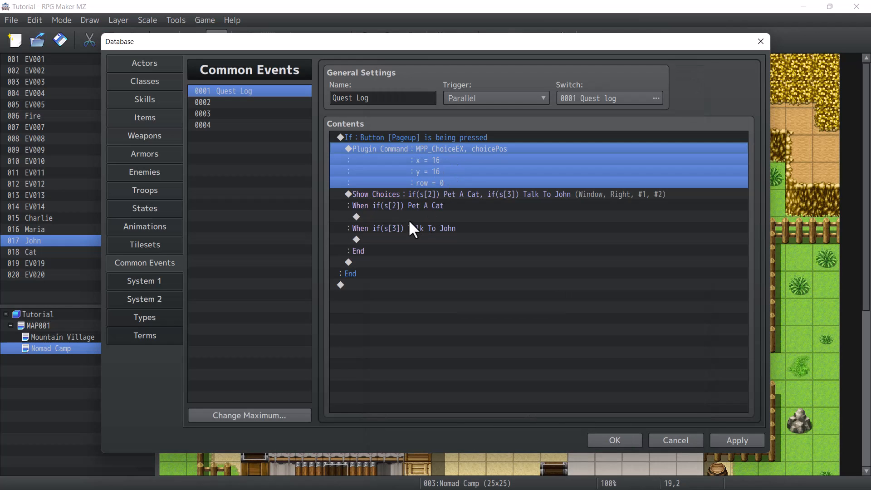
pyautogui.moveTo(391, 272)
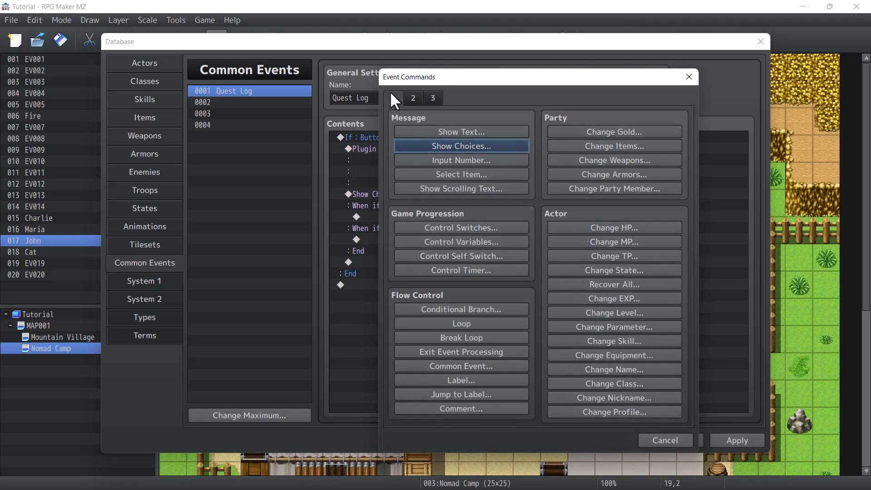
# Add a Quest Count = 0 branch whose message reads 'There is no ongoing quest.'.
pyautogui.click(460, 310)
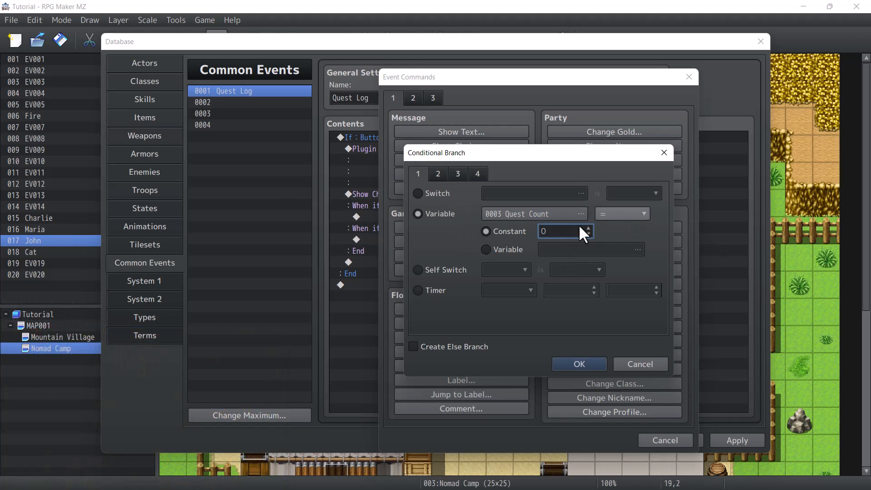
pyautogui.click(577, 364)
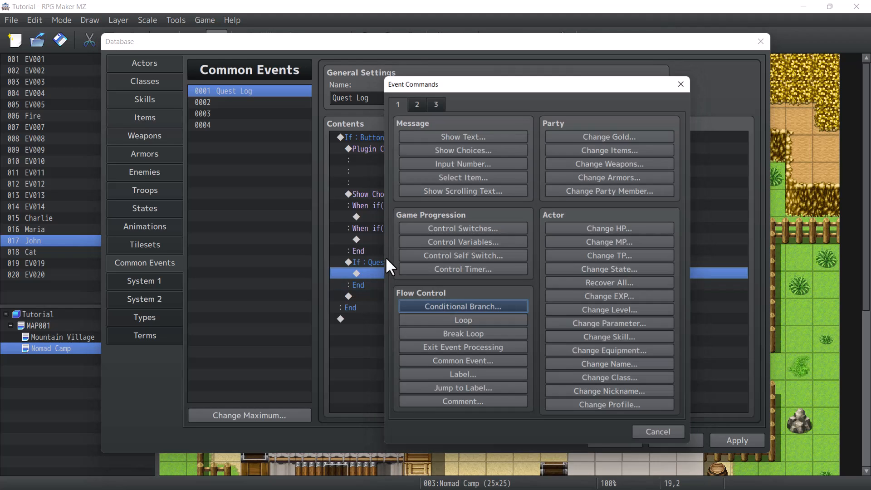
pyautogui.click(463, 136)
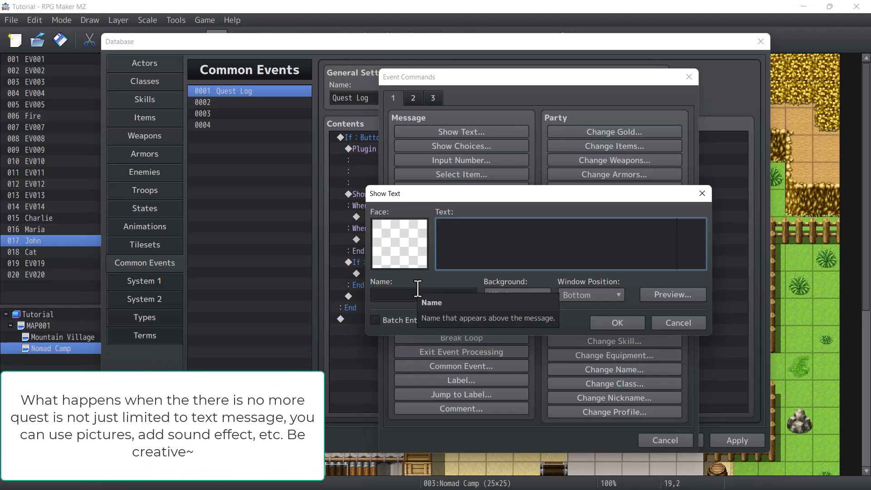
pyautogui.write('T')
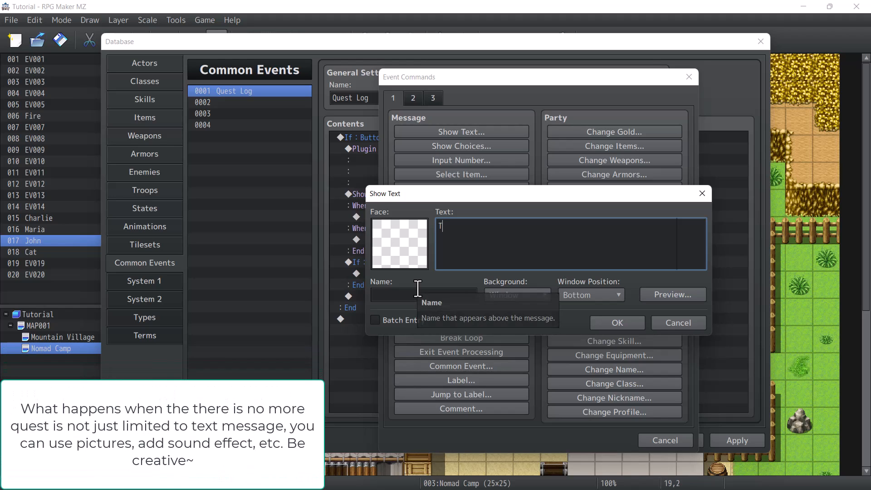
pyautogui.write('here')
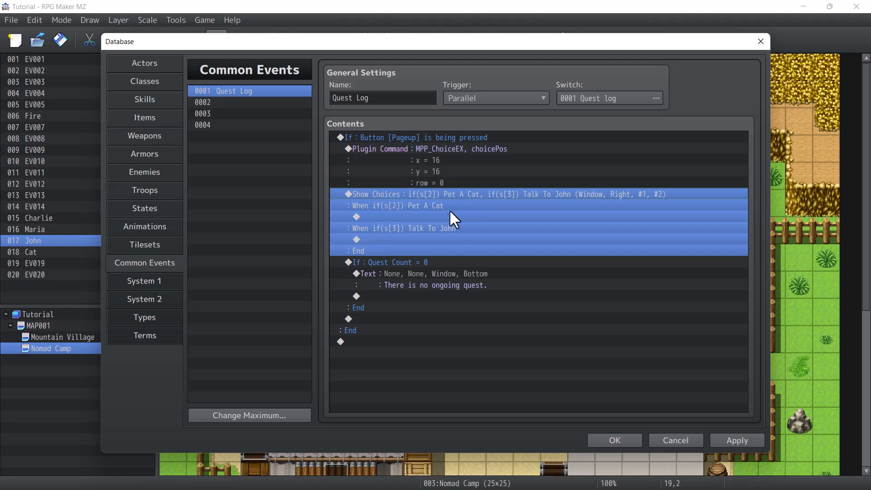
pyautogui.click(397, 206)
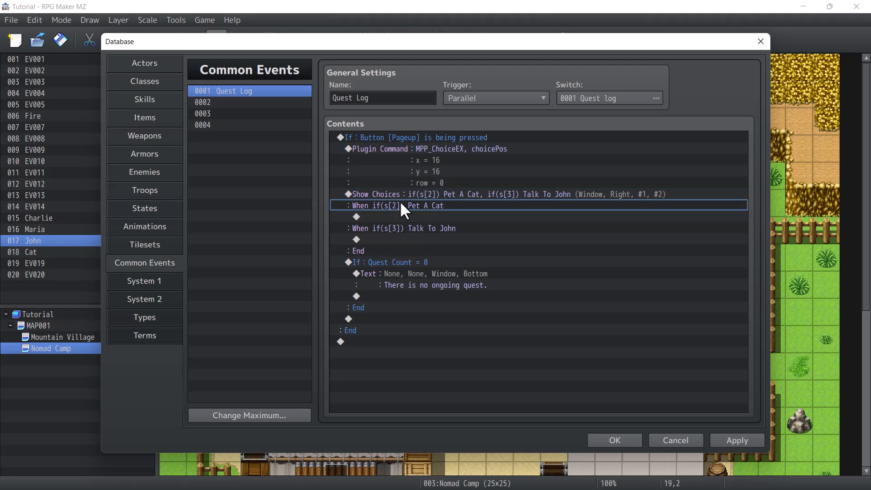
pyautogui.click(400, 216)
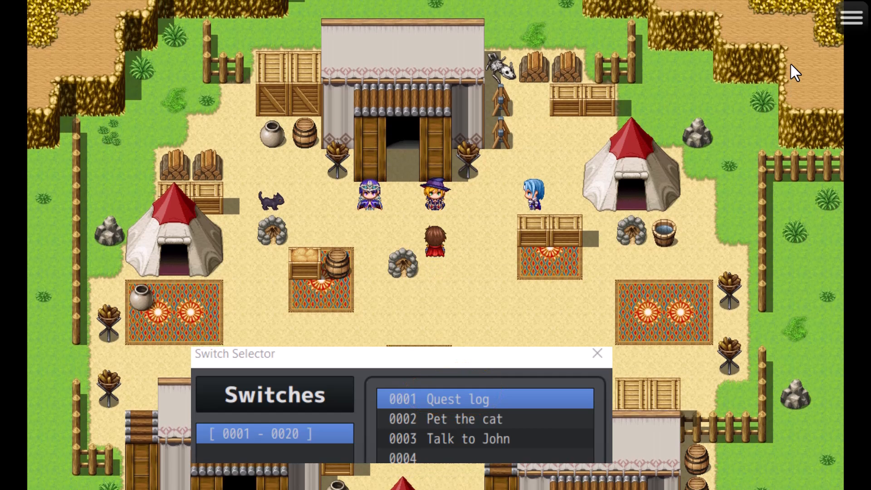
pyautogui.click(597, 353)
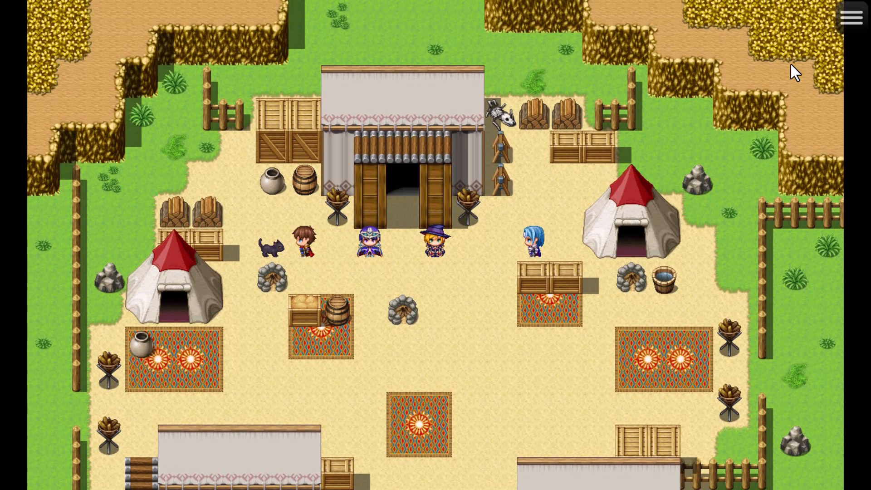
pyautogui.click(266, 243)
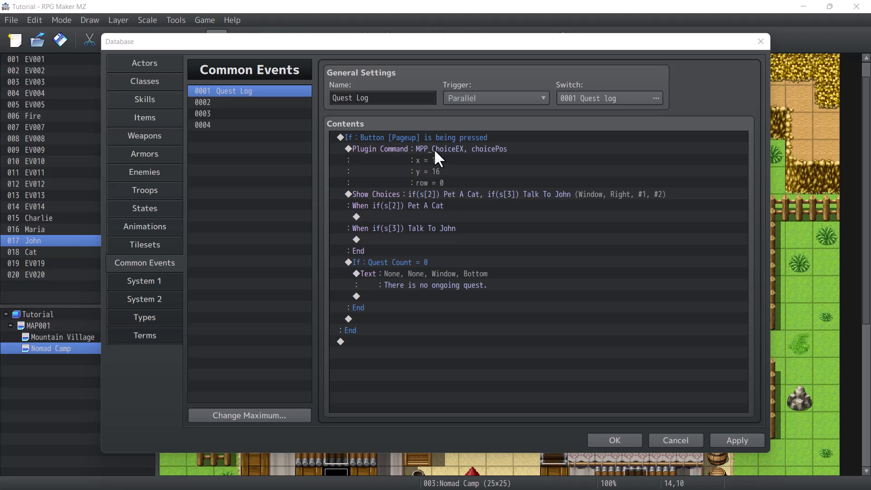
# Show picture #1 Quest_Background at opacity 0 and fade it in over 30 frames.
pyautogui.click(357, 239)
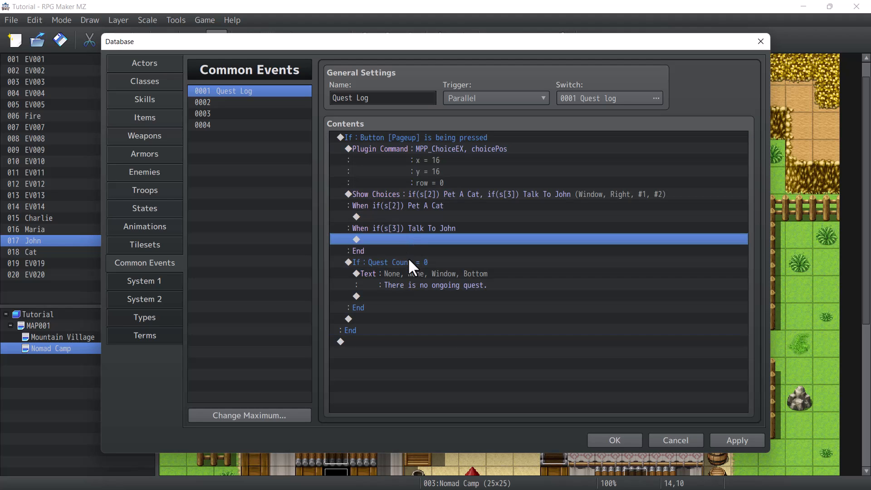
pyautogui.moveTo(394, 215)
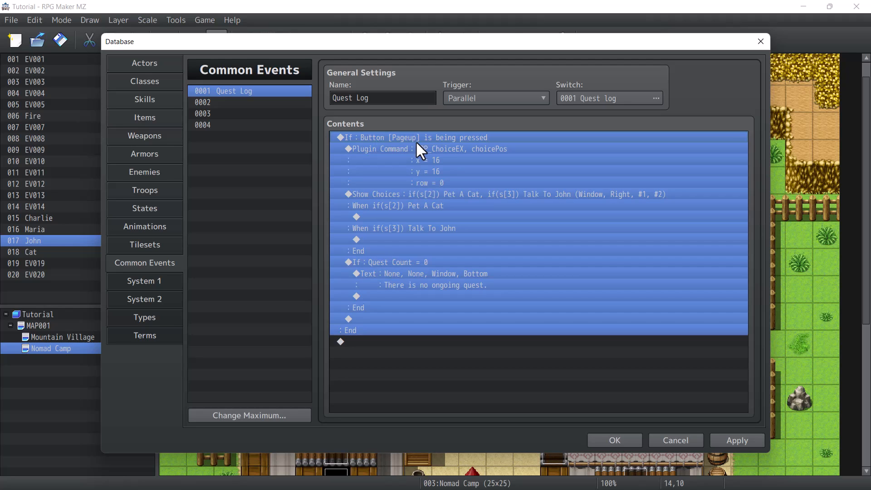
pyautogui.click(395, 205)
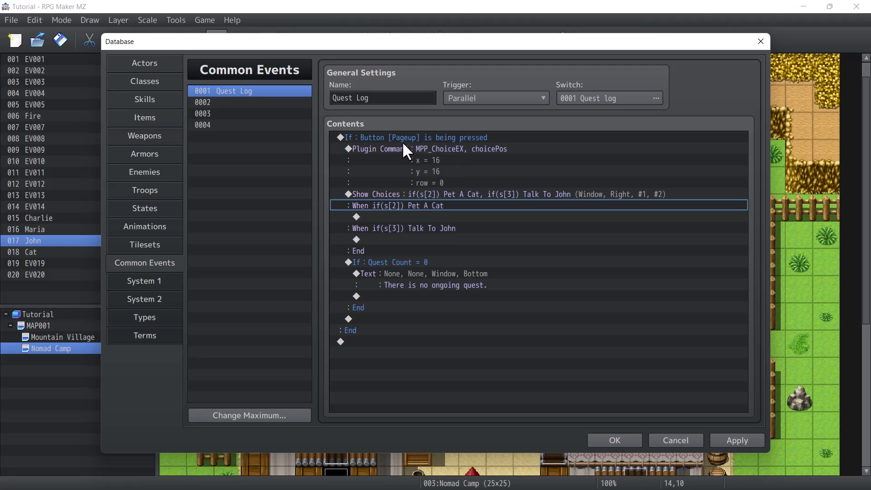
pyautogui.moveTo(433, 158)
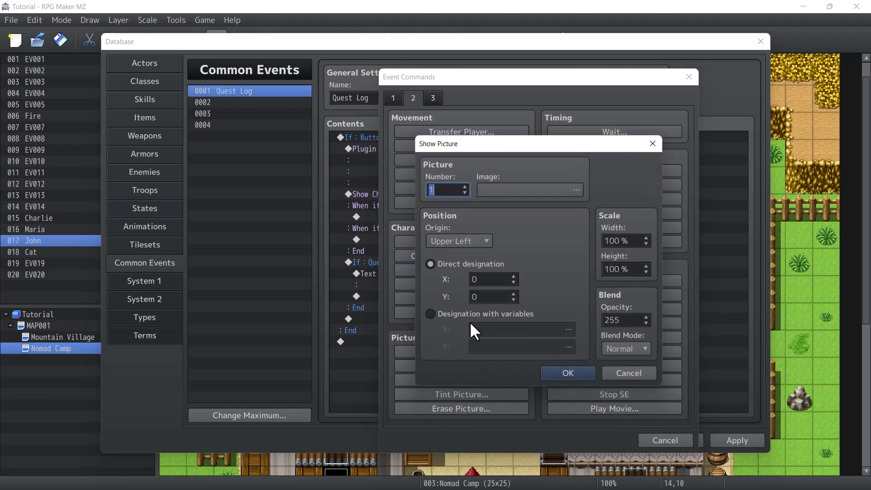
pyautogui.click(576, 190)
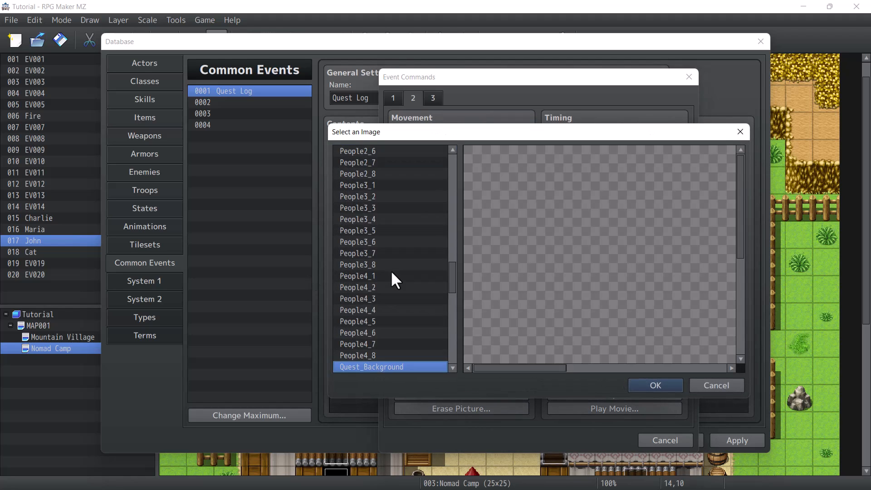
pyautogui.scroll(-3)
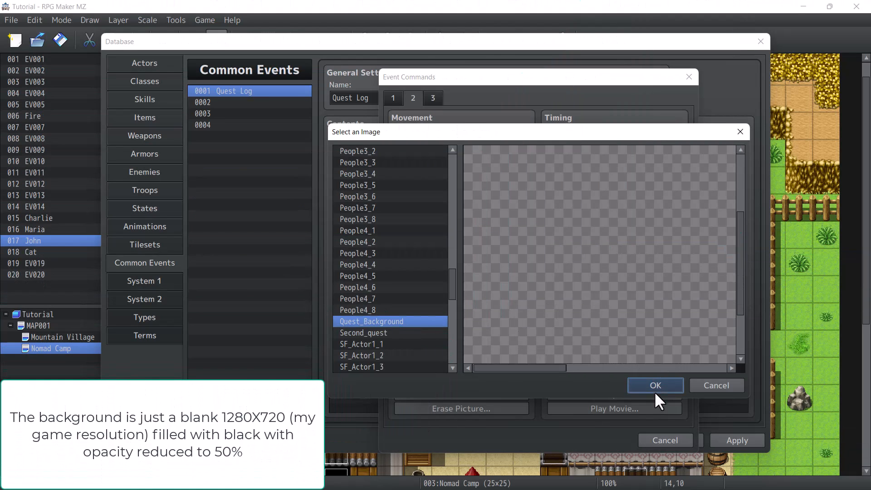
pyautogui.click(654, 386)
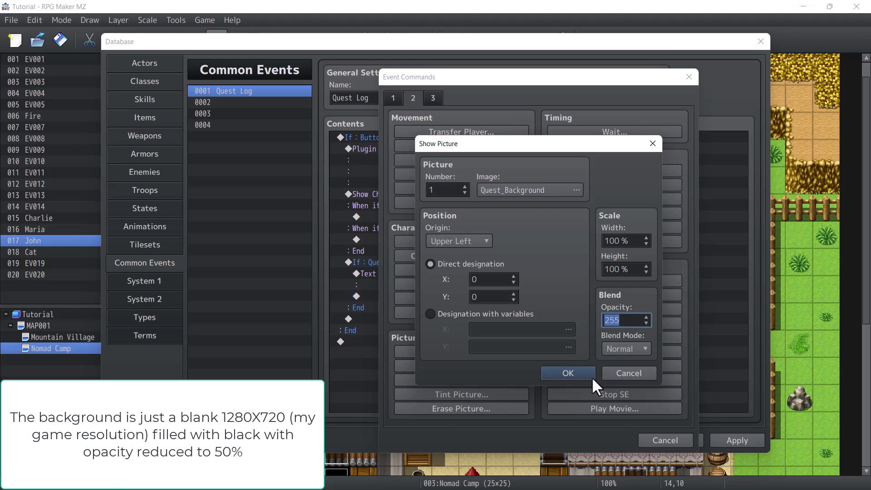
pyautogui.click(566, 373)
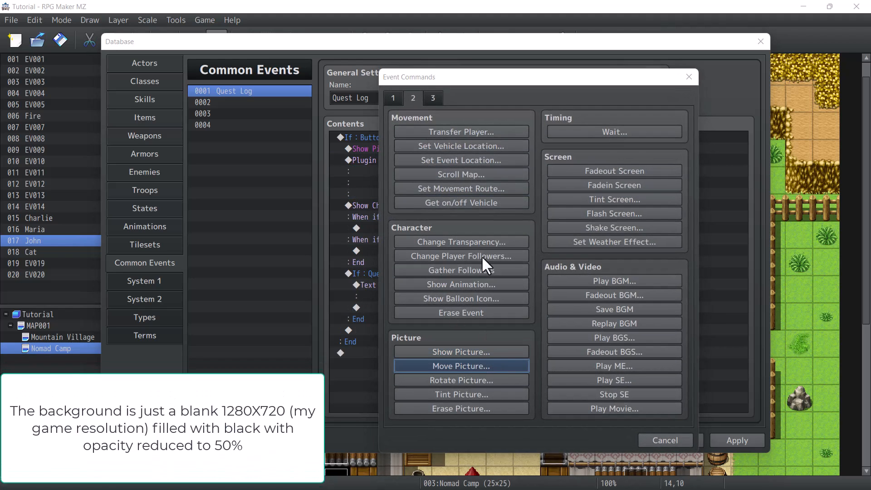
pyautogui.click(461, 366)
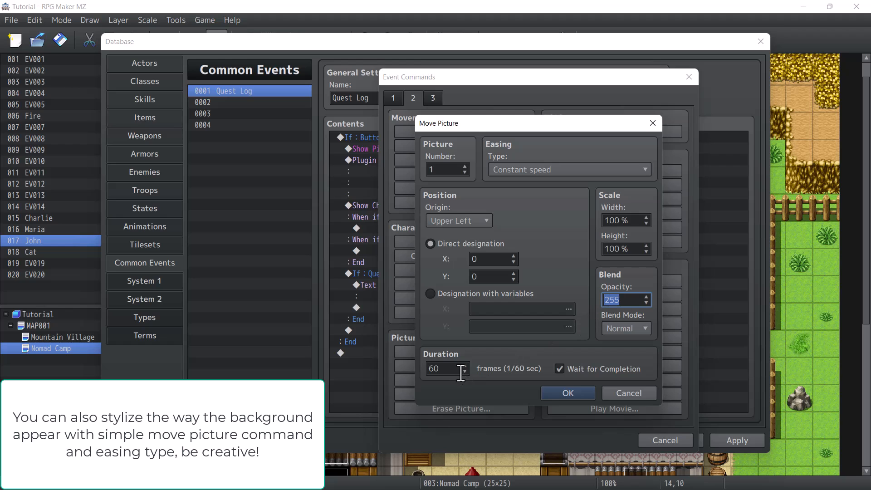
pyautogui.click(567, 392)
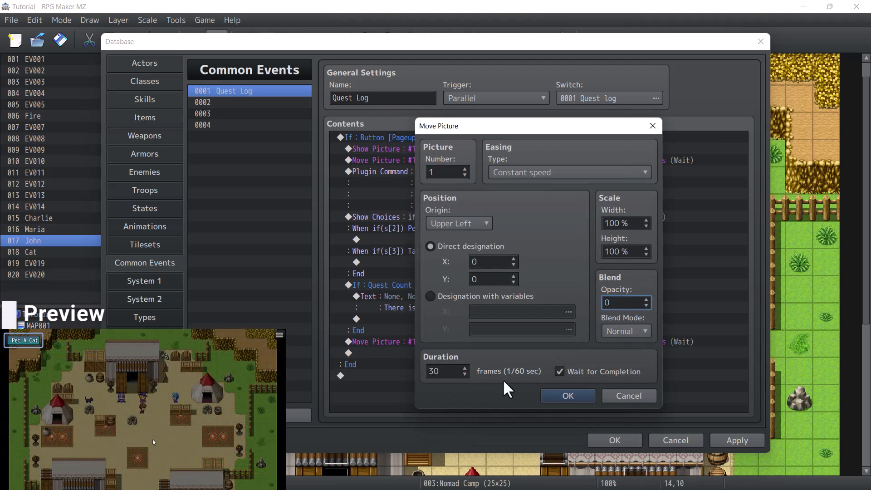
# After the branch, fade the background to opacity 0, erase it, and apply.
pyautogui.click(628, 395)
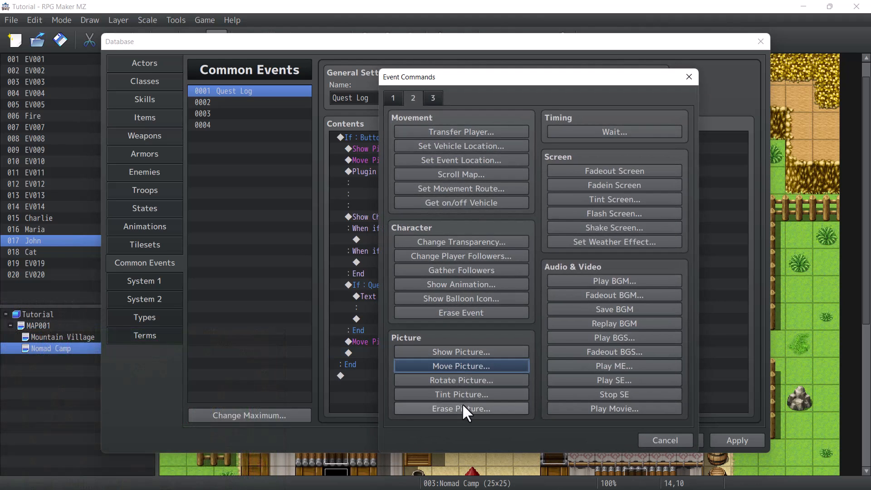
pyautogui.click(460, 408)
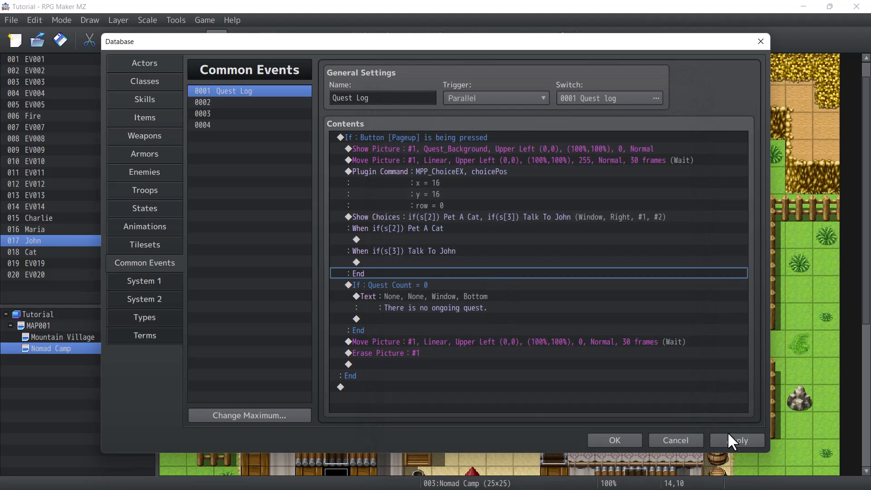
pyautogui.click(396, 228)
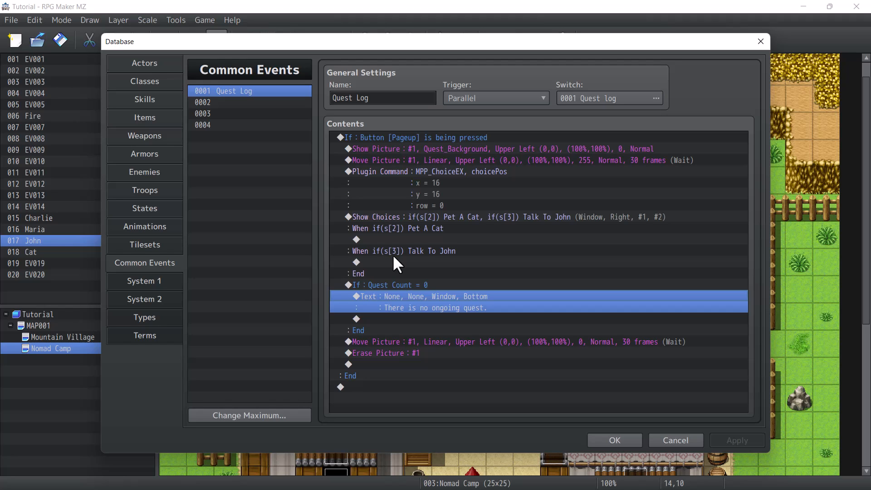
pyautogui.moveTo(415, 228)
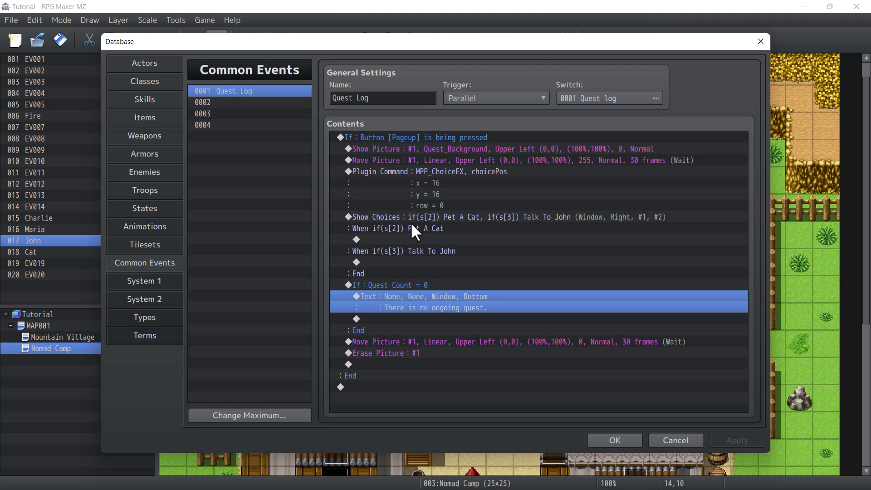
# Open the Event Commands list on the empty line under 'When if(s[2]) Pet A Cat'.
pyautogui.click(400, 228)
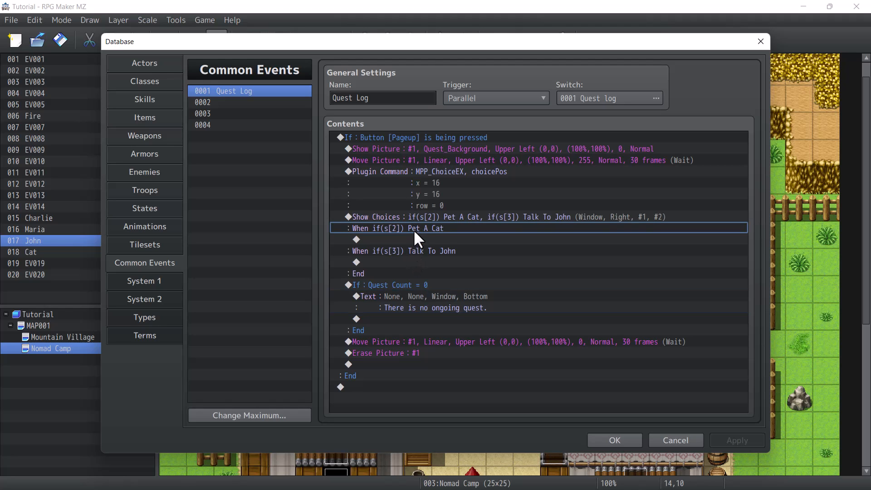
pyautogui.moveTo(420, 236)
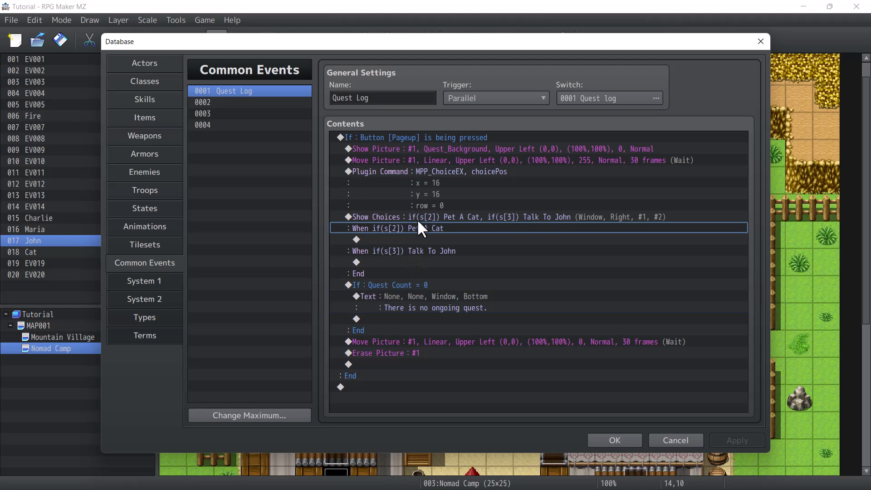
pyautogui.moveTo(425, 216)
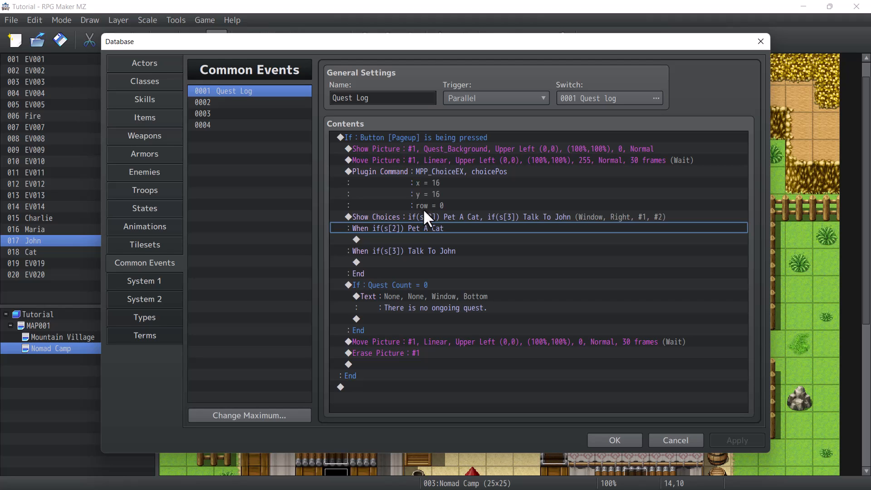
pyautogui.moveTo(432, 232)
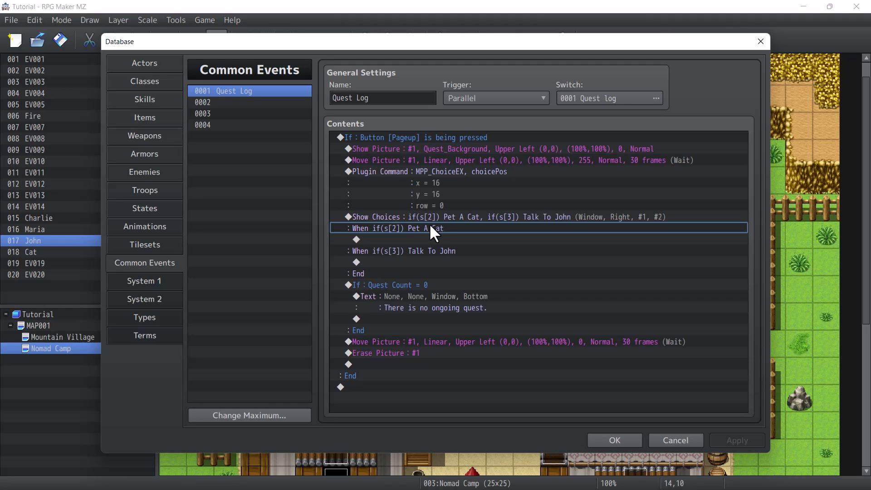
pyautogui.moveTo(410, 214)
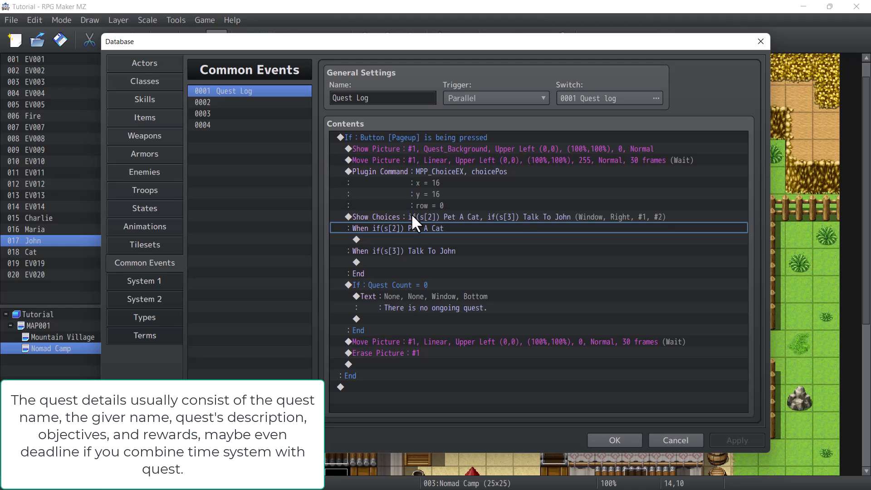
pyautogui.click(403, 250)
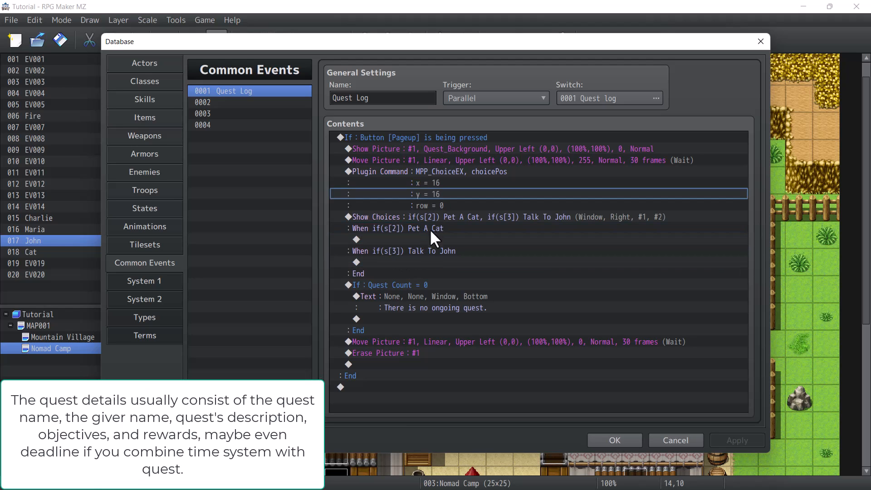
pyautogui.click(439, 228)
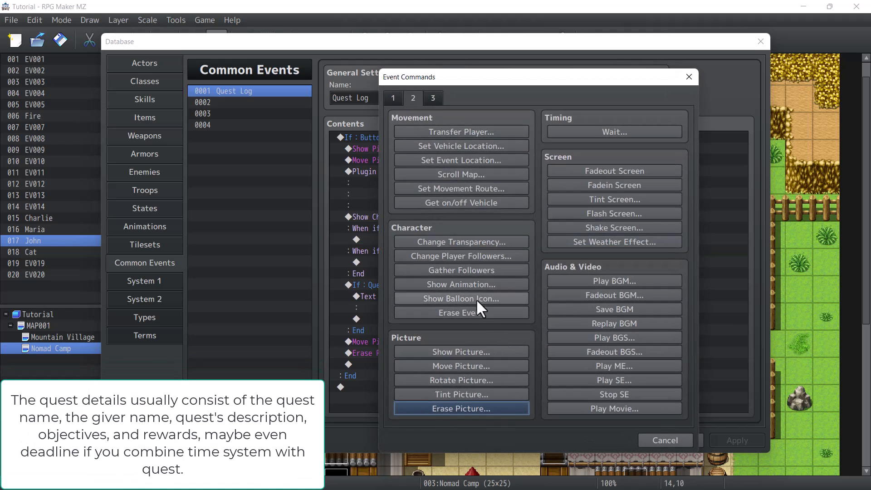
# Show picture #2 (First_Quest, then Second_quest) in each branch and fade it in over 30 frames.
pyautogui.click(460, 351)
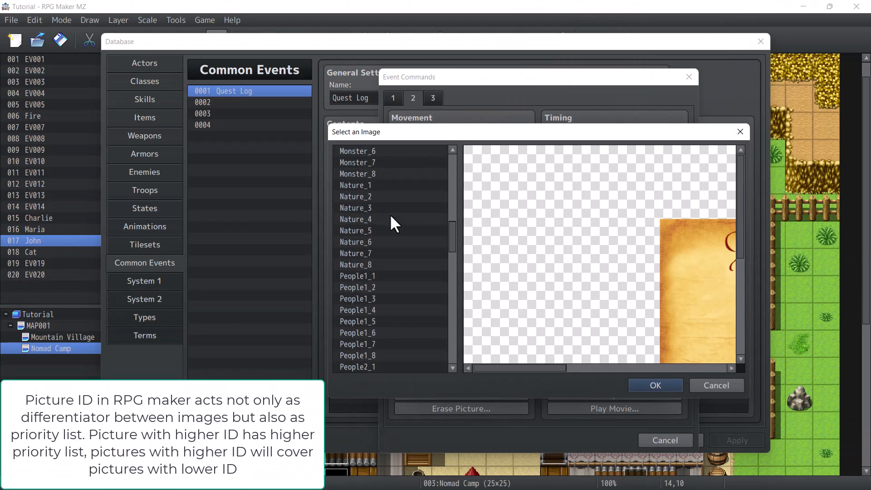
pyautogui.click(654, 385)
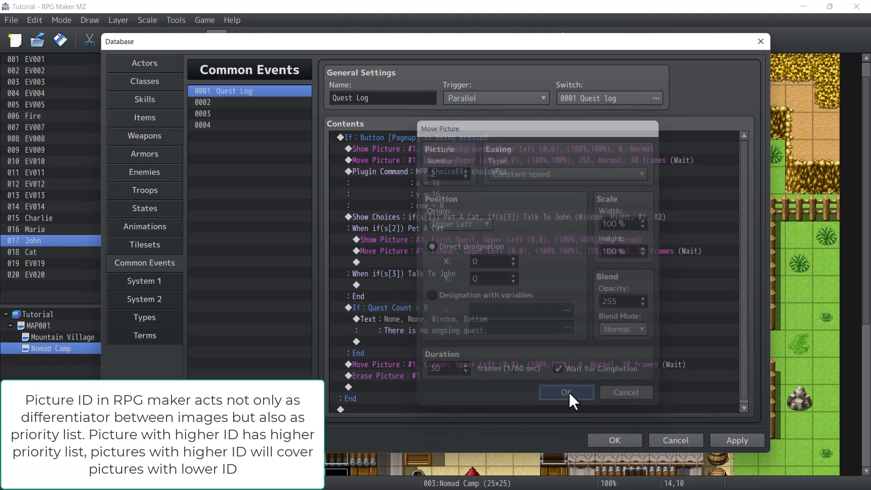
pyautogui.click(566, 391)
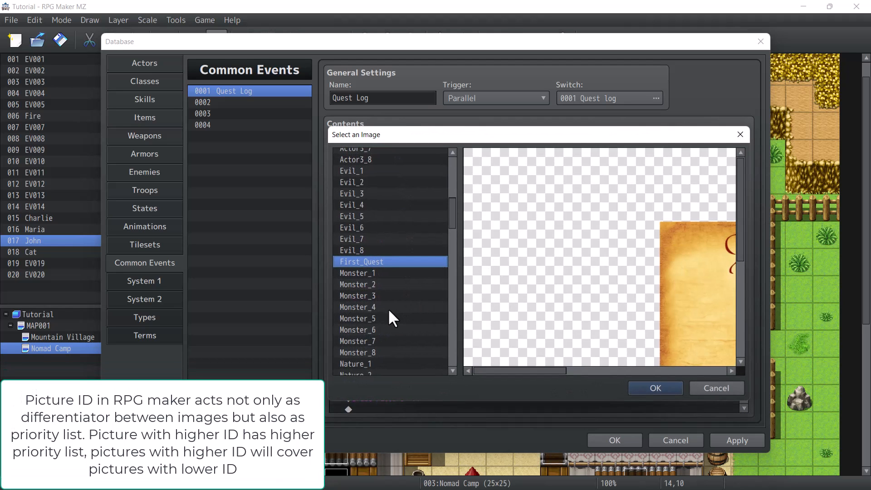
pyautogui.click(654, 388)
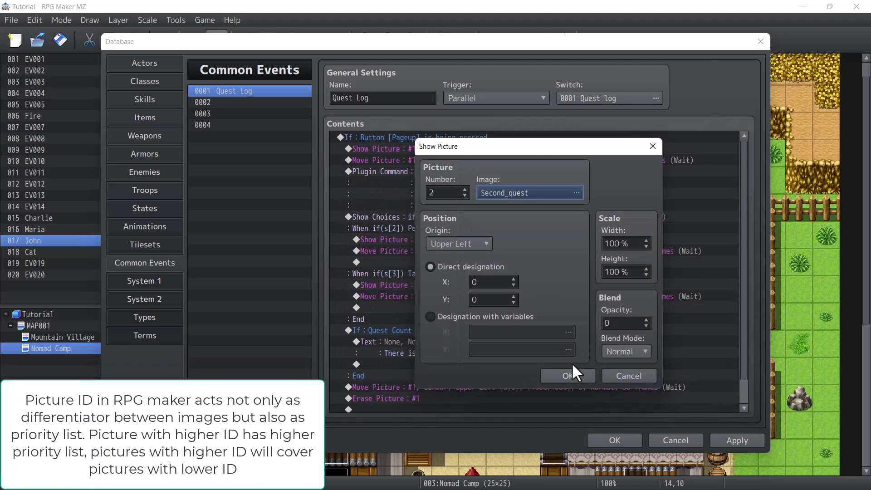
pyautogui.click(564, 376)
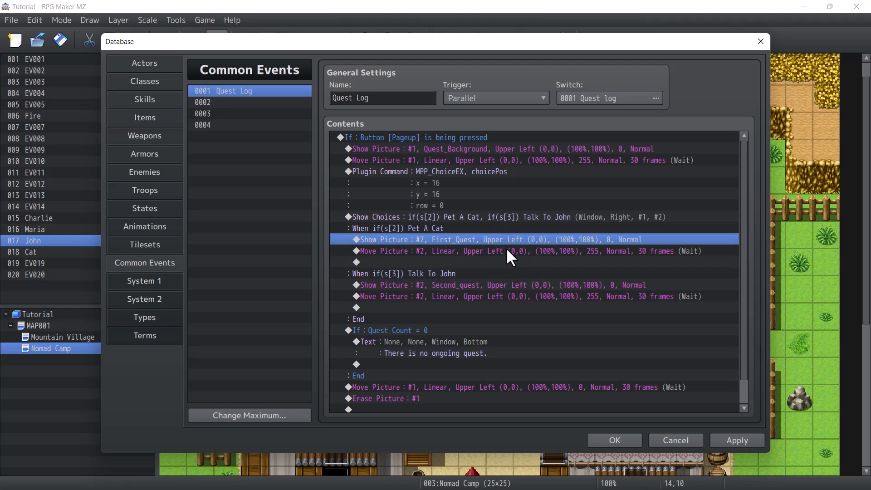
pyautogui.moveTo(502, 258)
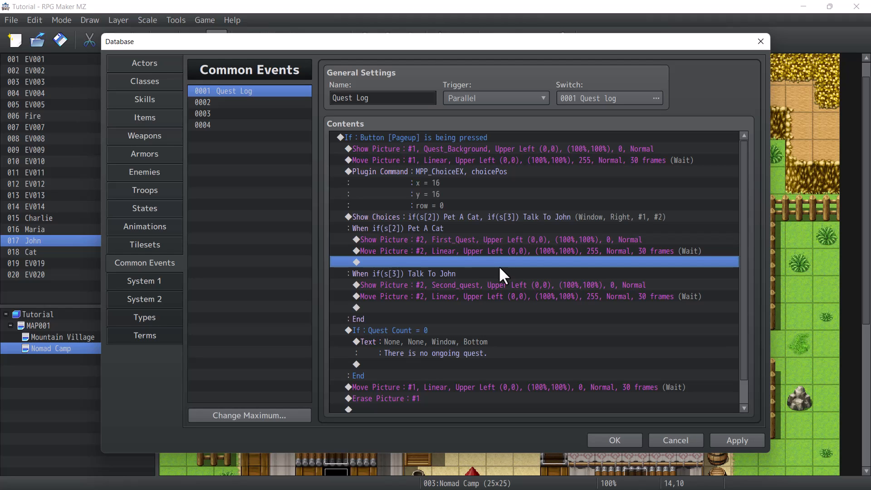
pyautogui.moveTo(491, 246)
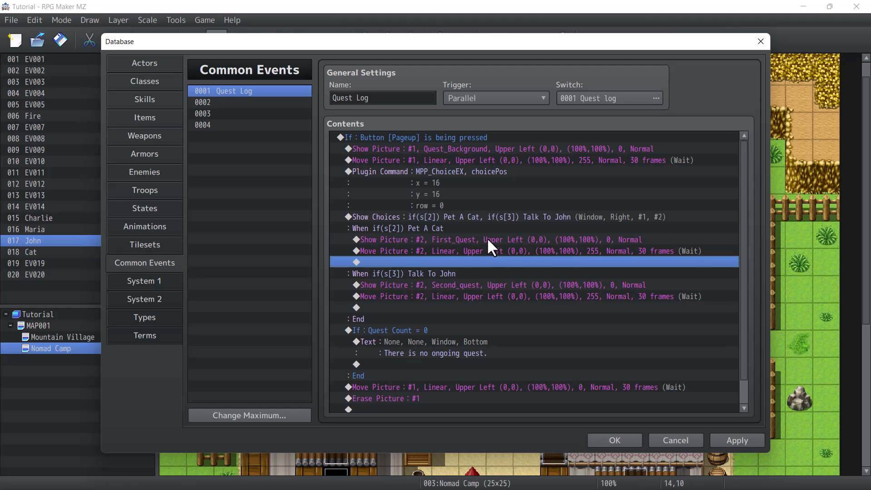
pyautogui.moveTo(429, 273)
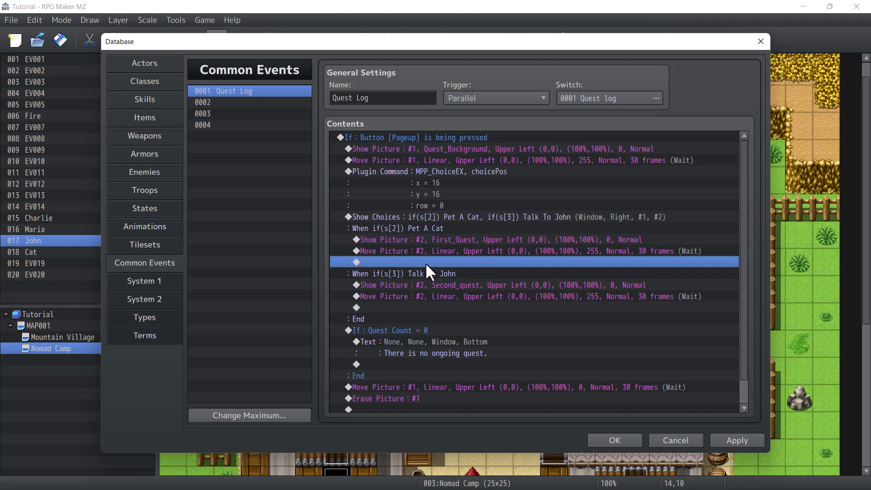
pyautogui.moveTo(436, 275)
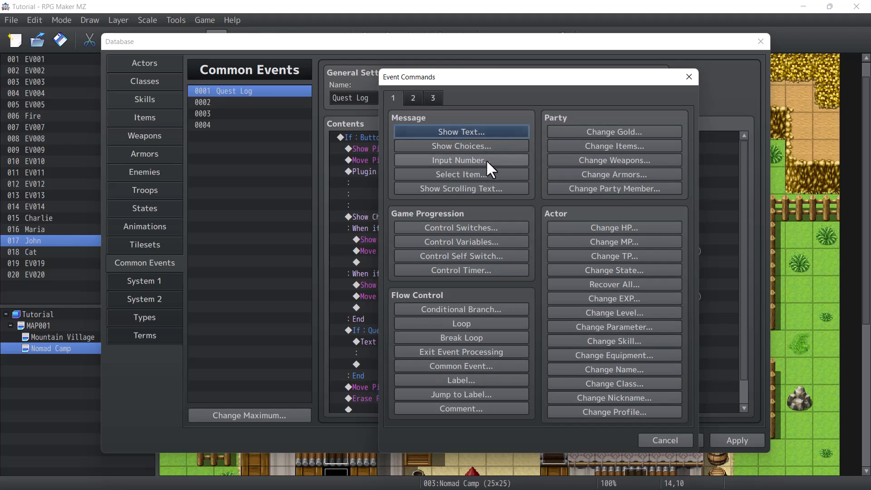
# Add a non-cancellable 'Understood' choice that fades picture #2 to opacity 0.
pyautogui.click(460, 145)
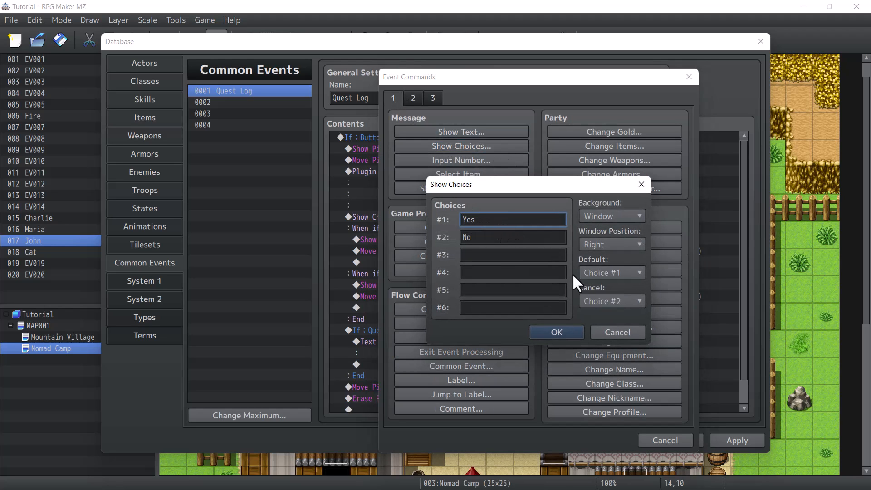
pyautogui.click(611, 300)
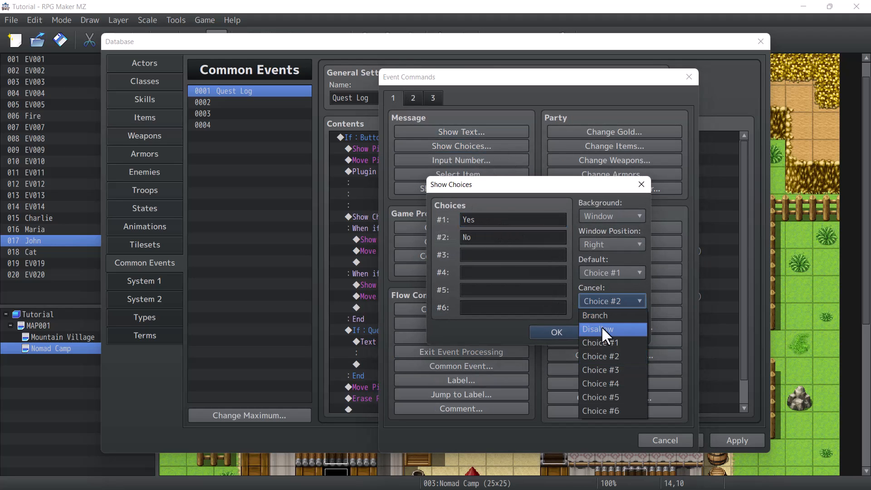
pyautogui.click(597, 329)
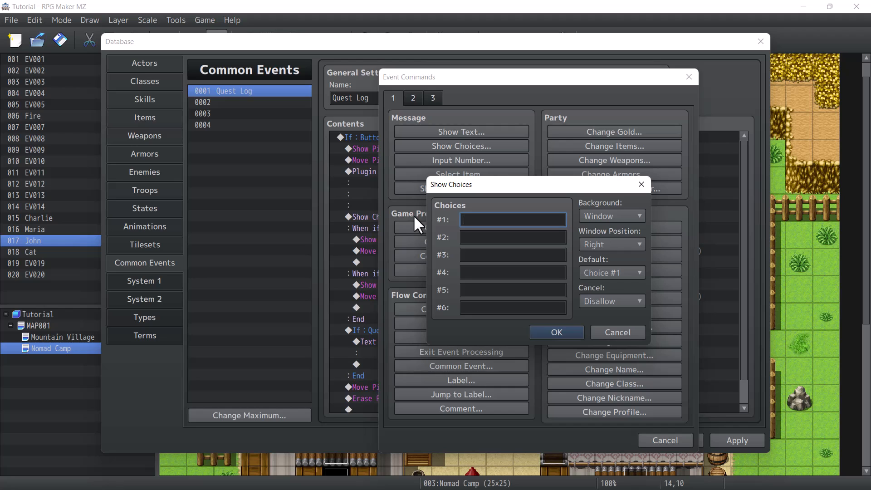
pyautogui.write('Underst')
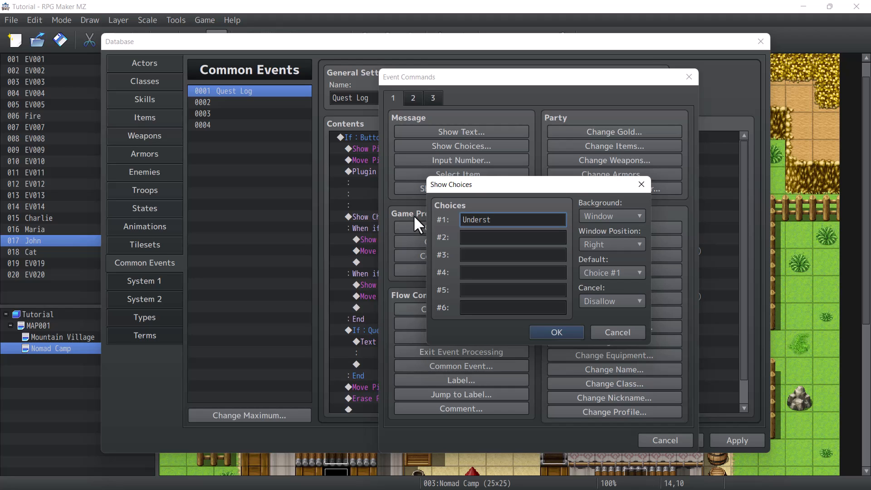
pyautogui.click(555, 332)
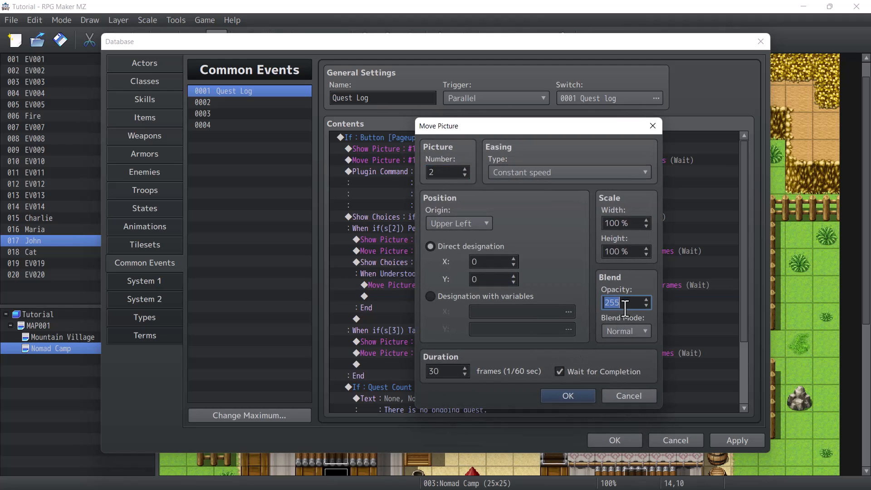
pyautogui.click(567, 395)
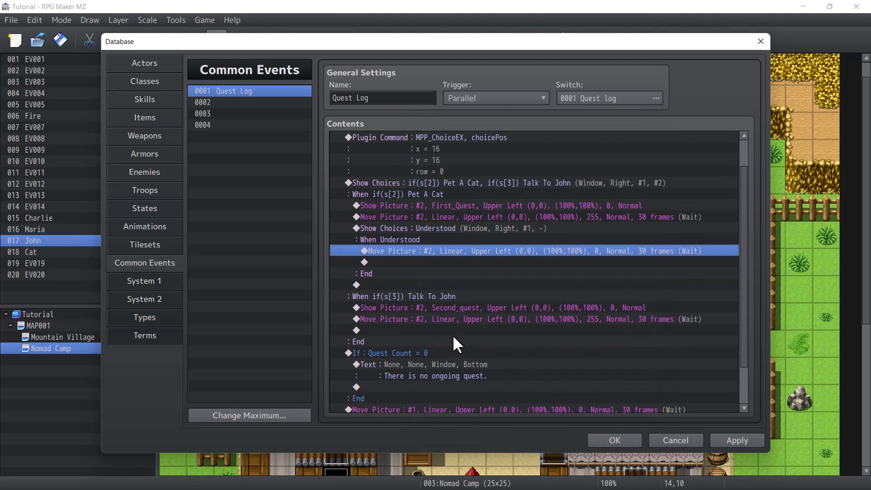
pyautogui.scroll(-3)
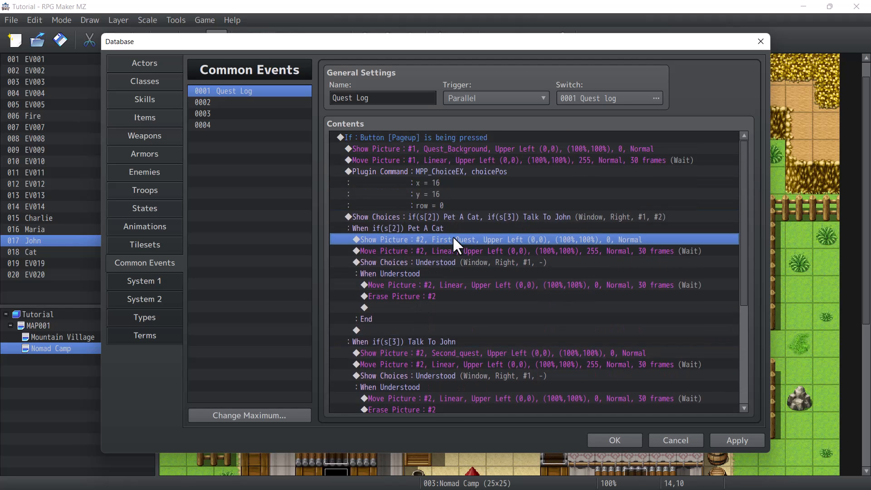
pyautogui.scroll(-3)
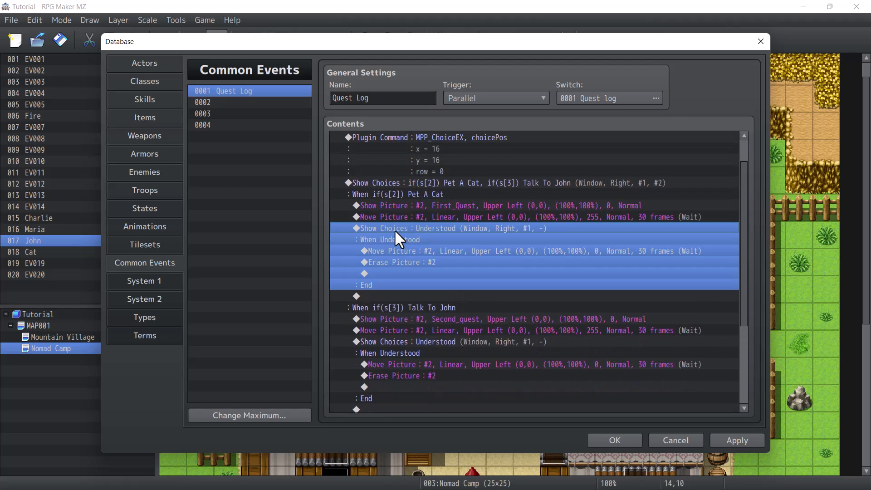
pyautogui.moveTo(442, 241)
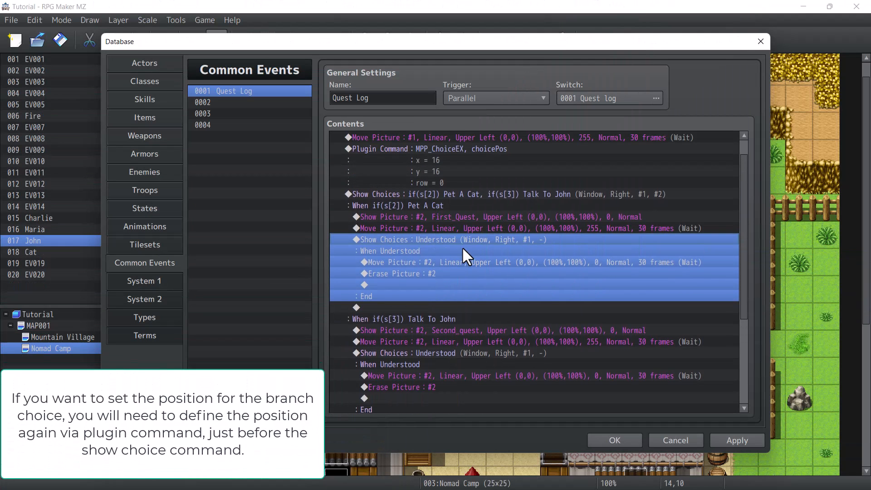
pyautogui.scroll(-3)
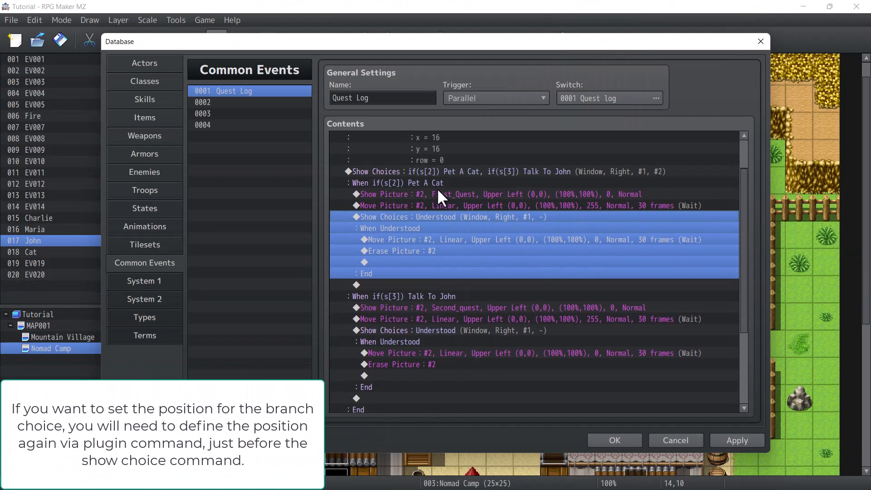
pyautogui.moveTo(630, 355)
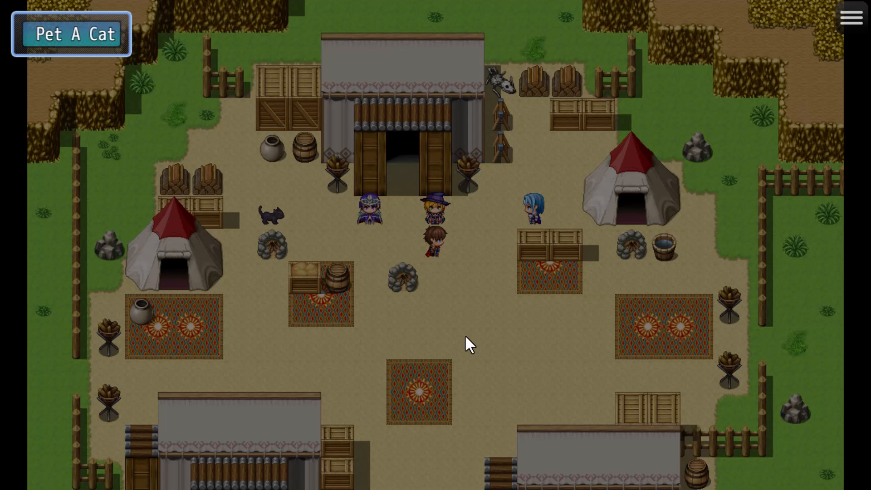
# In the playtest, open the Pet A Cat and Talk To John quests and dismiss each with Understood.
pyautogui.click(71, 34)
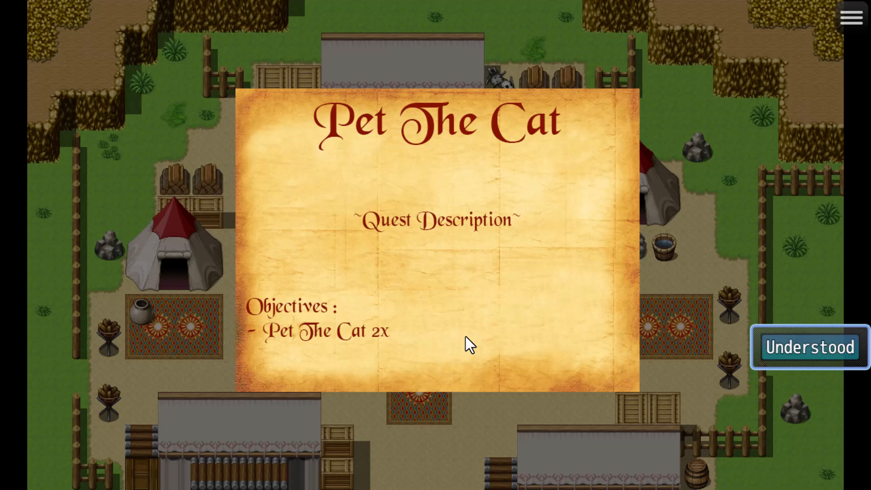
pyautogui.click(809, 347)
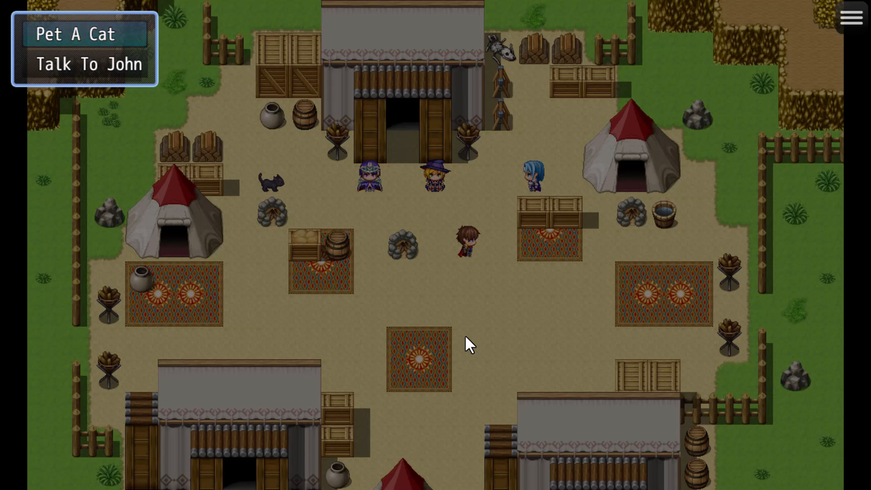
pyautogui.click(77, 33)
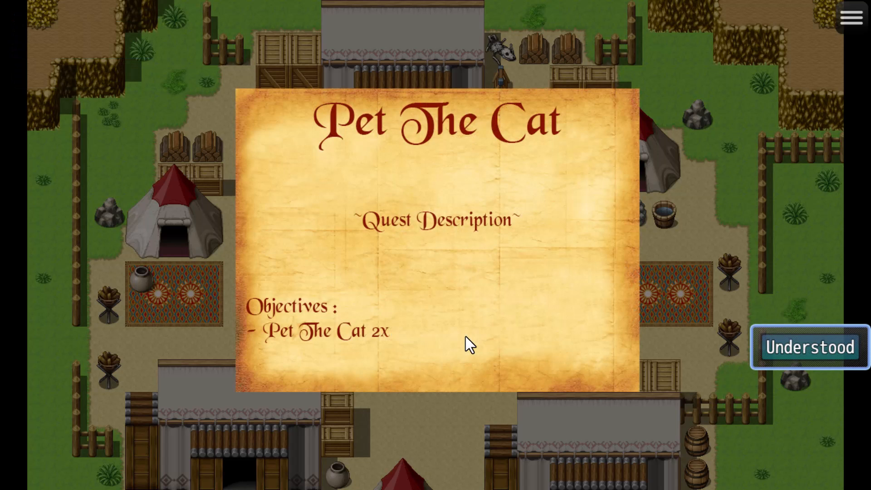
pyautogui.click(809, 347)
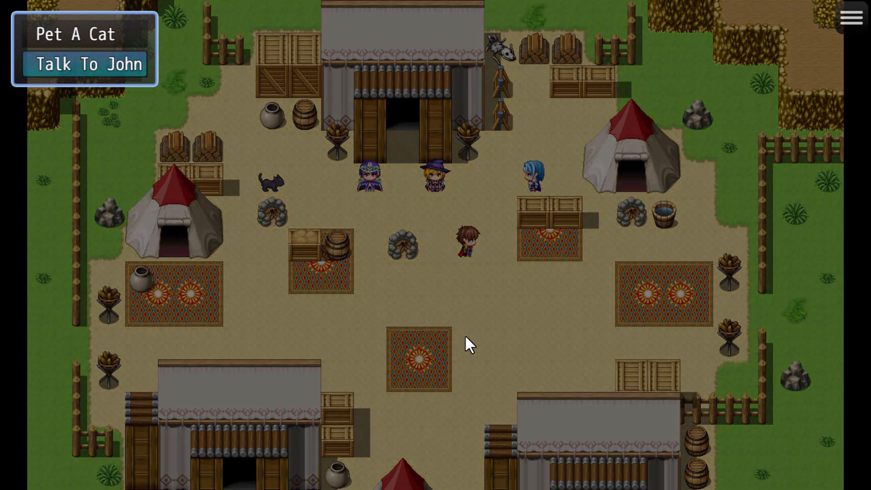
pyautogui.click(87, 64)
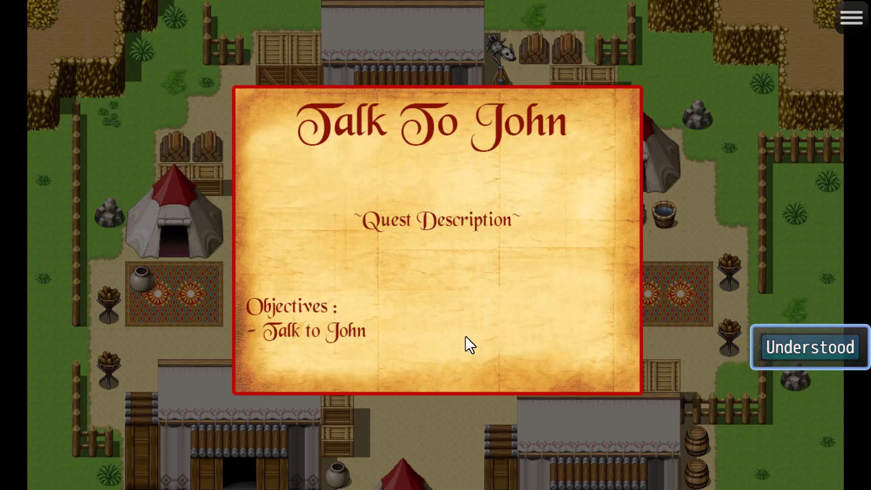
pyautogui.click(809, 347)
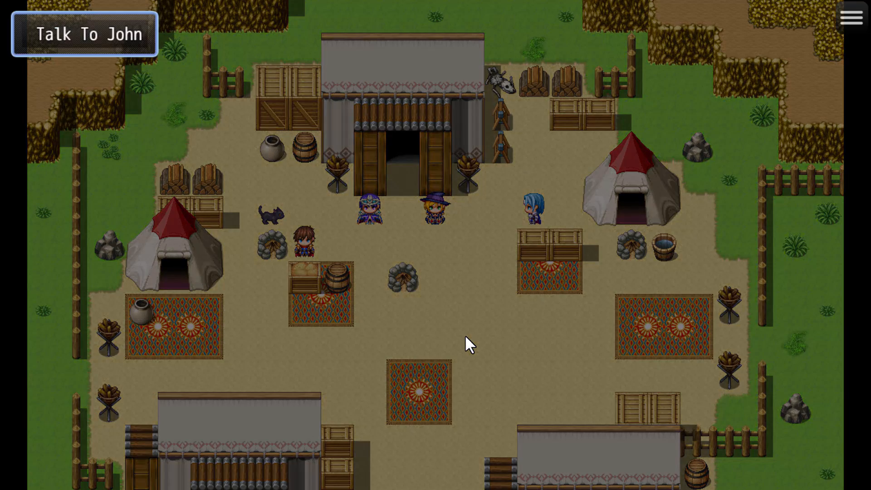
pyautogui.click(84, 33)
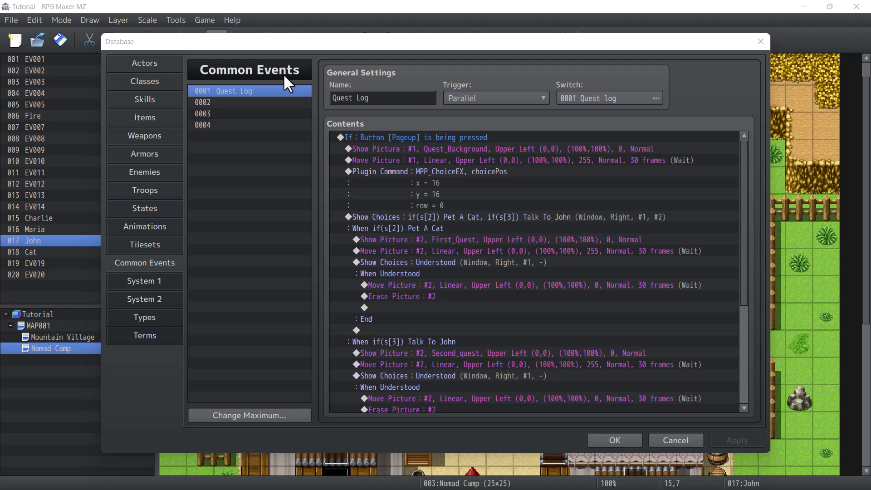
# Select and cut the quest picture commands from the Quest Log choice branches.
pyautogui.click(500, 149)
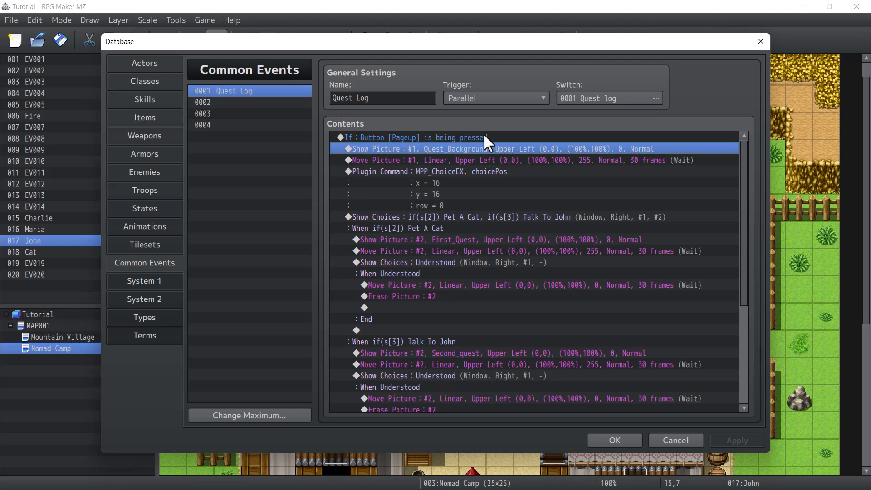
pyautogui.click(500, 160)
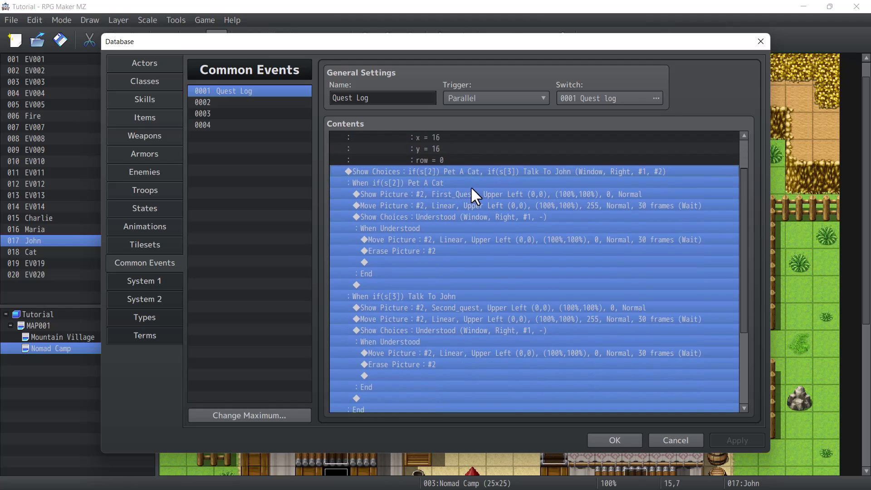
pyautogui.scroll(-3)
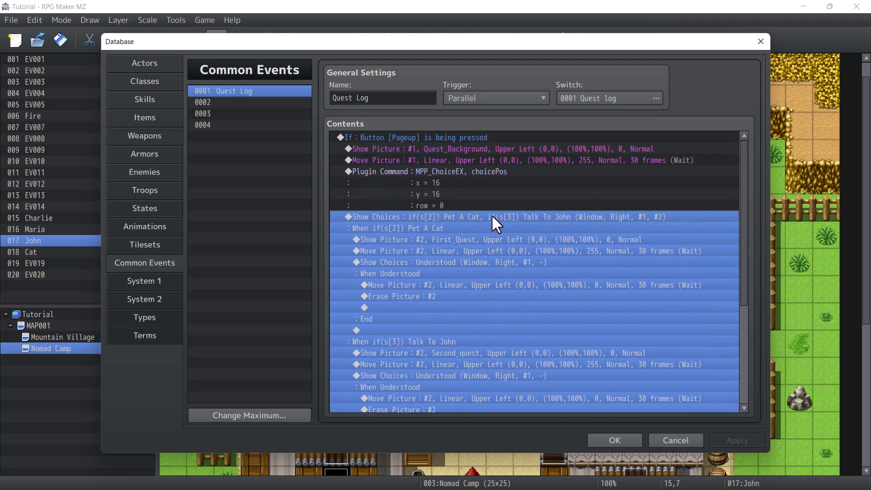
pyautogui.click(495, 149)
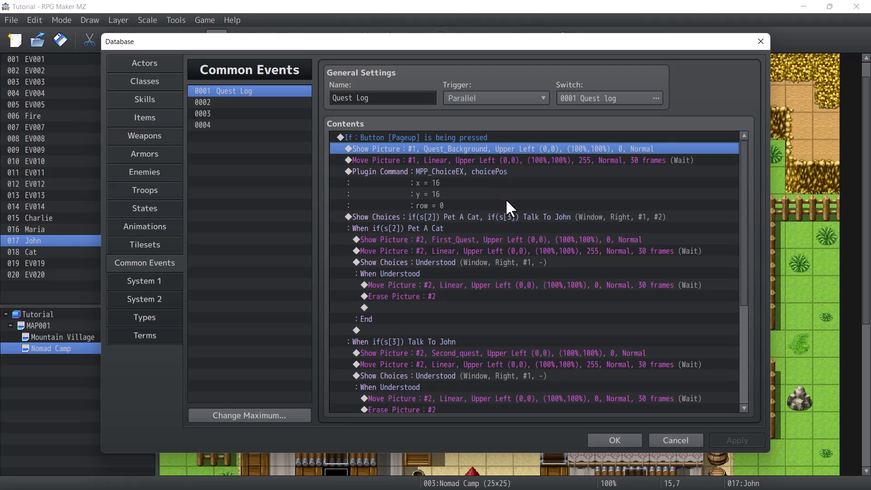
pyautogui.scroll(-3)
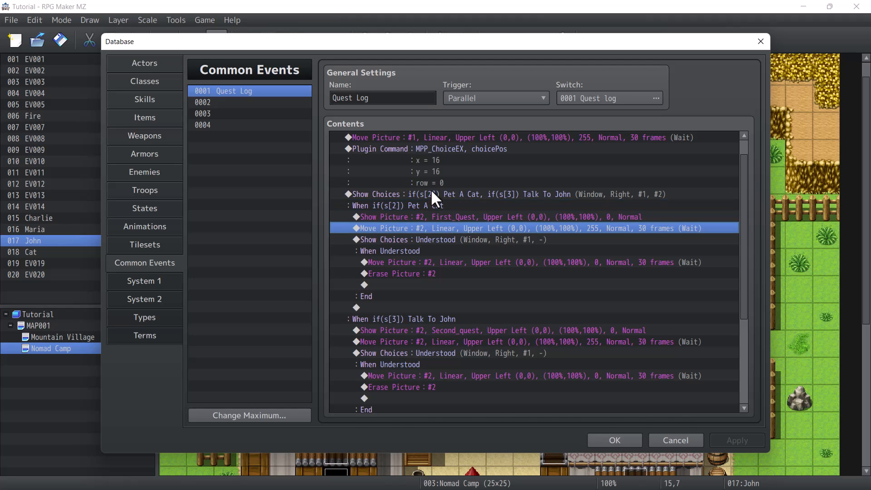
pyautogui.scroll(-3)
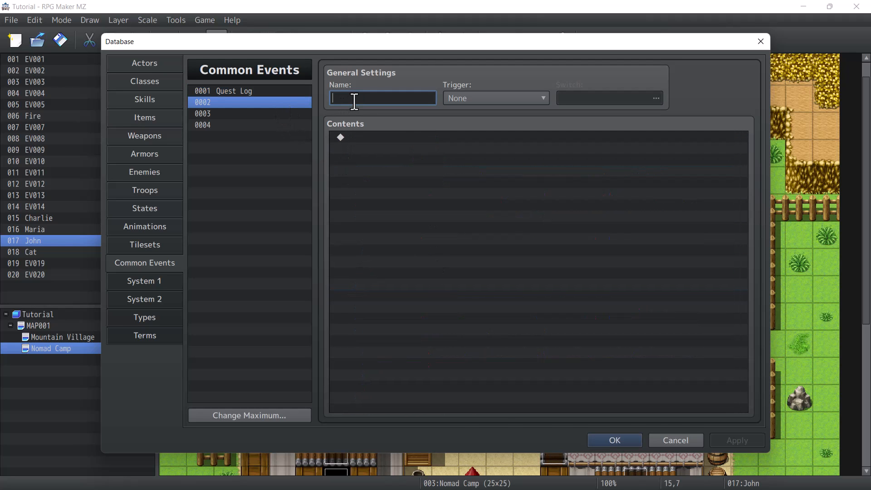
# Name common events Pet A Cat and Talk To John and paste each quest's commands into them.
pyautogui.write('Pet A')
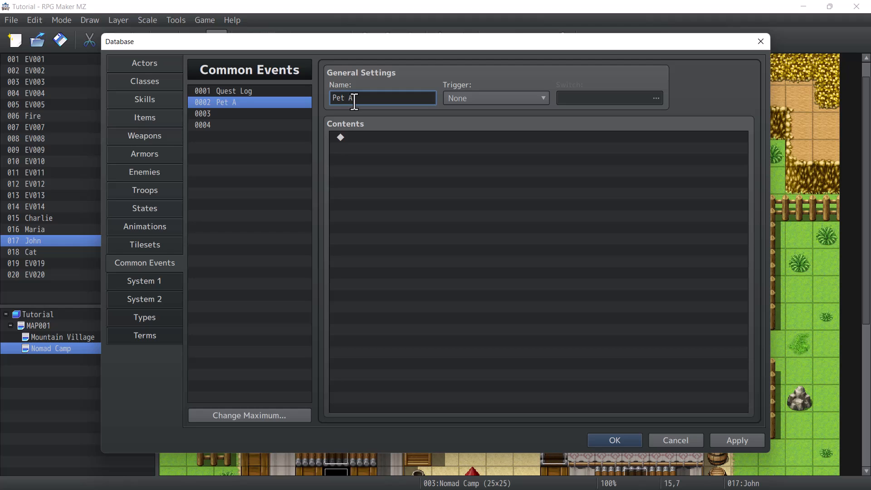
pyautogui.write('Ca')
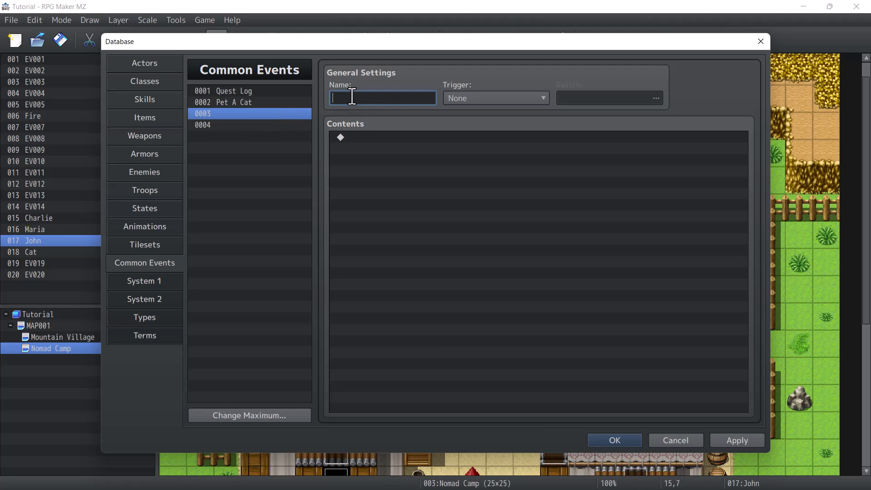
pyautogui.write('Talk To')
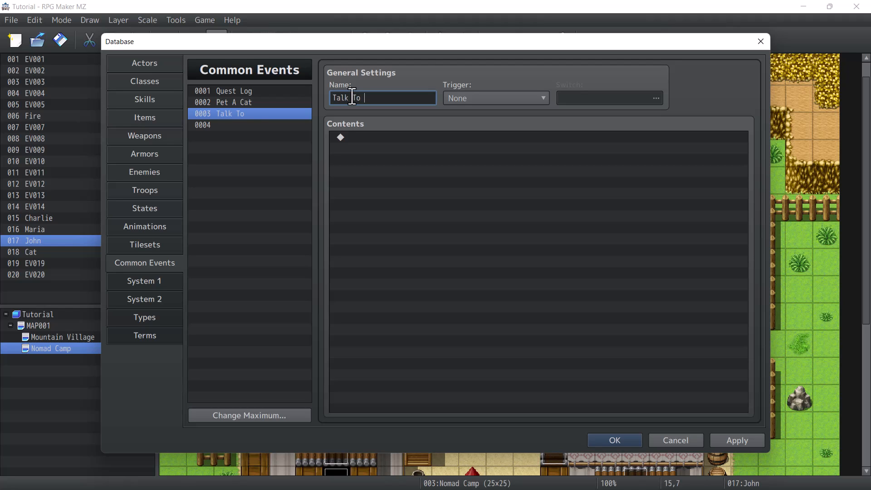
pyautogui.click(227, 90)
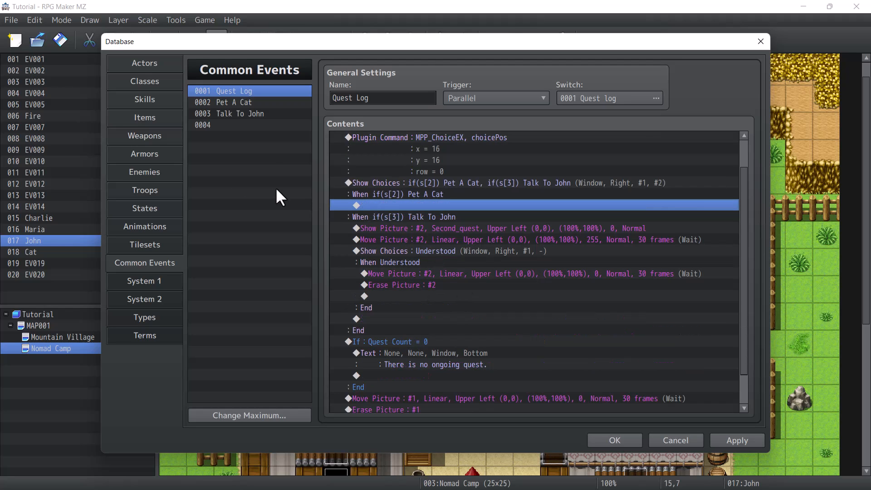
pyautogui.click(230, 102)
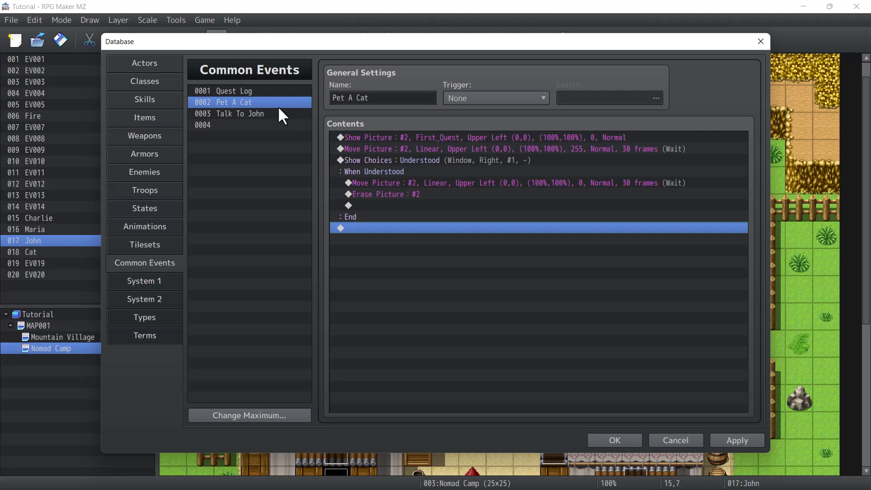
pyautogui.click(229, 91)
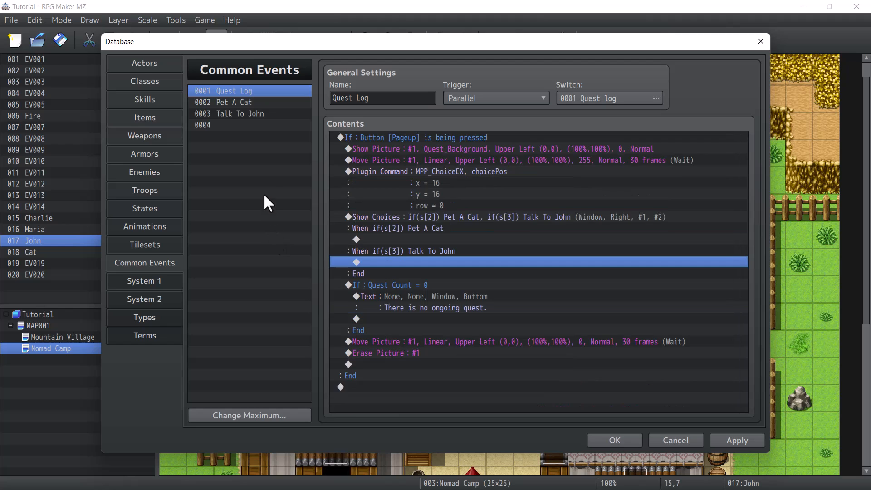
pyautogui.click(240, 114)
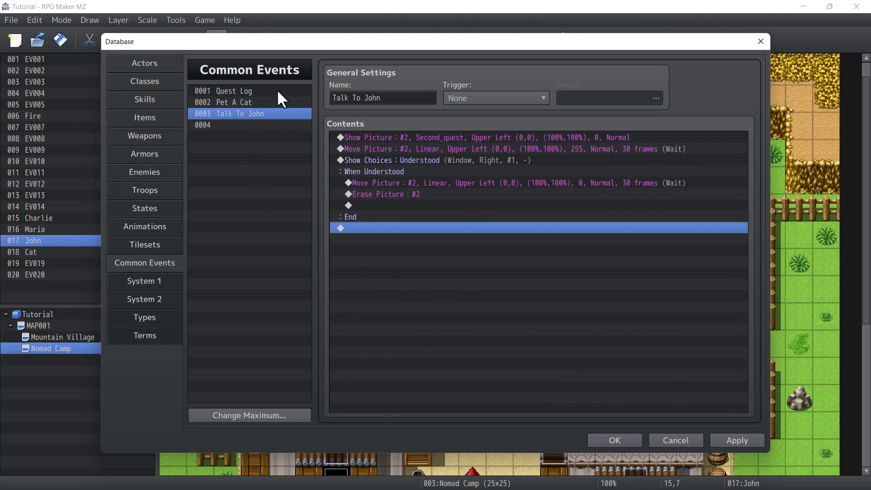
pyautogui.click(230, 90)
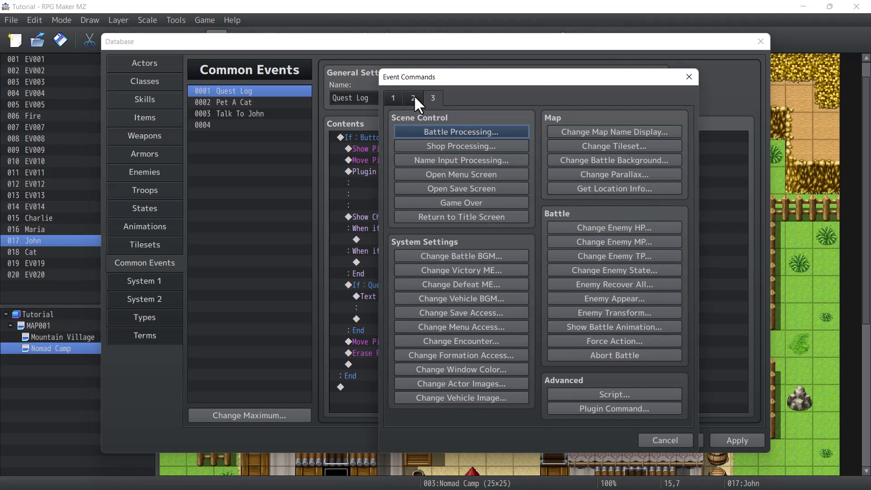
# Insert a Common Event command in the branch that calls Talk To John.
pyautogui.click(393, 98)
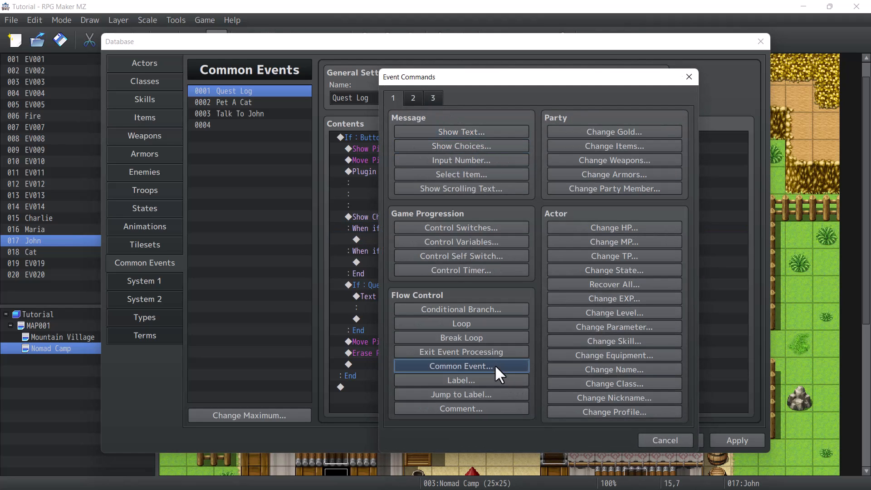
pyautogui.click(460, 366)
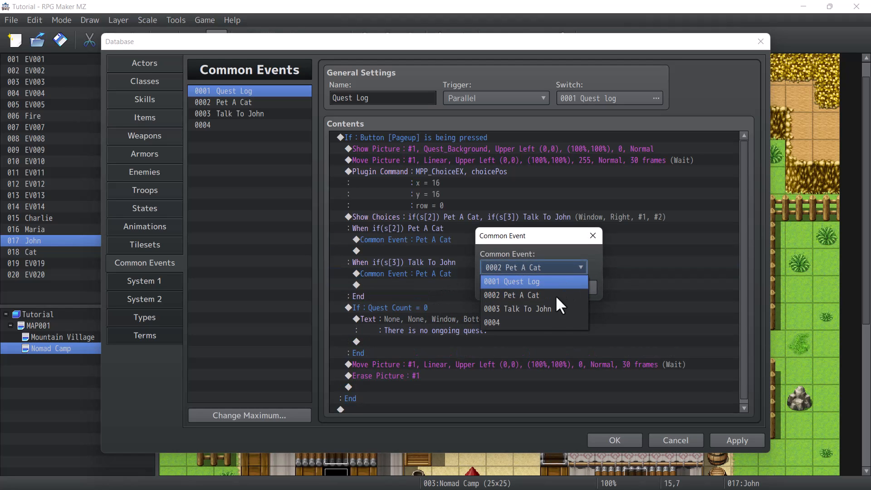
pyautogui.click(517, 309)
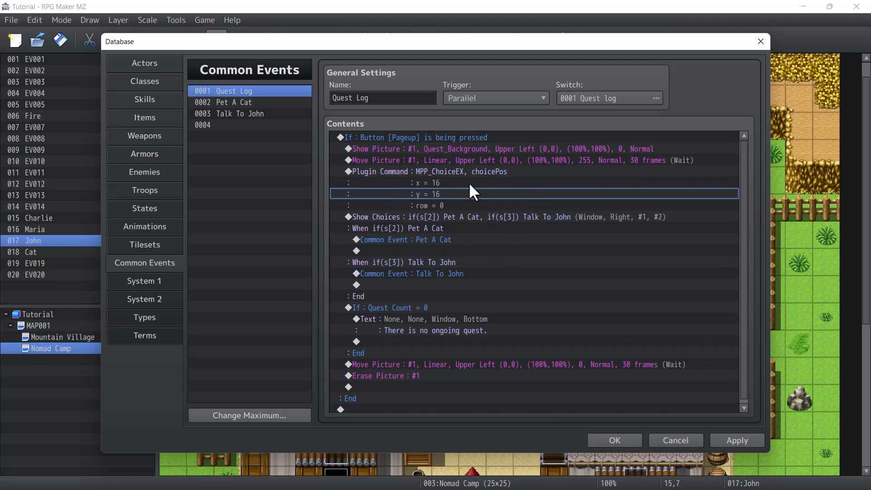
pyautogui.moveTo(396, 225)
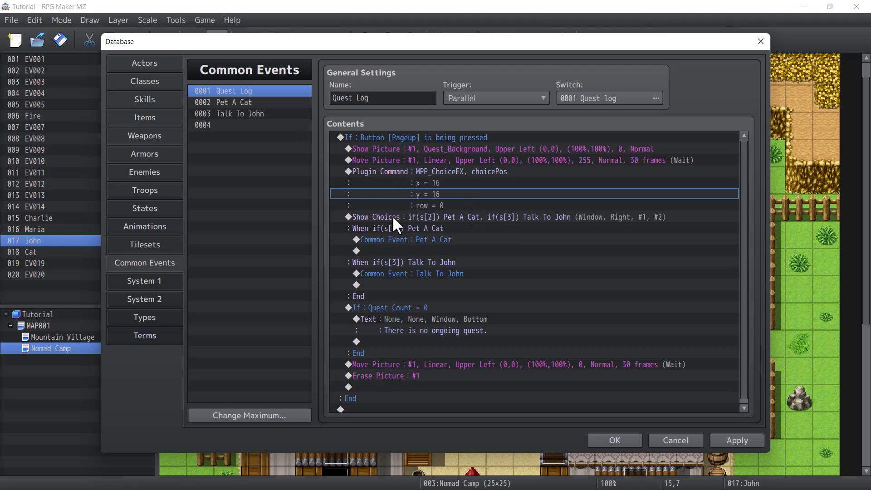
pyautogui.doubleClick(378, 217)
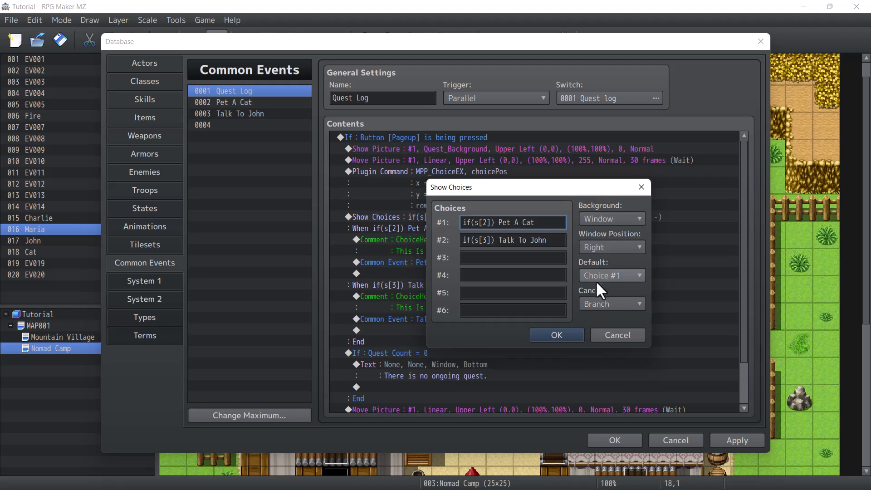
pyautogui.click(611, 303)
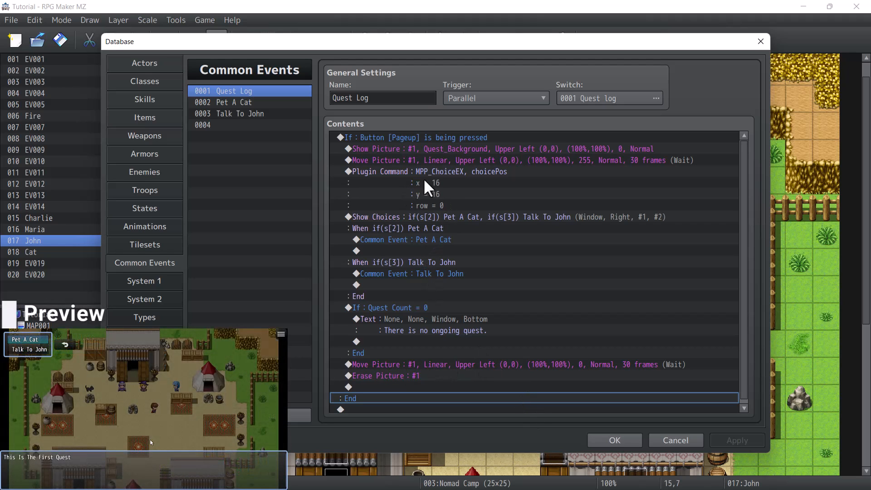
pyautogui.moveTo(448, 191)
pyautogui.write('ChoiceHelp')
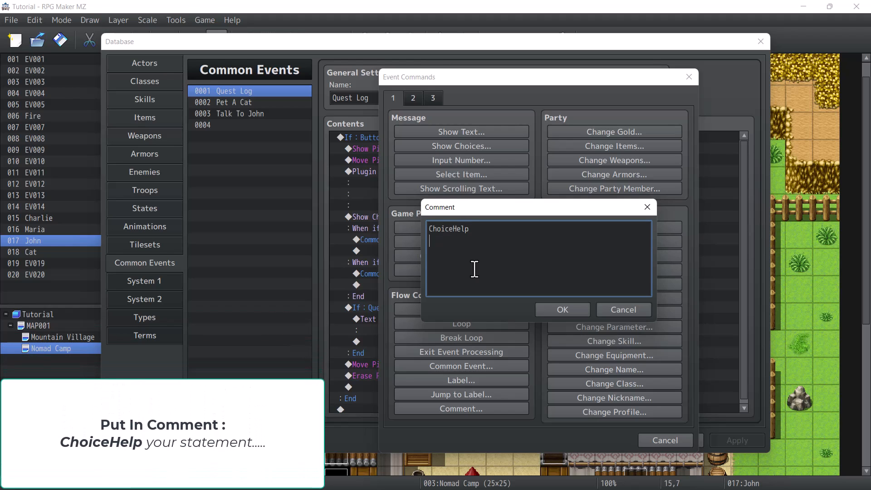
# Add ChoiceHelp comments 'This Is The First Quest' and 'This Is The Second' to the branches.
pyautogui.write('Theis')
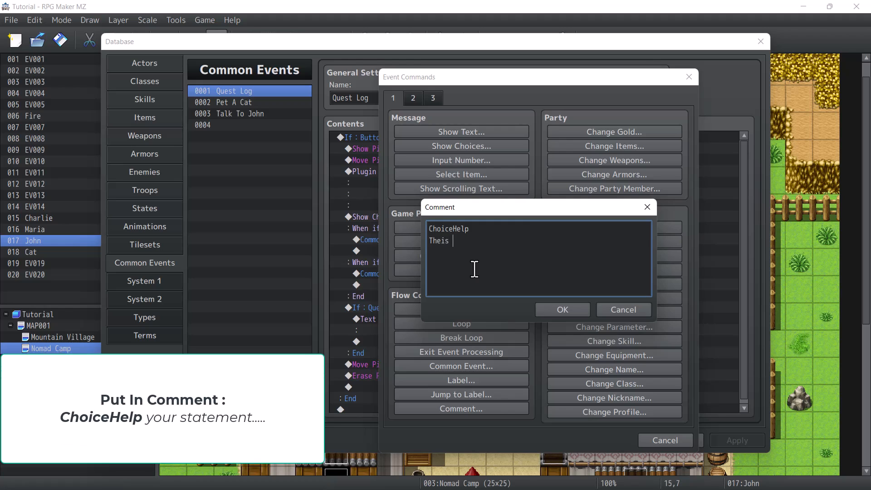
pyautogui.write('This Is')
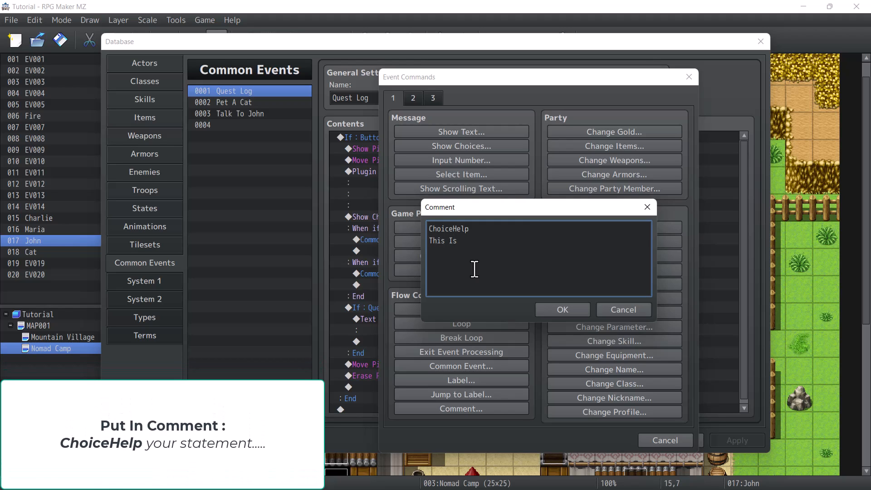
pyautogui.write('The First Quest')
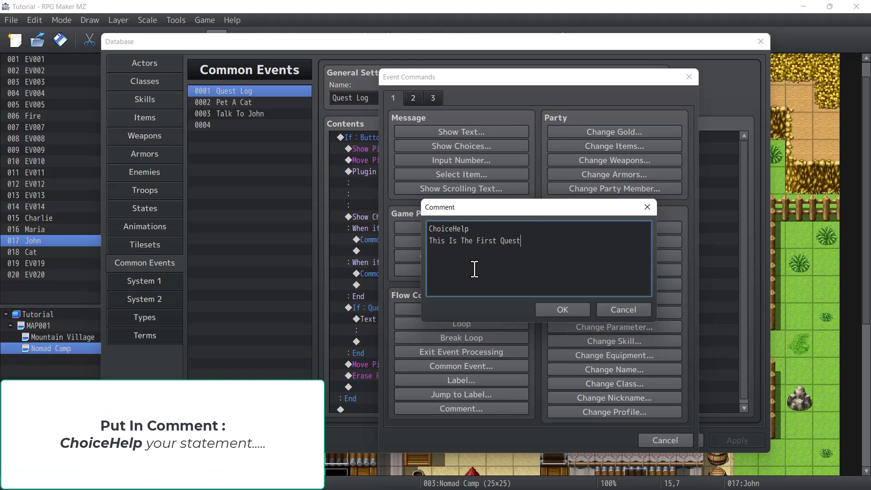
pyautogui.click(561, 309)
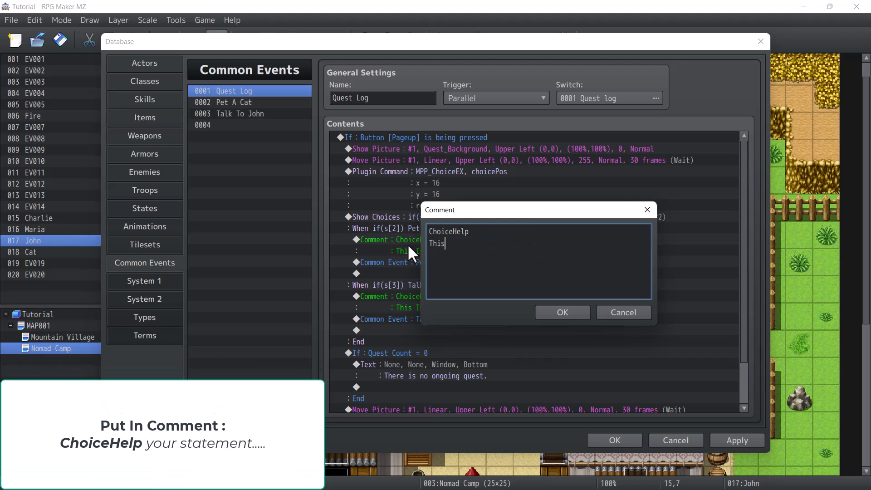
pyautogui.write('Is The Second')
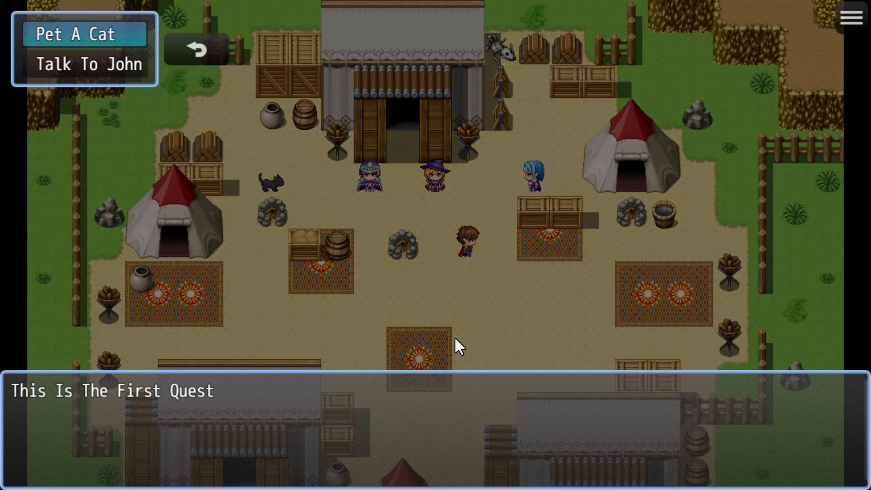
# In playtest, preview Talk To John's description, then pick the Pet A Cat quest.
pyautogui.click(87, 64)
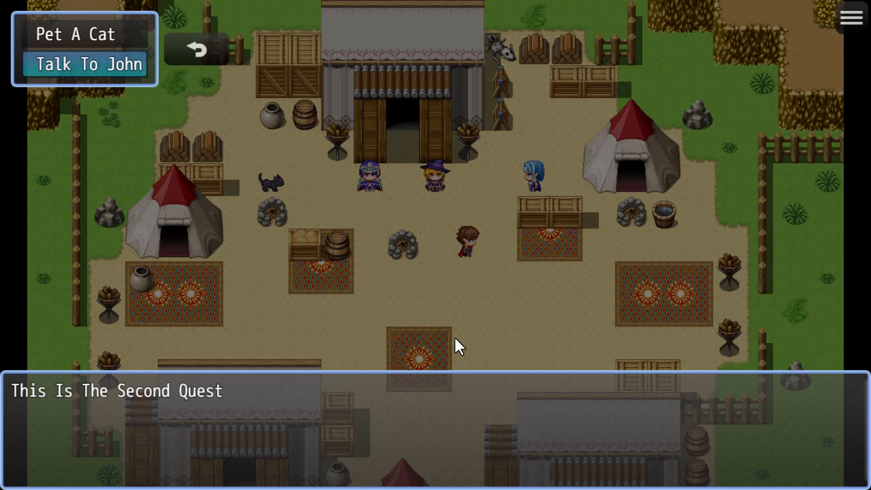
pyautogui.click(75, 33)
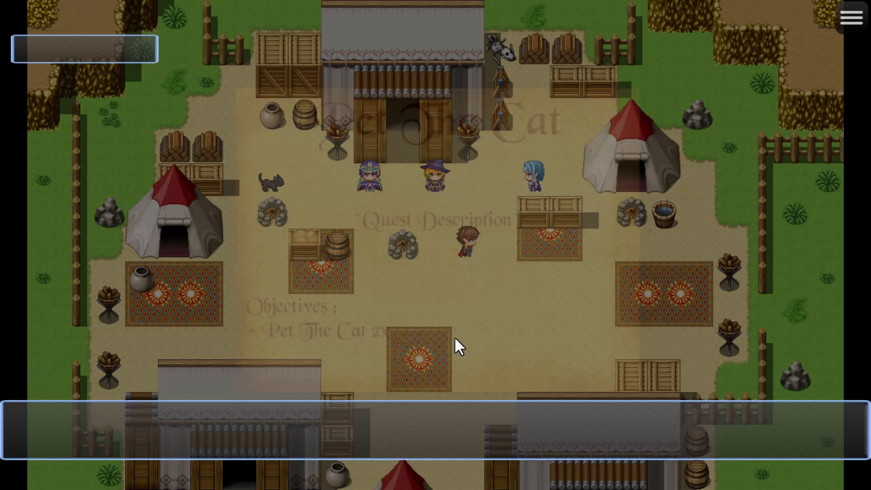